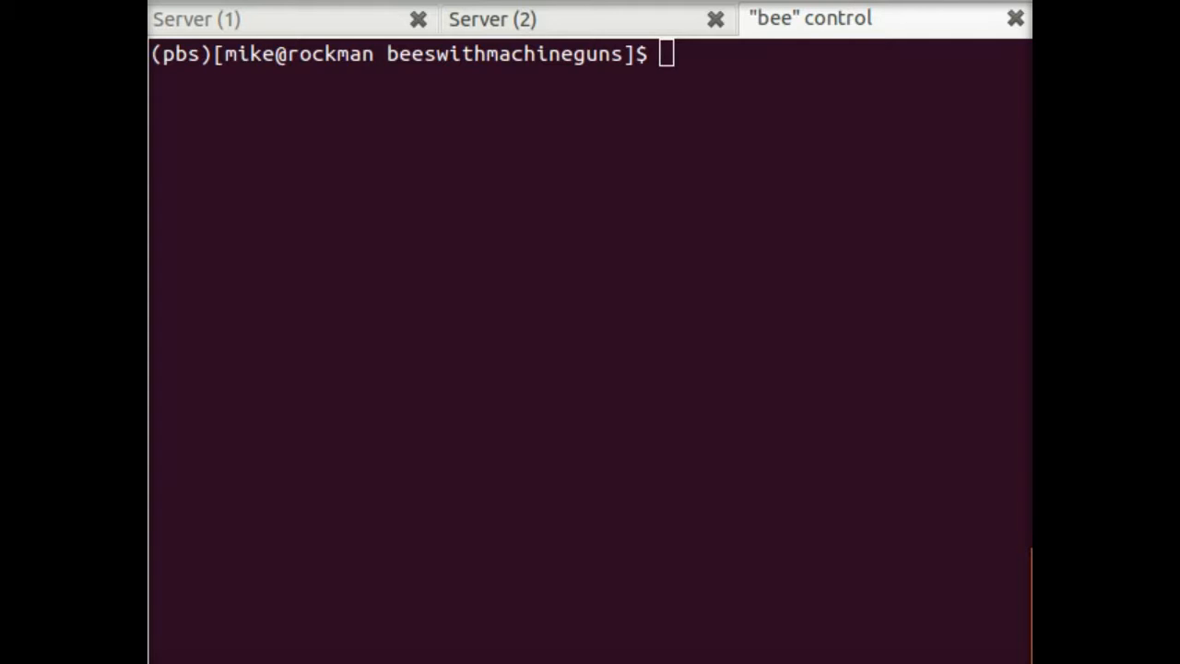
pyautogui.moveTo(949, 321)
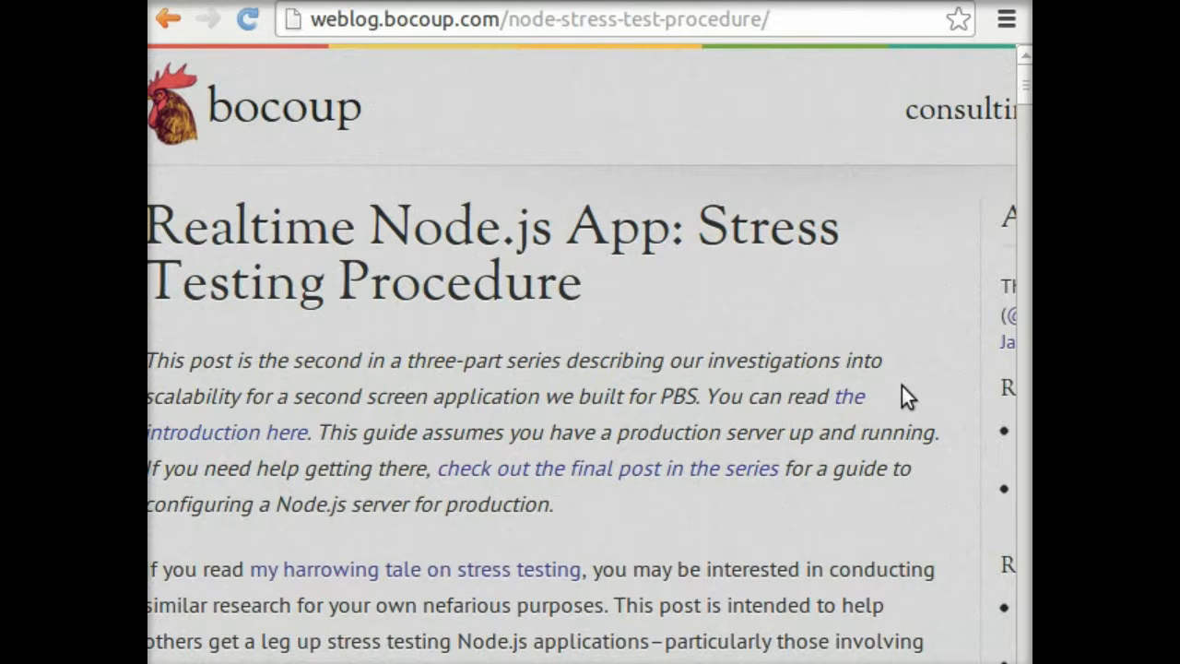
pyautogui.moveTo(758, 389)
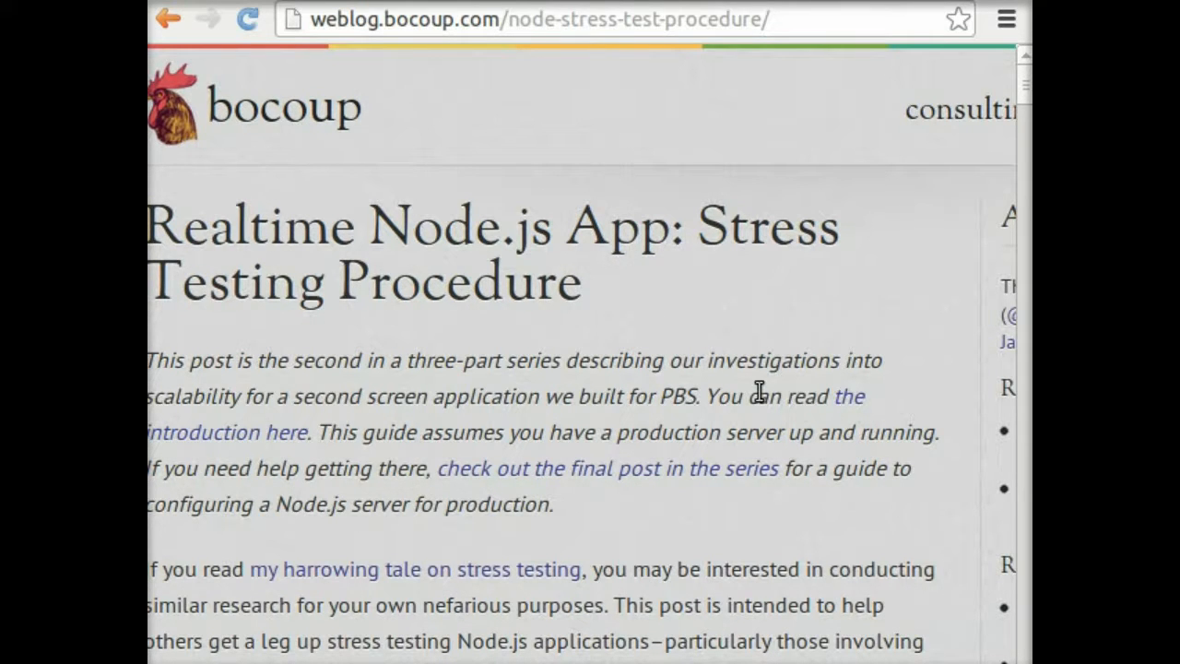
# Step: Scroll through the stress-testing blog post's introduction and client simulator sections
pyautogui.scroll(-3)
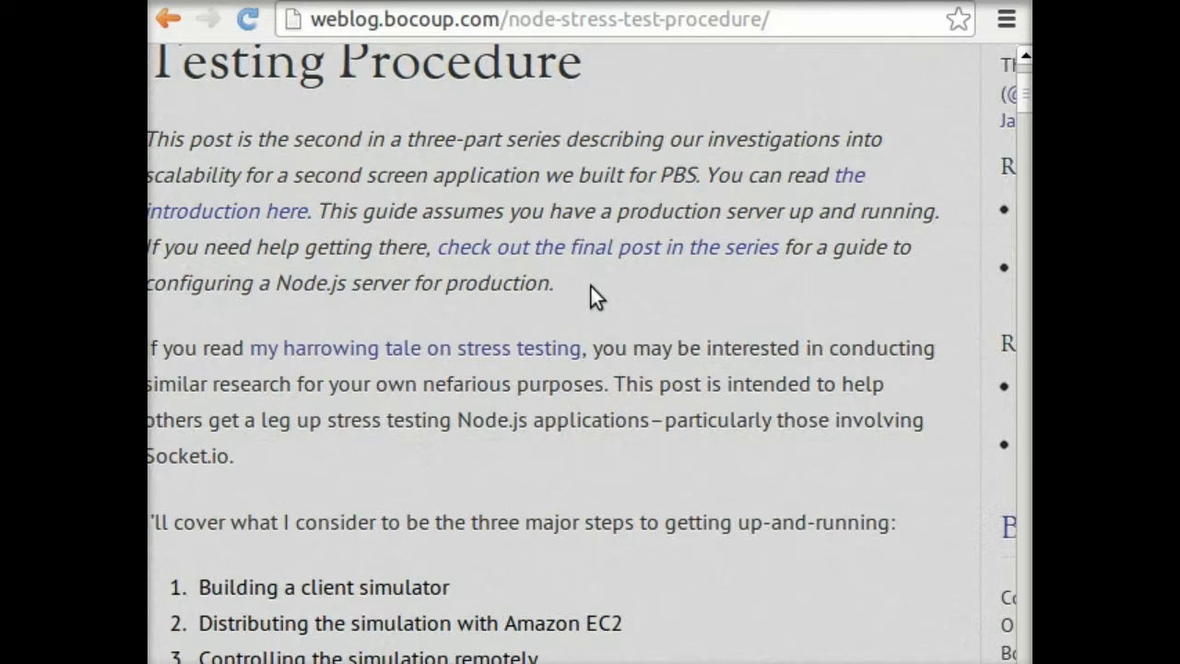
pyautogui.scroll(-3)
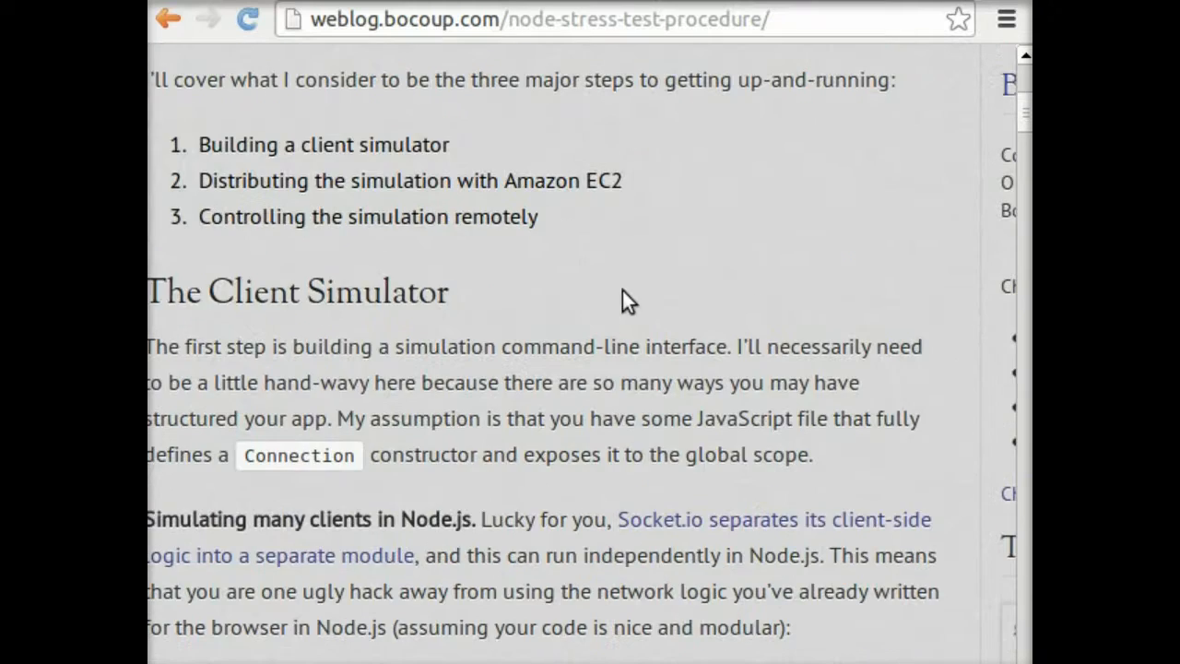
pyautogui.scroll(3)
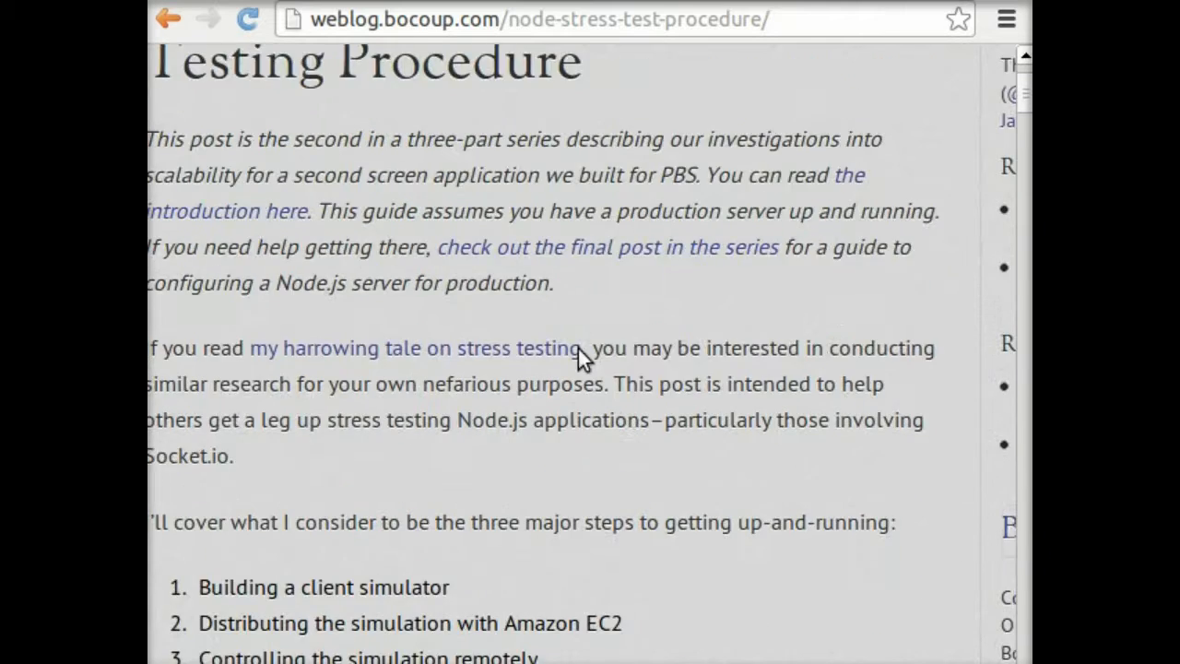
pyautogui.scroll(3)
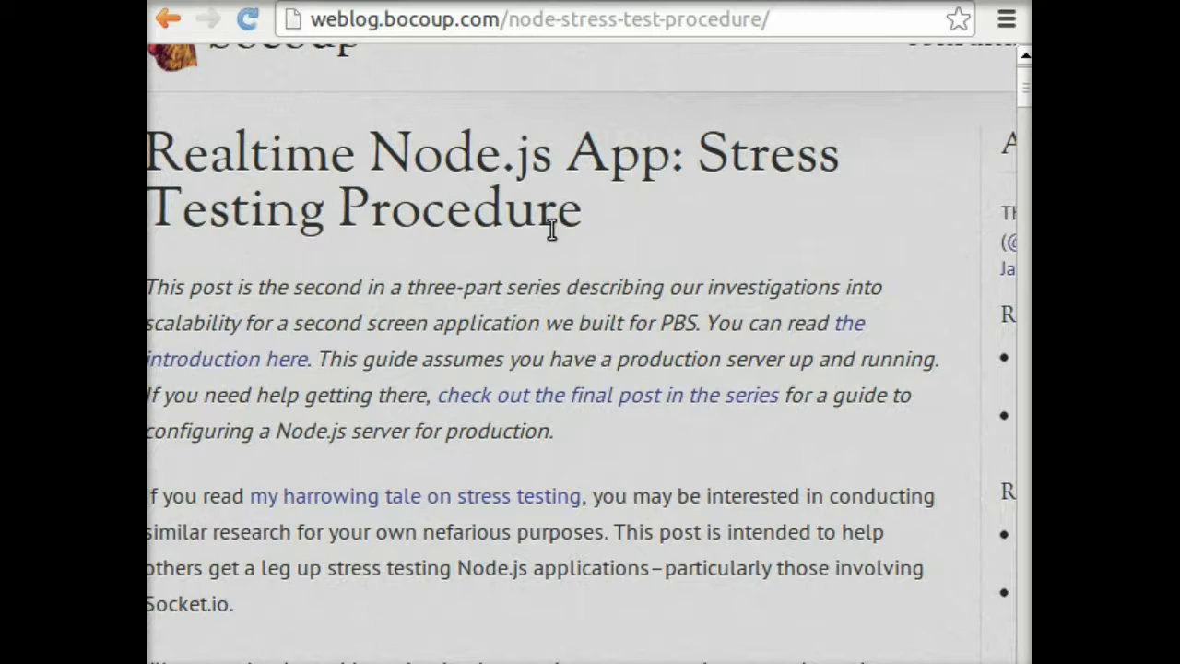
pyautogui.moveTo(568, 157); pyautogui.dragTo(580, 225)
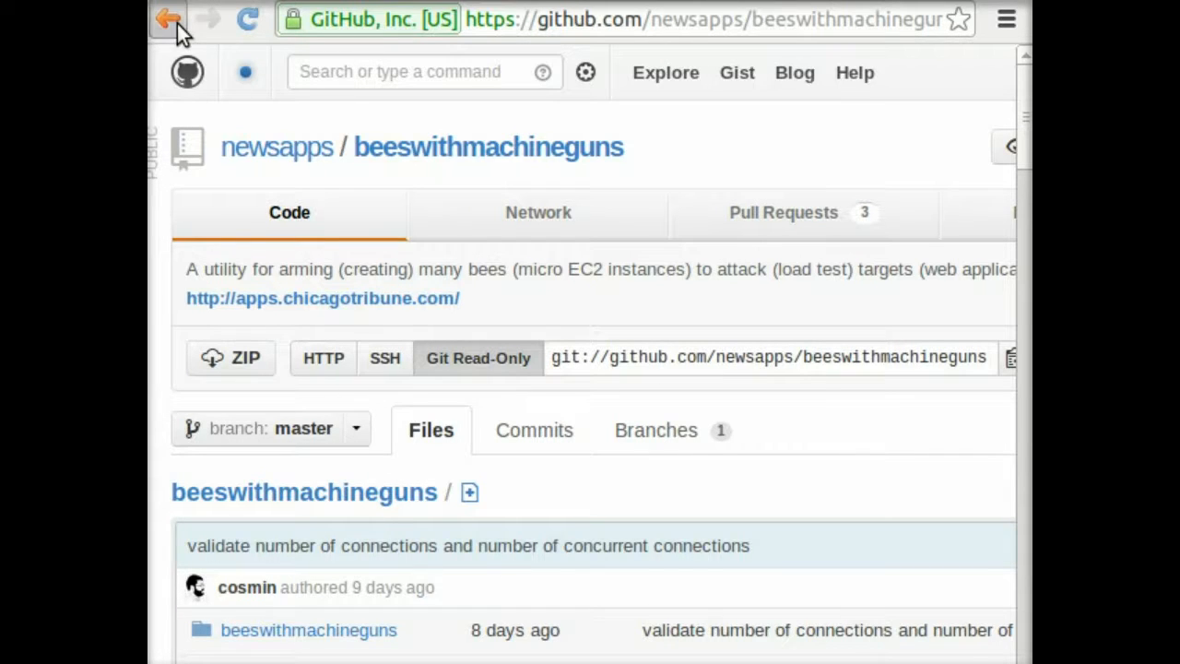
# Step: Go back from the beeswithmachineguns GitHub page to the previous page
pyautogui.click(170, 19)
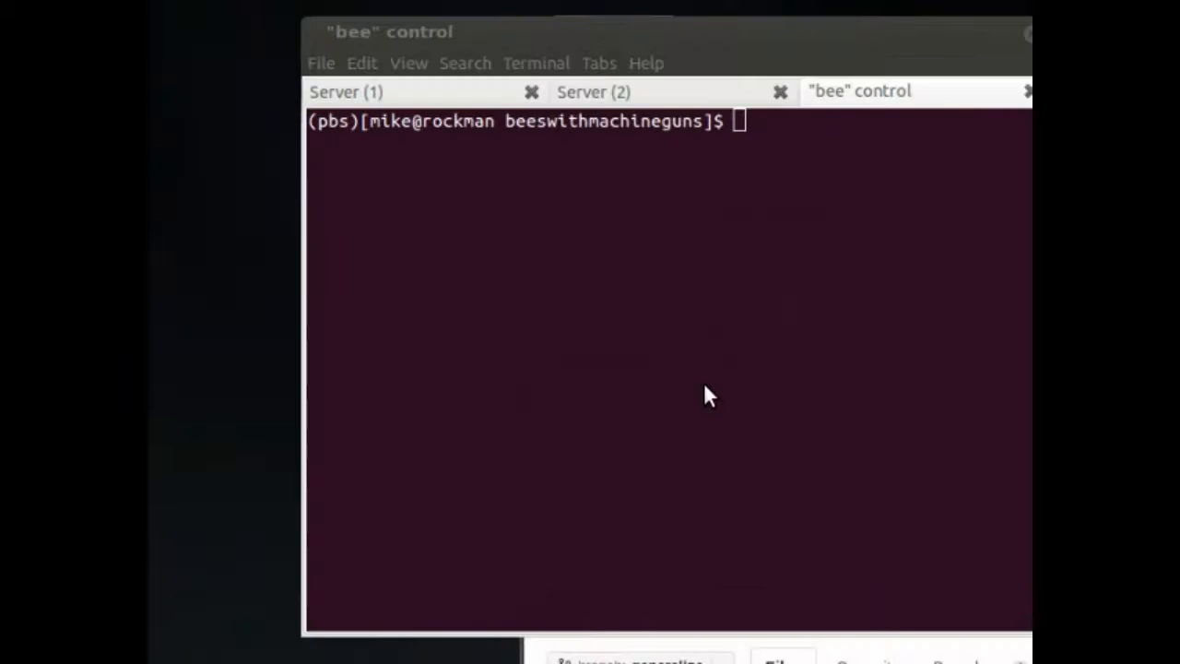
# Step: Run bare bees to see its usage, then begin a bees up command
pyautogui.write('bees')
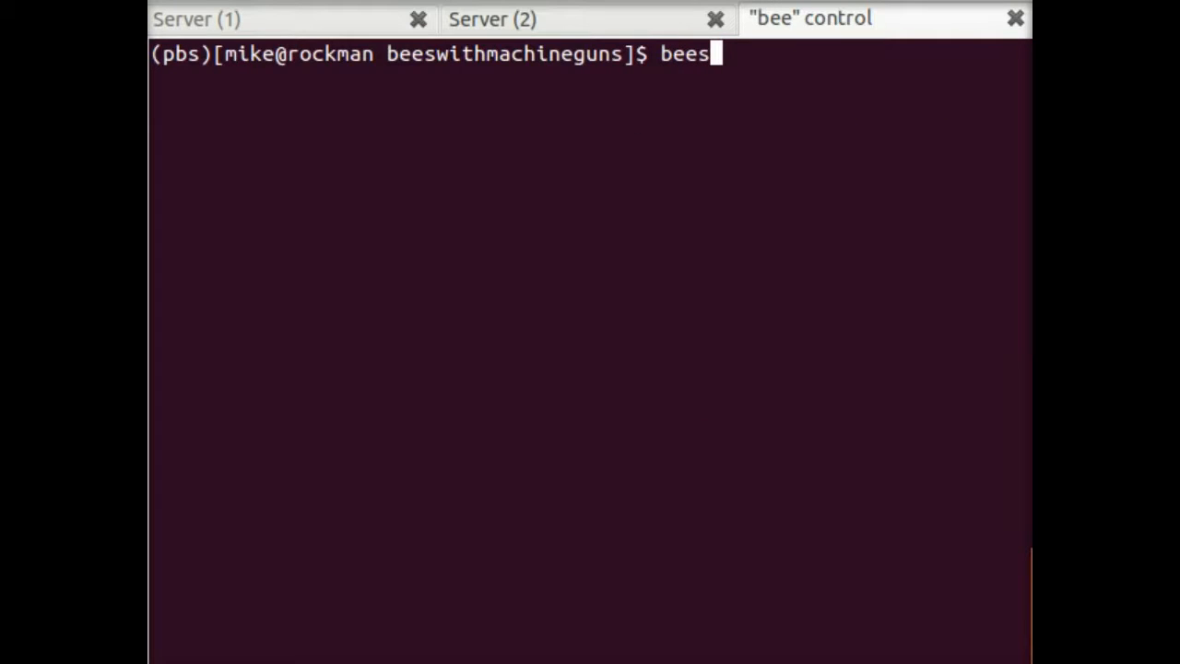
pyautogui.press('Return')
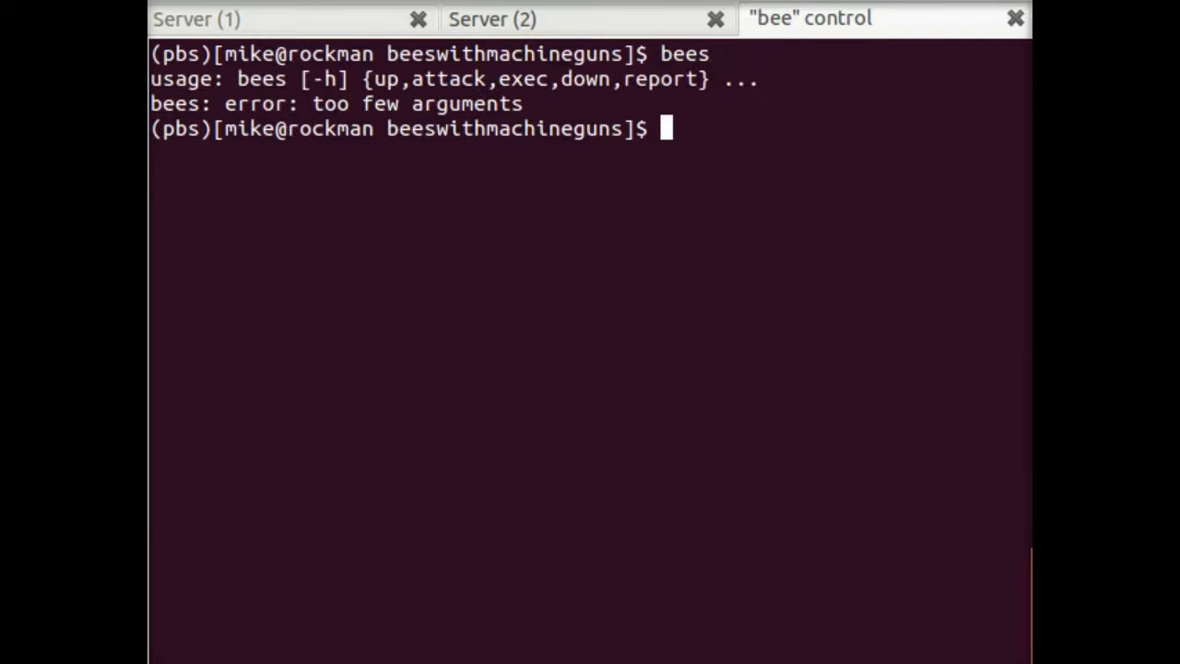
pyautogui.moveTo(686, 386)
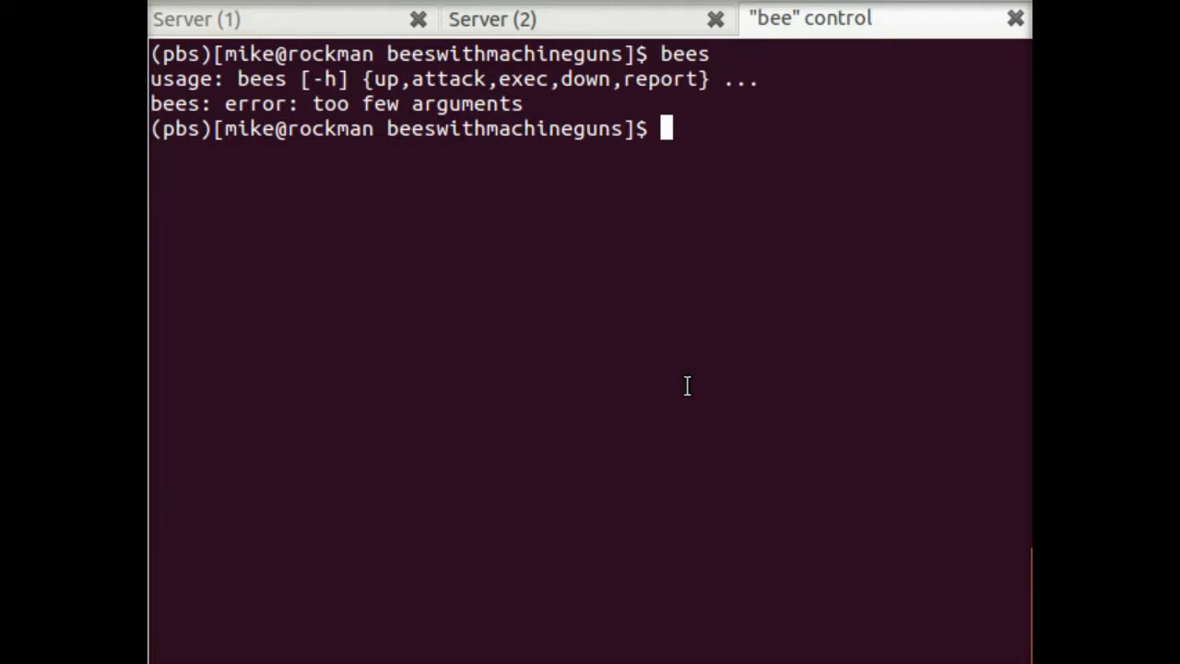
pyautogui.write('bees')
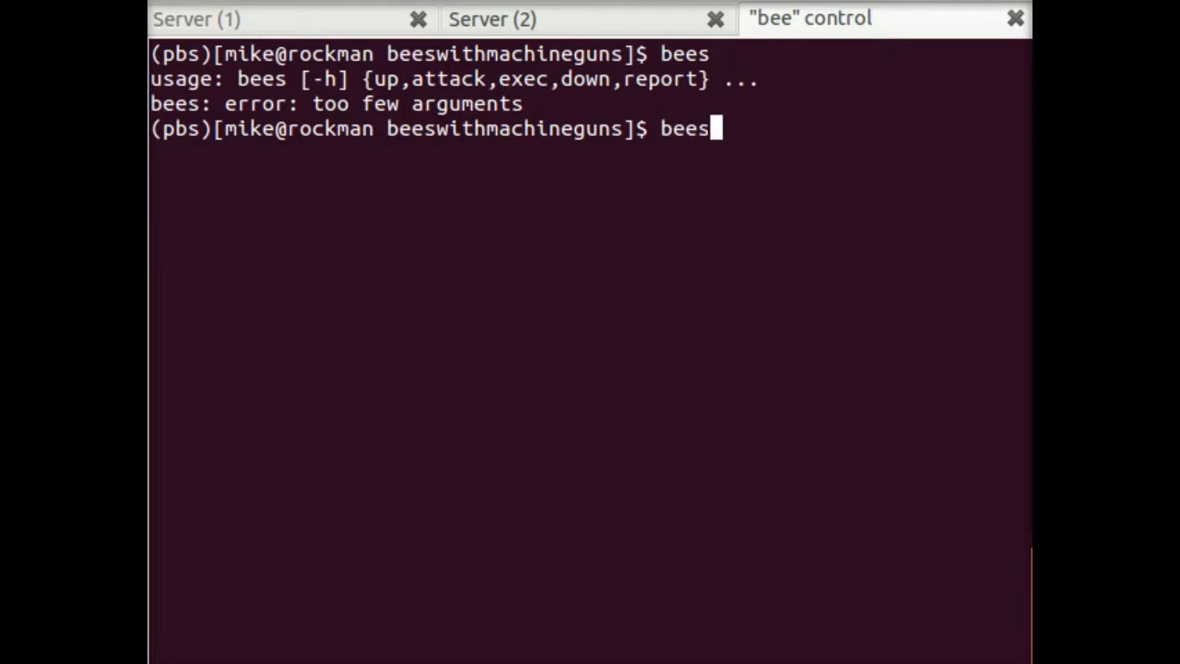
pyautogui.write('up')
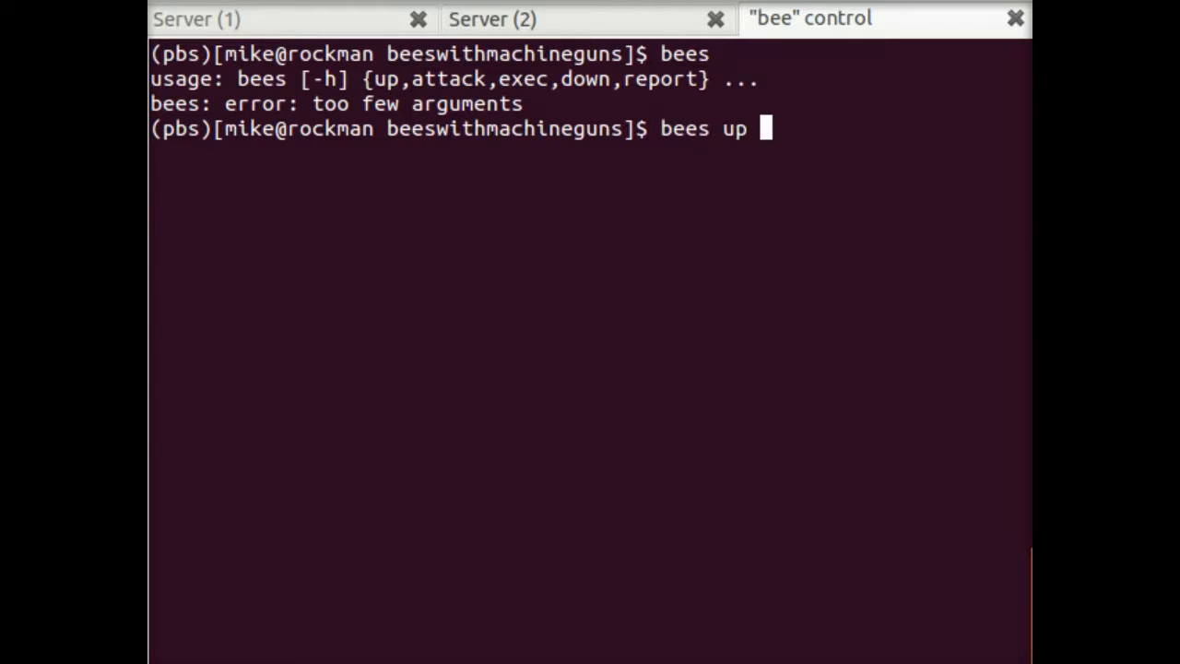
pyautogui.moveTo(634, 386)
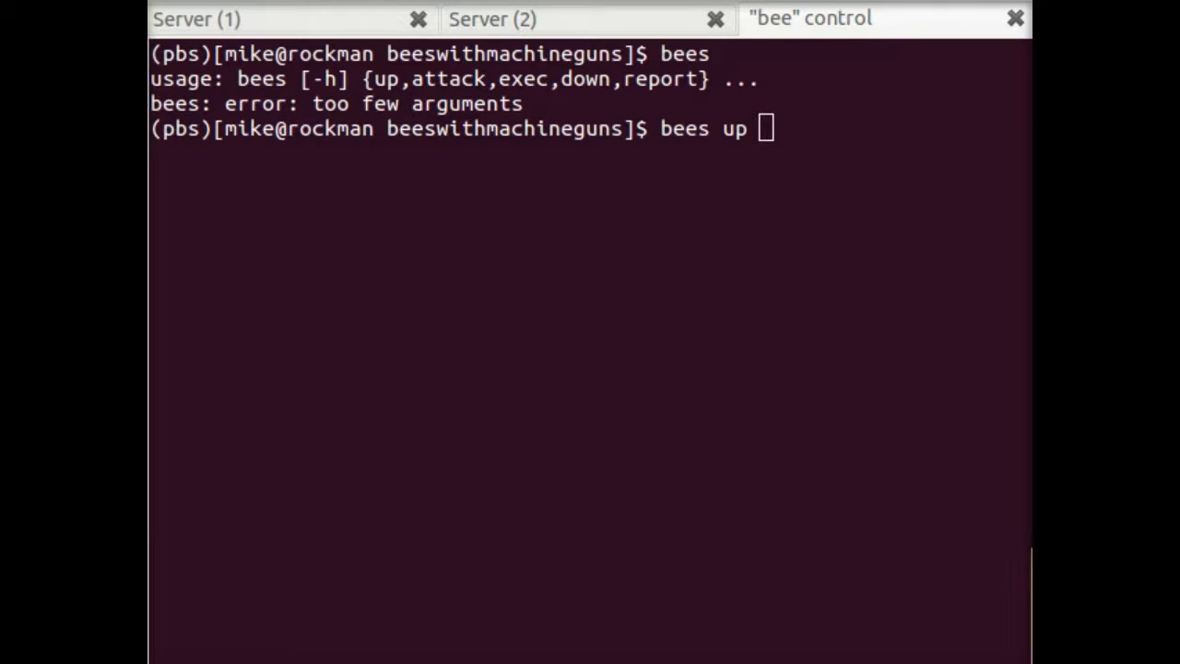
pyautogui.moveTo(878, 184)
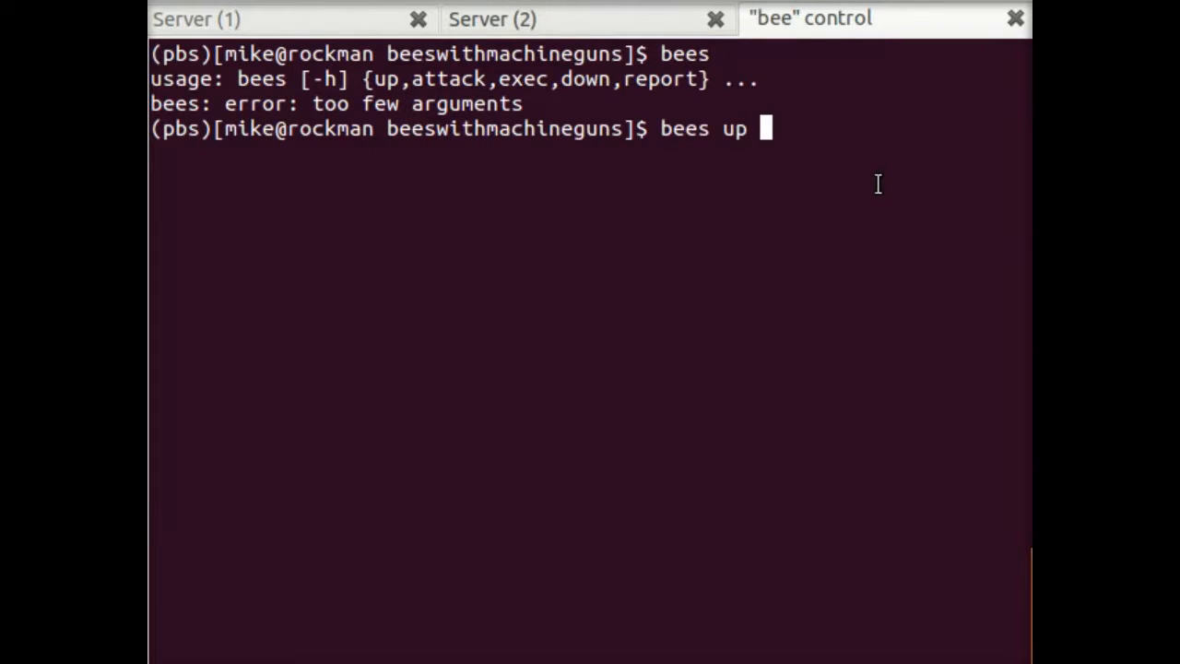
# Step: Paste the options --key bocoup-pbs --group bees --zone us-east-1a --instance ami-292b9940 --login ubuntu --servers 10
pyautogui.rightClick(878, 184)
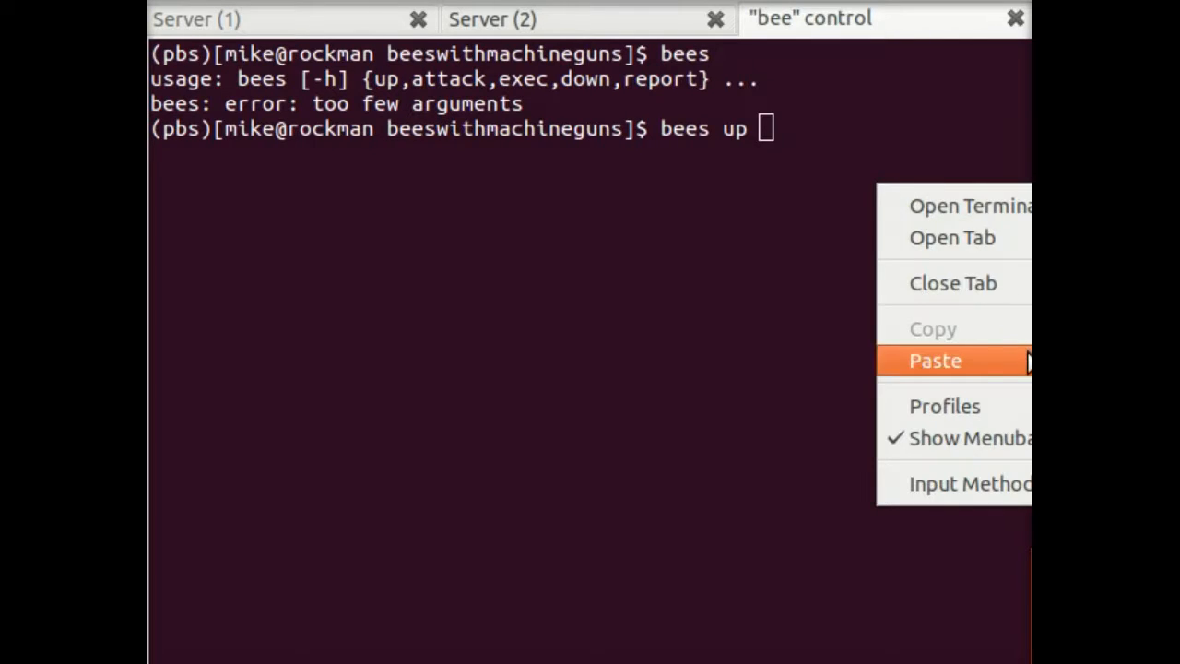
pyautogui.click(935, 360)
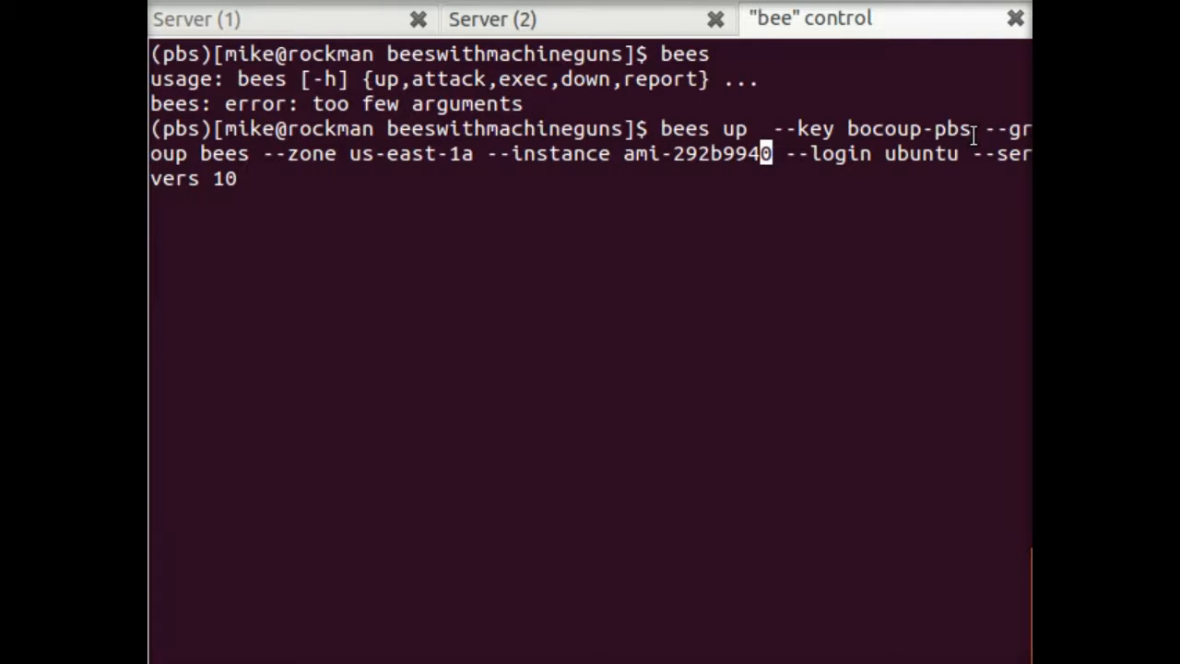
pyautogui.moveTo(310, 175)
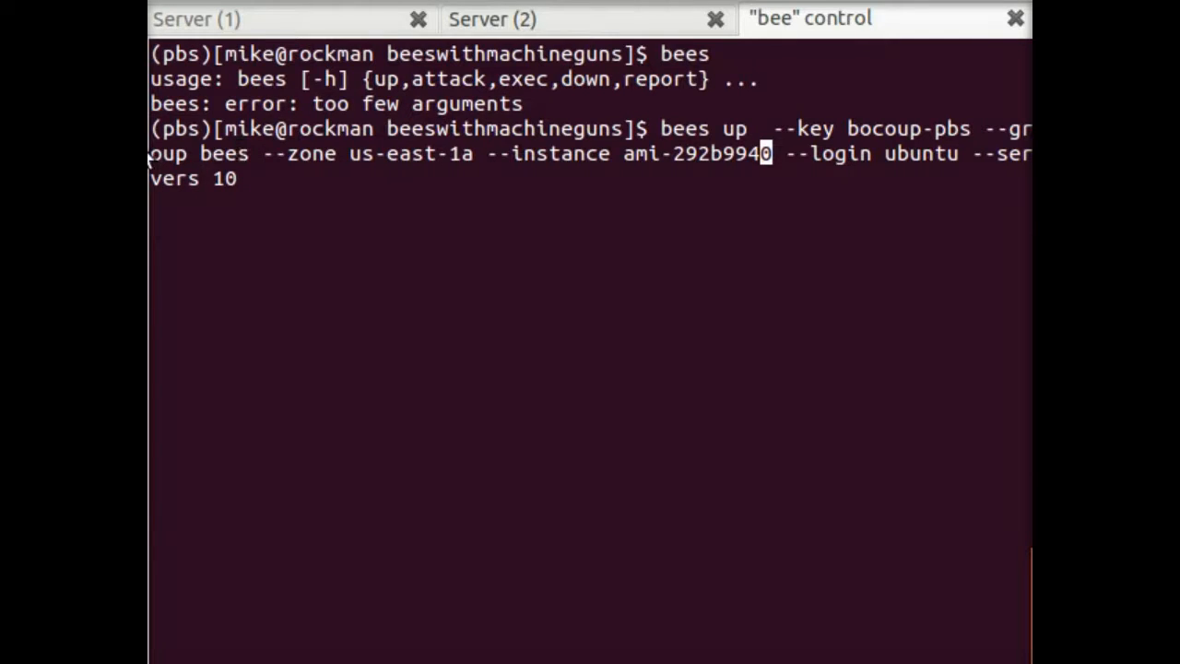
pyautogui.moveTo(616, 174)
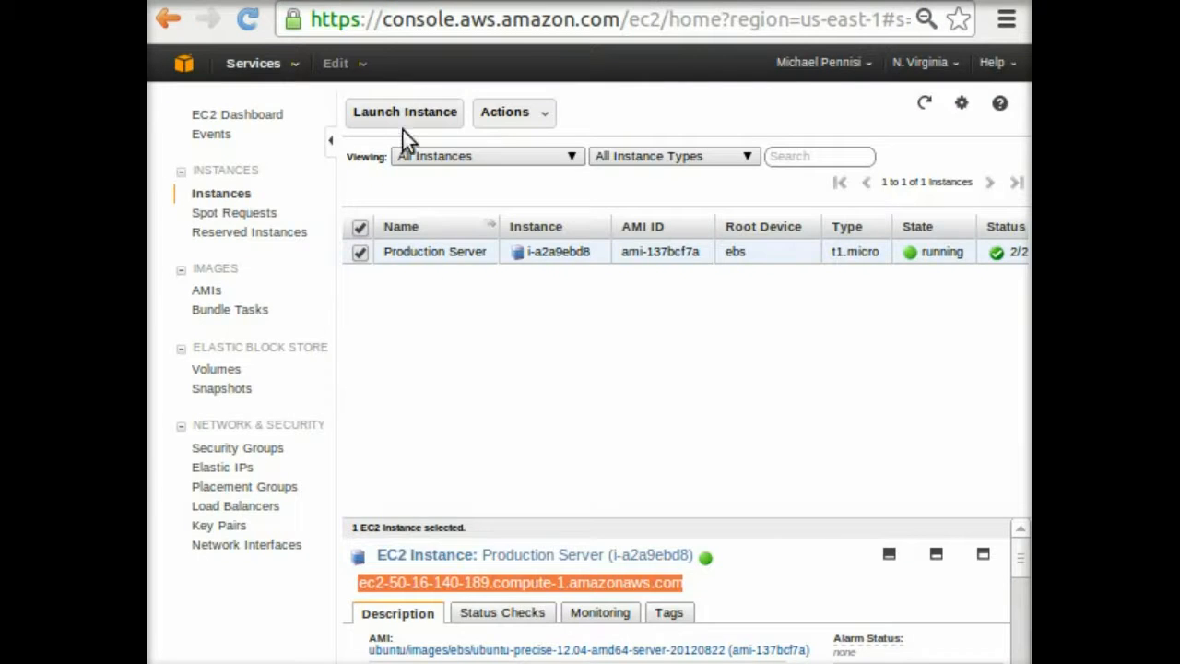
# Step: List owned AMIs in the EC2 console, including ami-292b9940
pyautogui.click(207, 289)
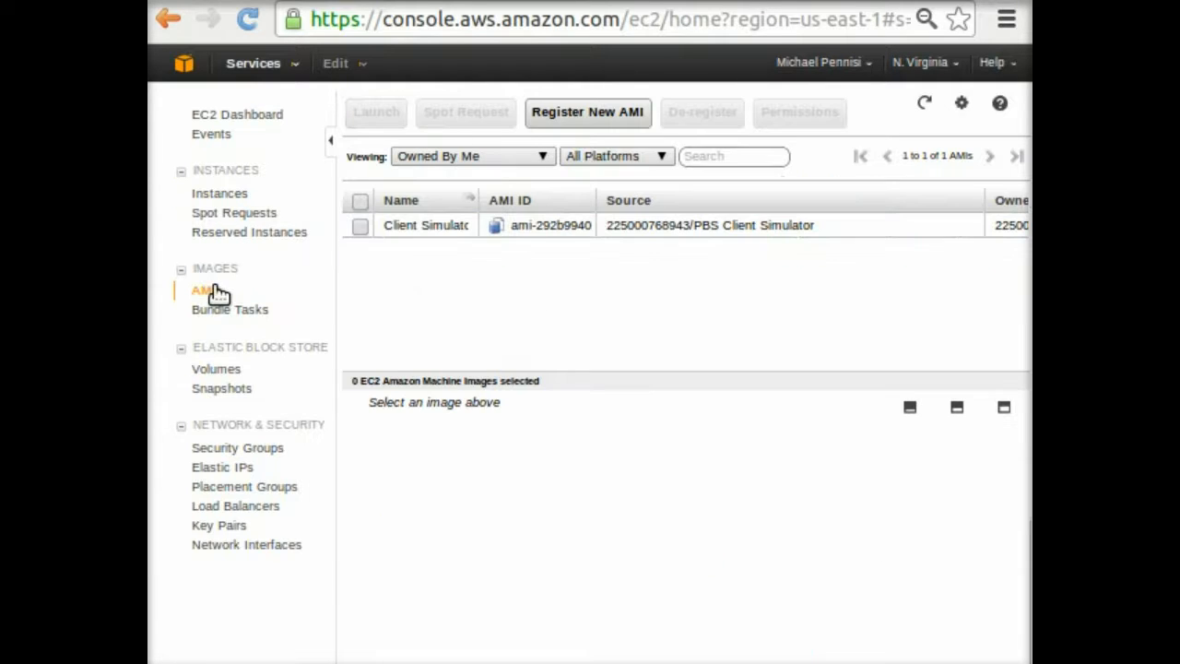
pyautogui.moveTo(515, 248)
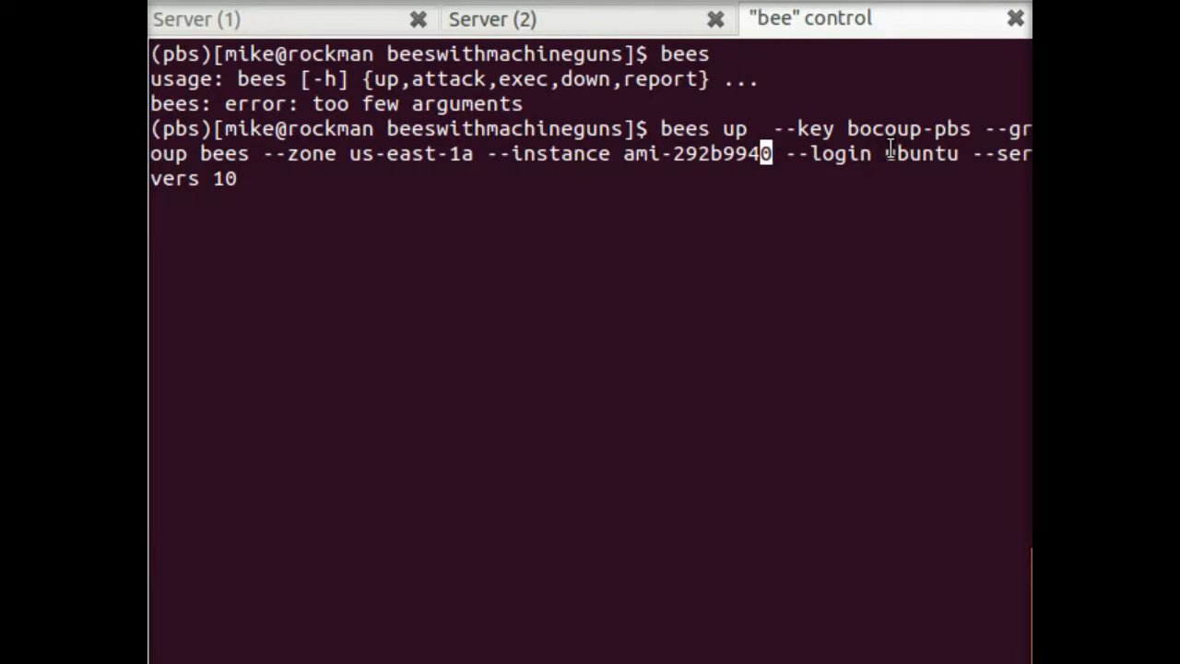
pyautogui.moveTo(957, 183)
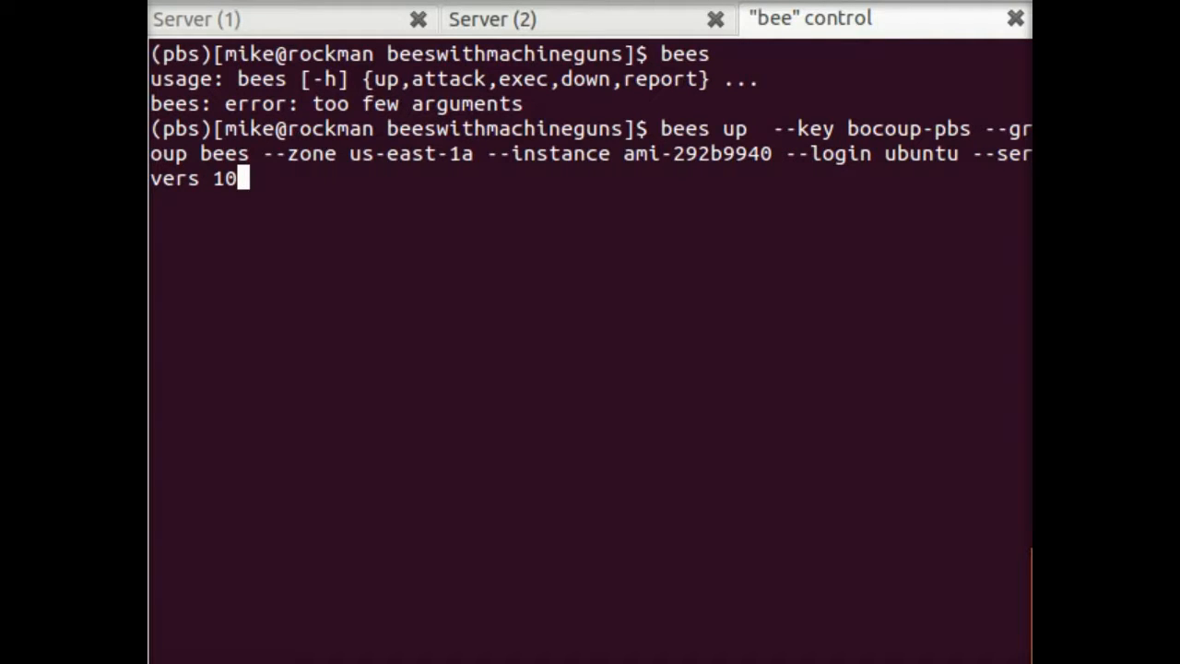
# Step: Run the bees up command to bring up 10 bee servers
pyautogui.press('Return')
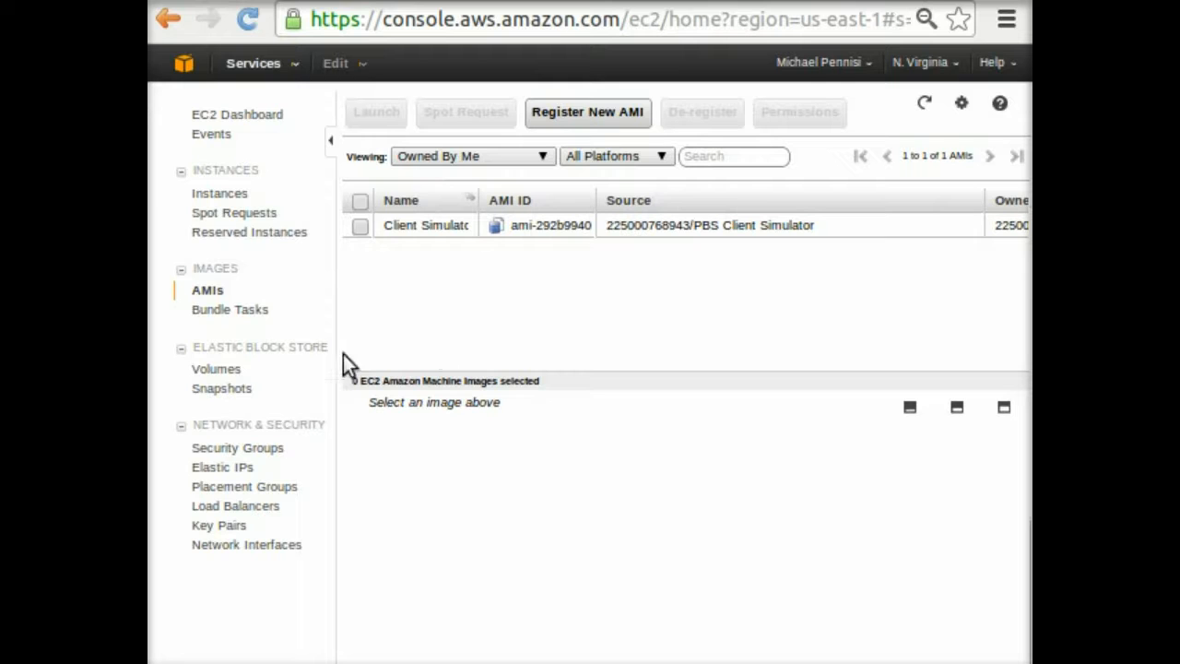
# Step: Return to the EC2 instances list and refresh it twice
pyautogui.click(218, 194)
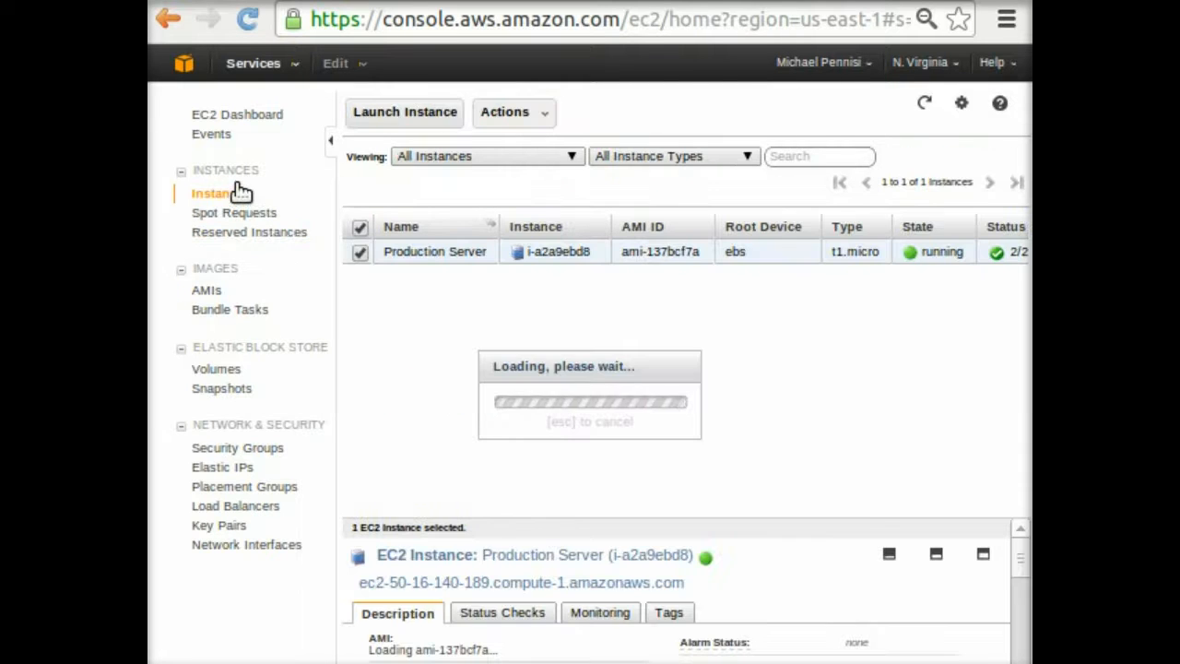
pyautogui.click(922, 103)
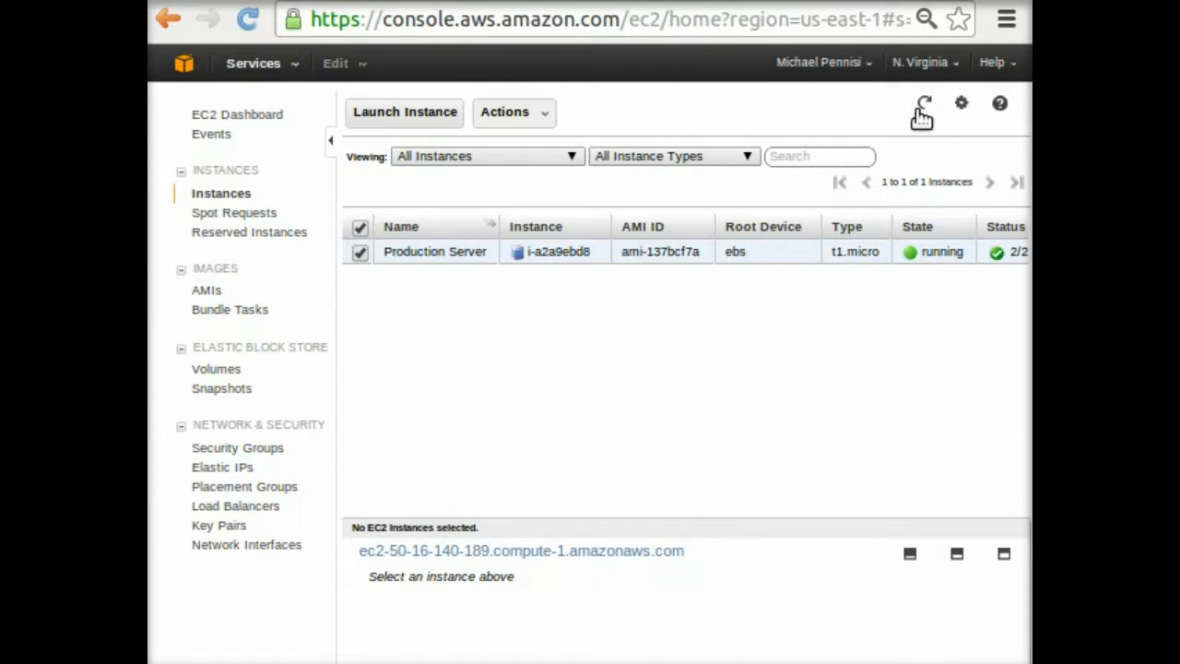
pyautogui.click(922, 103)
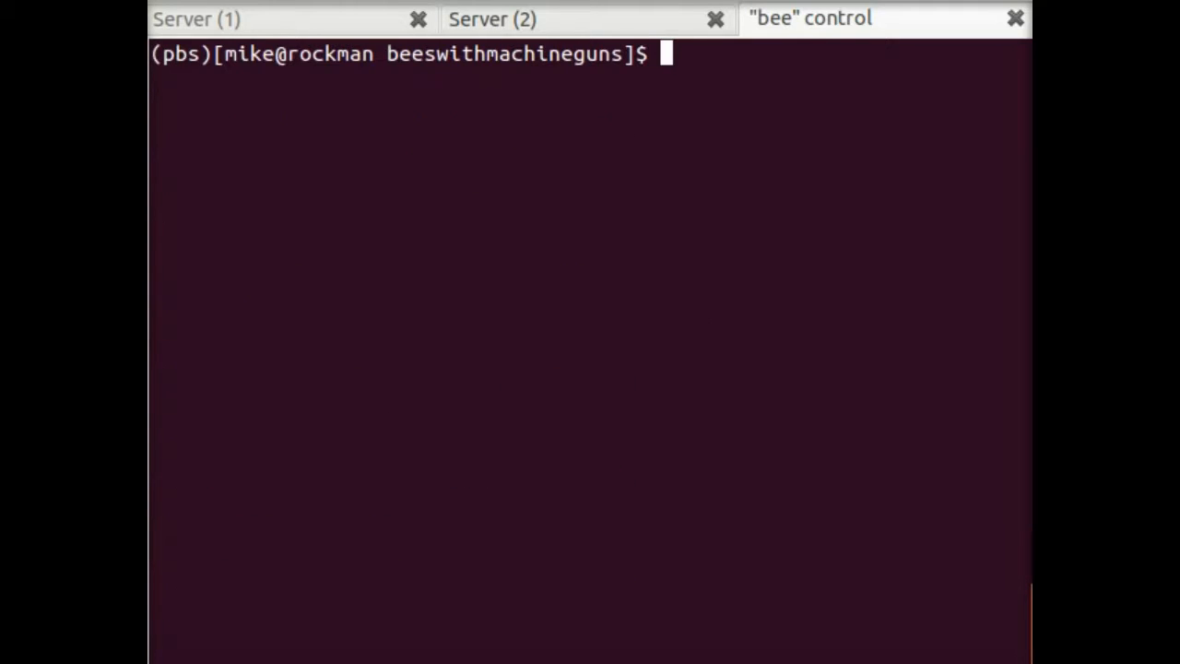
pyautogui.moveTo(447, 207)
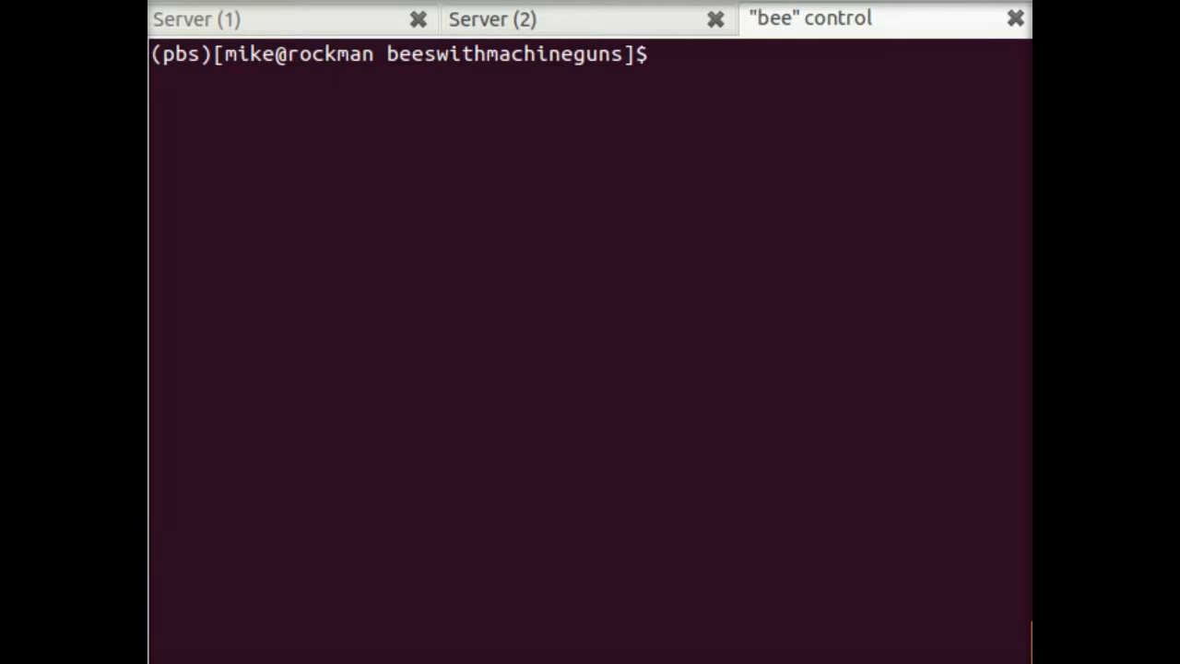
# Step: Compose bees exec -o results.txt - "date +%N" without running it
pyautogui.write('bees')
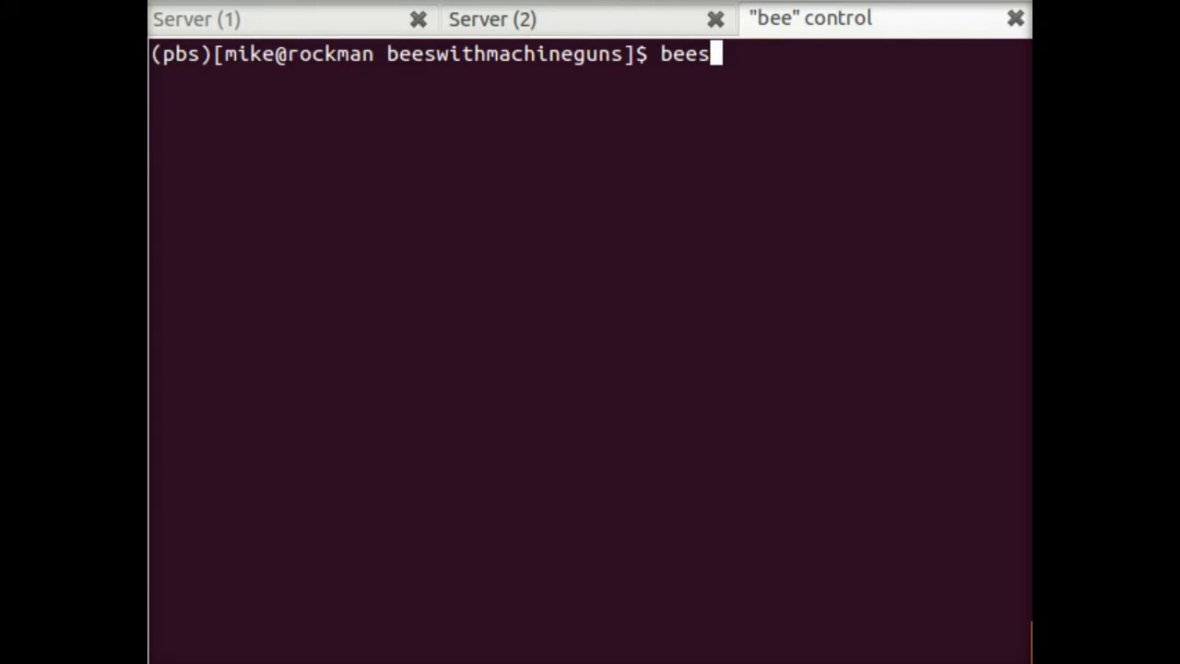
pyautogui.write('exec --help')
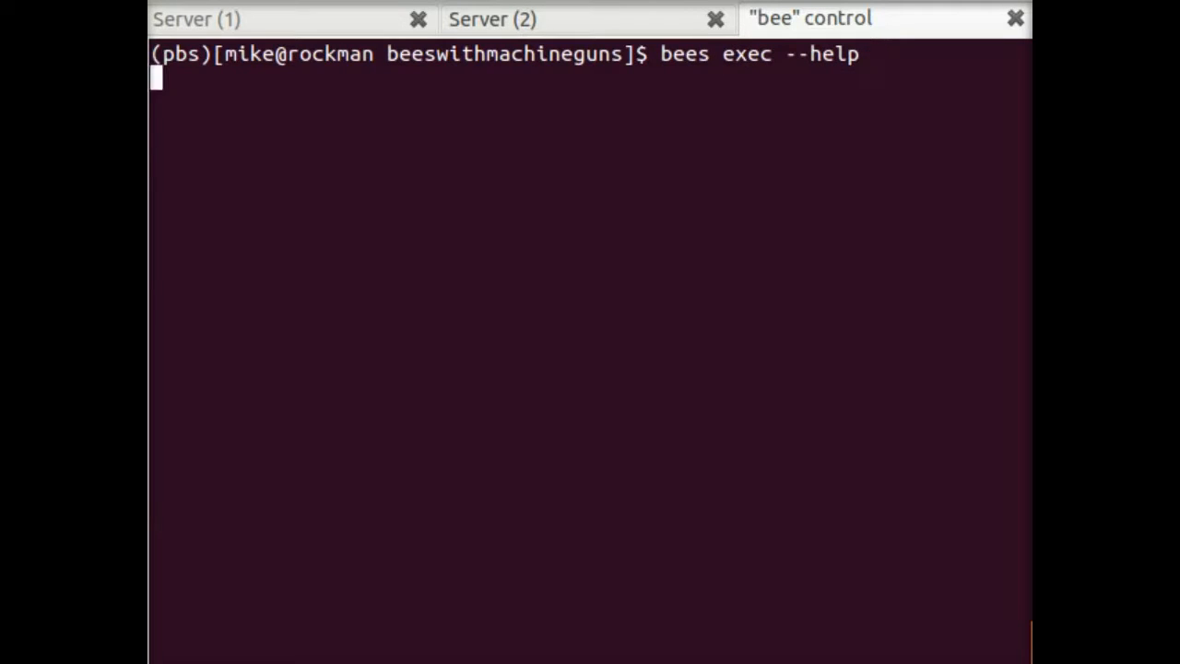
pyautogui.press('Return')
pyautogui.write('bees exec')
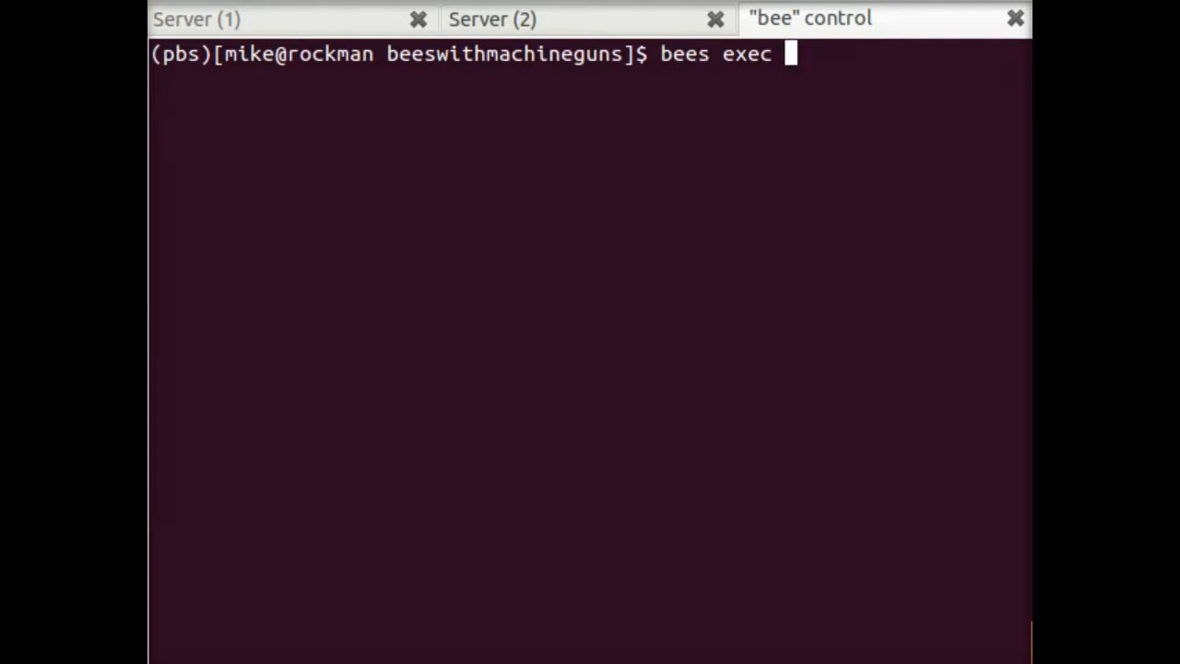
pyautogui.write('-o results.txt -')
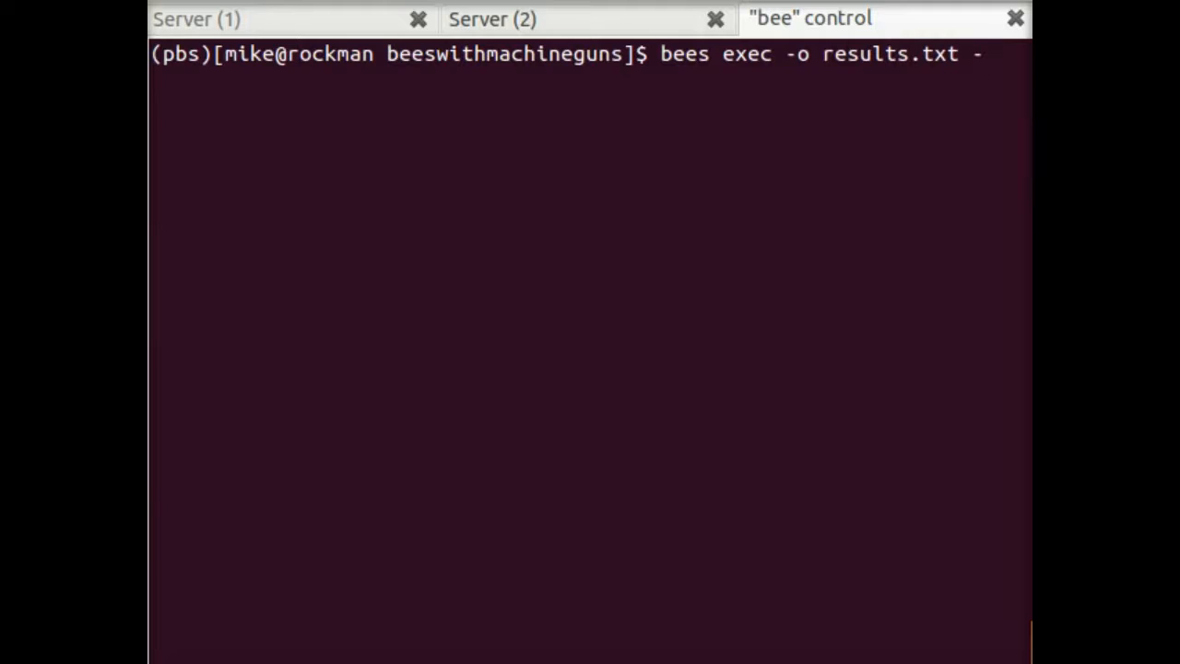
pyautogui.write('"d"')
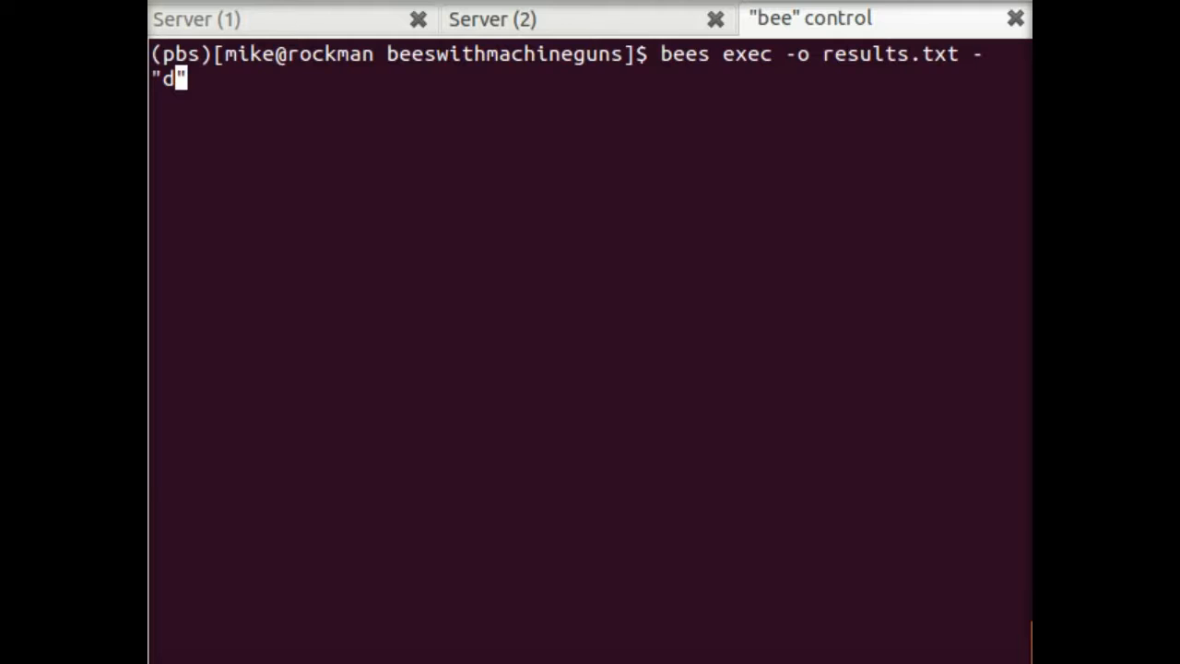
pyautogui.write('ate +')
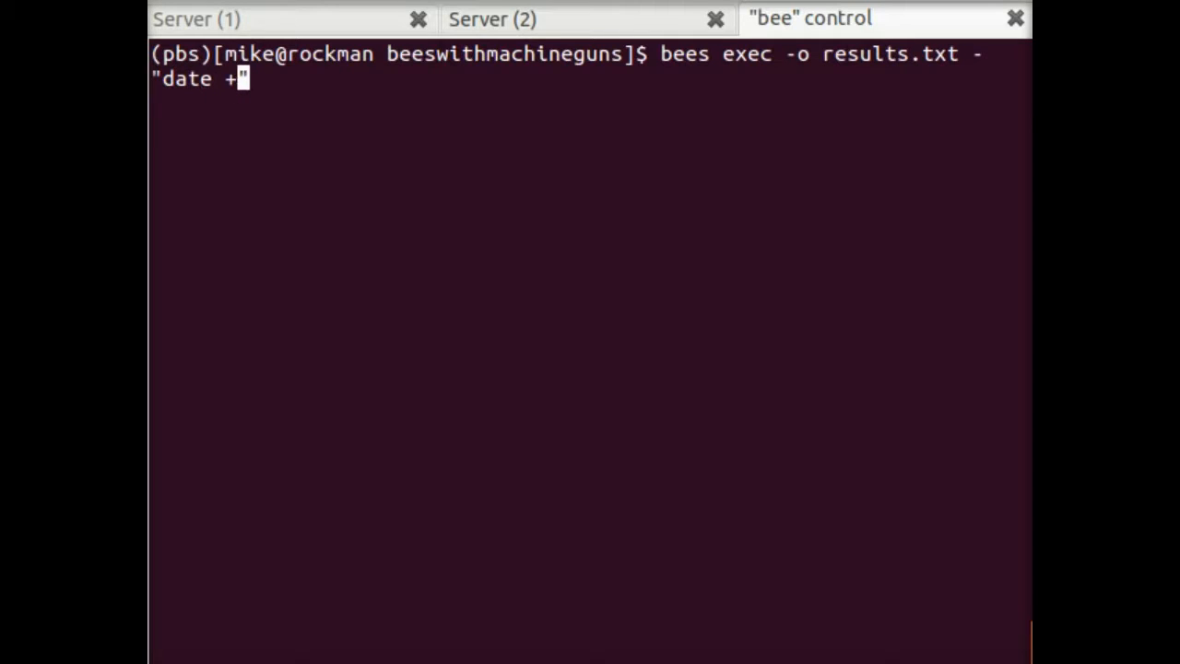
pyautogui.write('%')
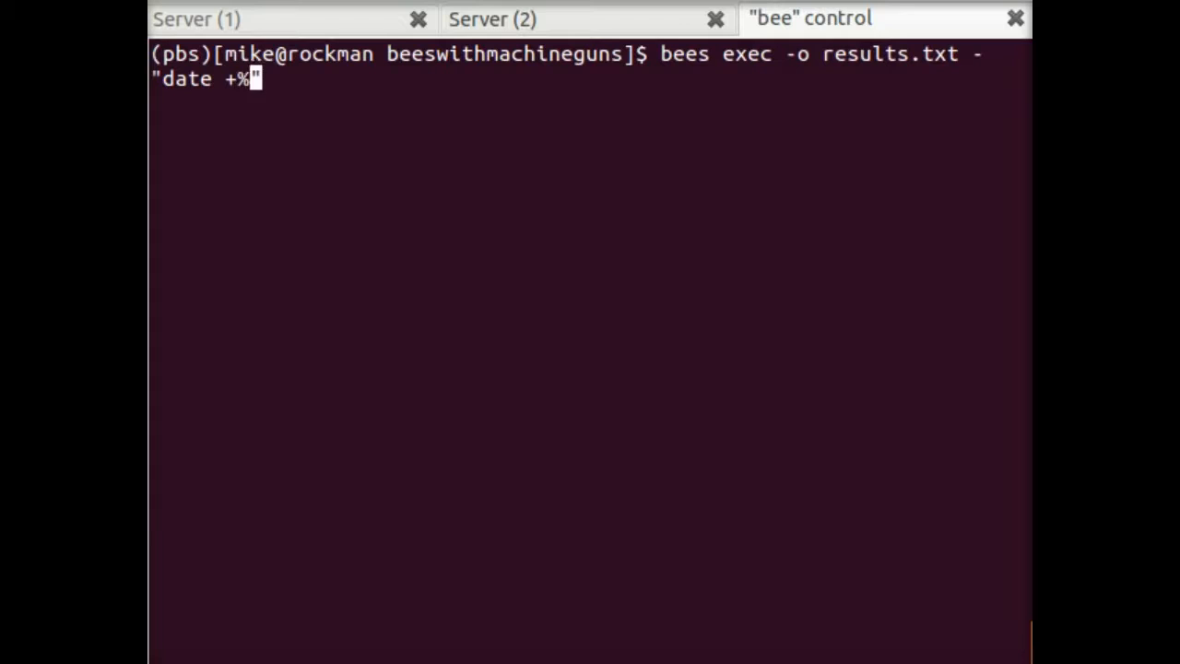
pyautogui.write('N')
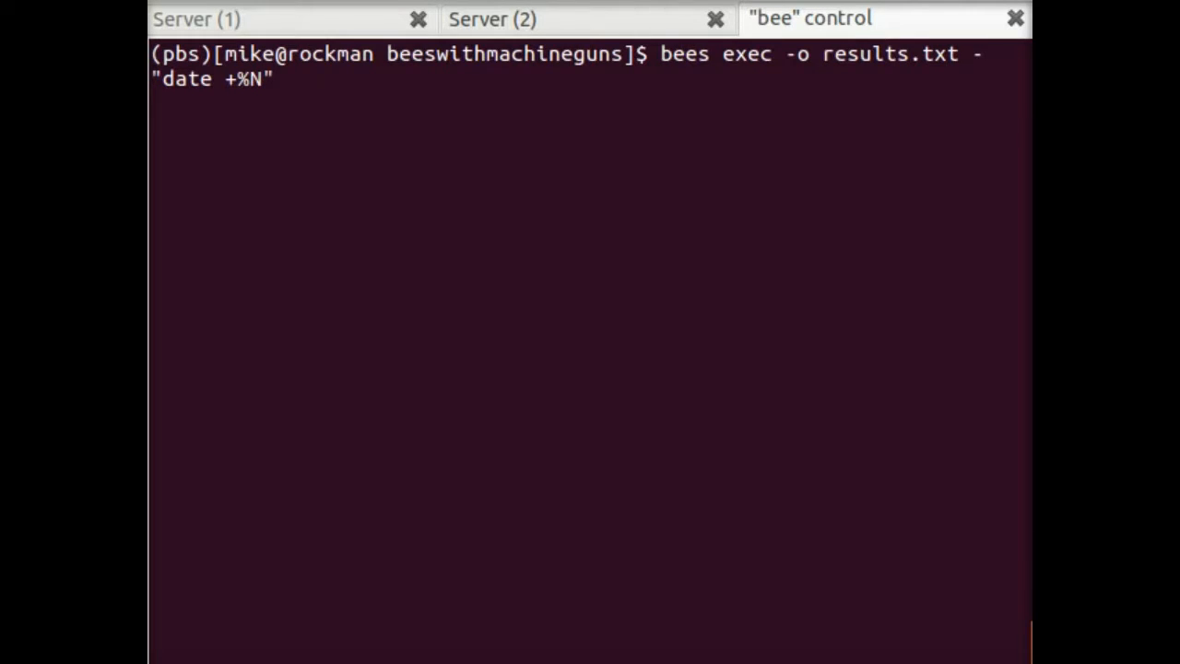
# Step: Run the bees exec command so all 10 bees execute date and finish the offensive
pyautogui.press('Return')
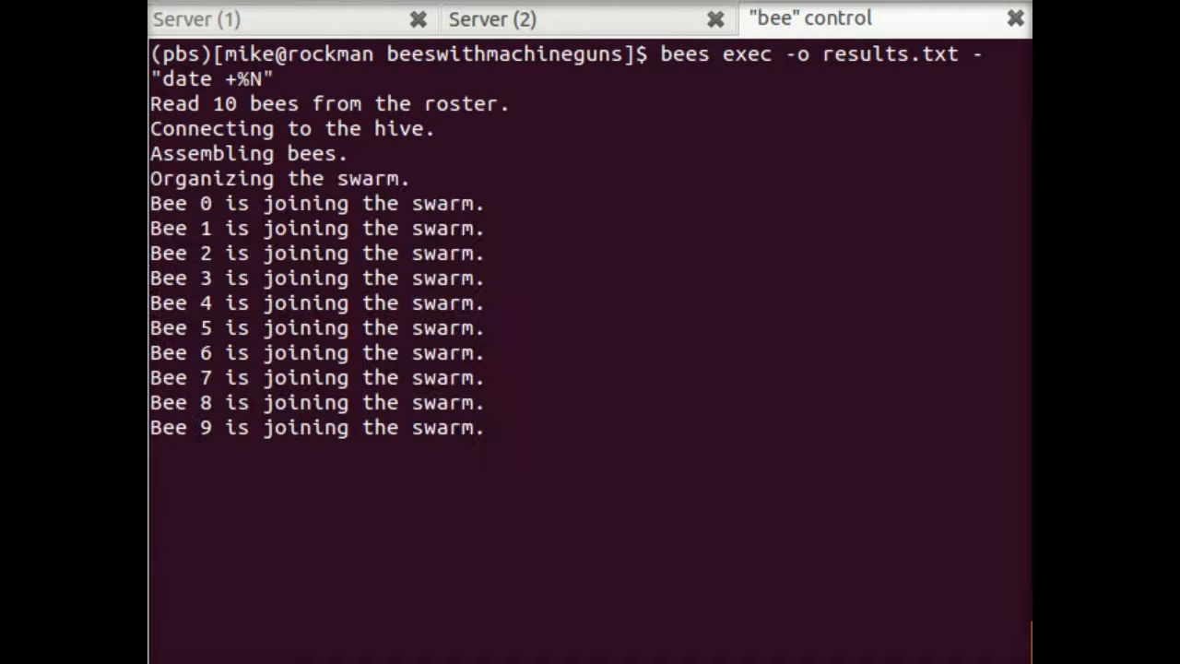
pyautogui.scroll(-3)
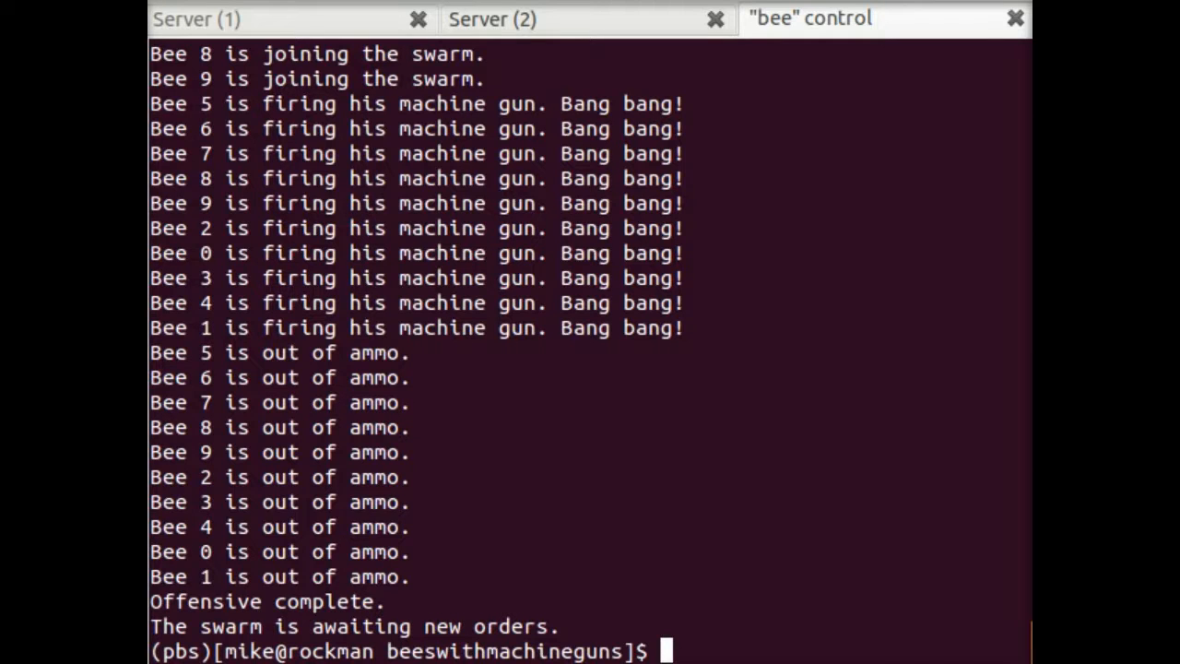
pyautogui.write('c')
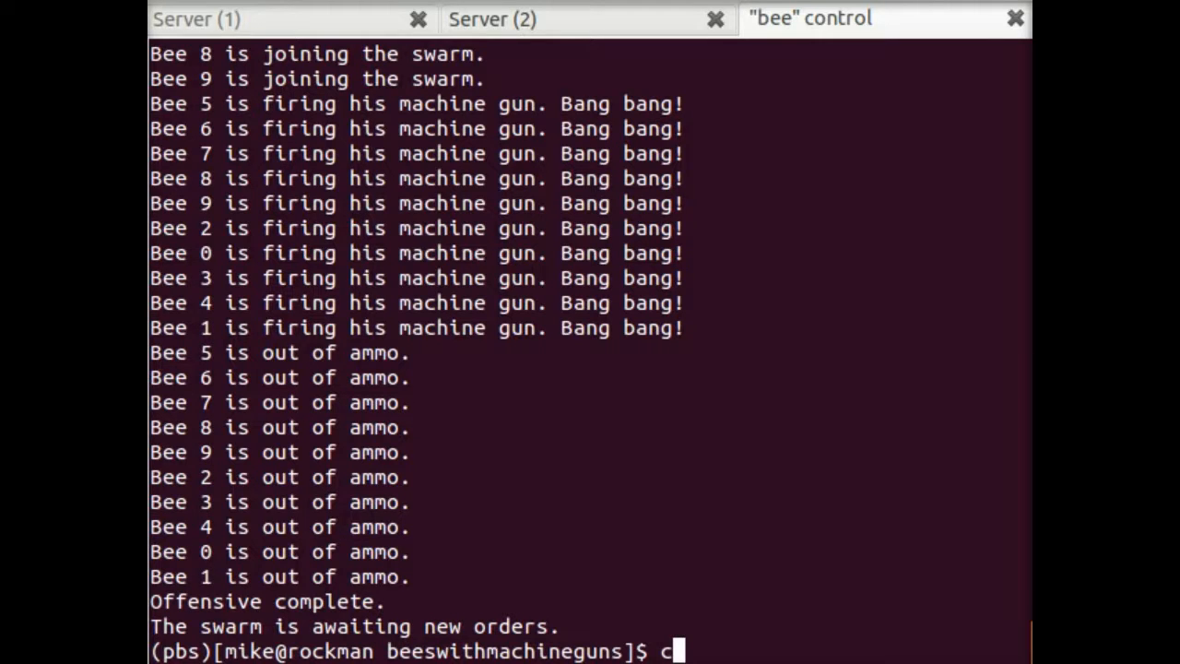
# Step: Display the collected swarm output with cat results.txt
pyautogui.write('at results.txt')
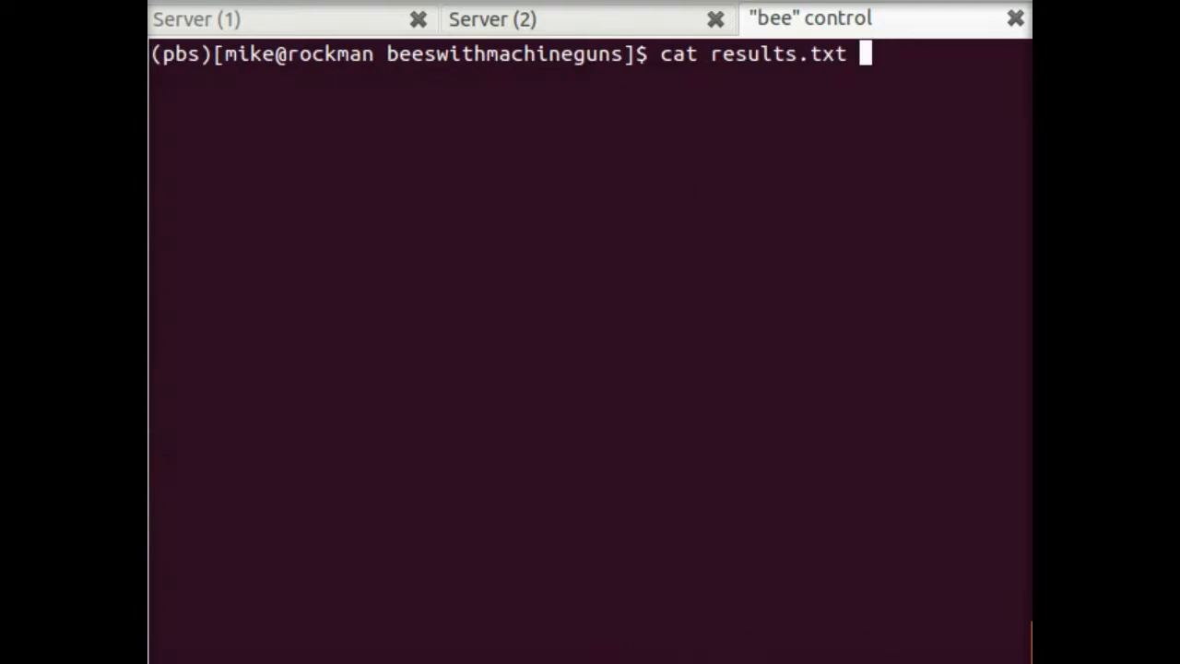
pyautogui.press('Return')
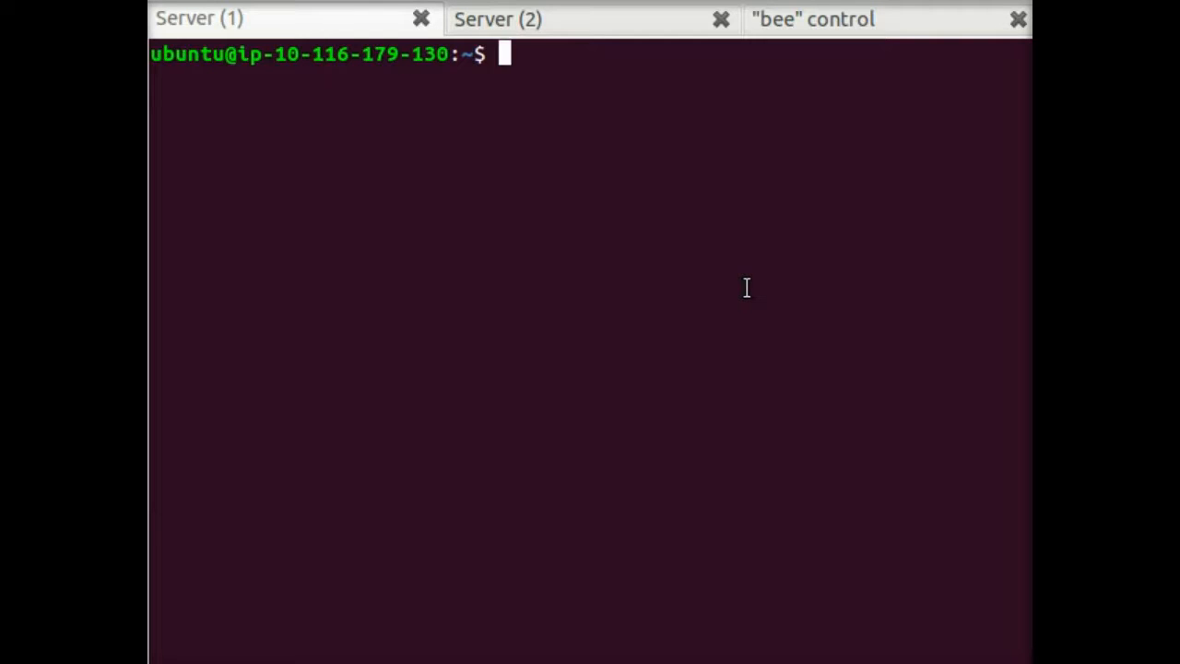
# Step: Enter map_center/backend on Server (1) and begin the export NODE_HOST=0.0.0.0 && node command
pyautogui.write('cd map_center/')
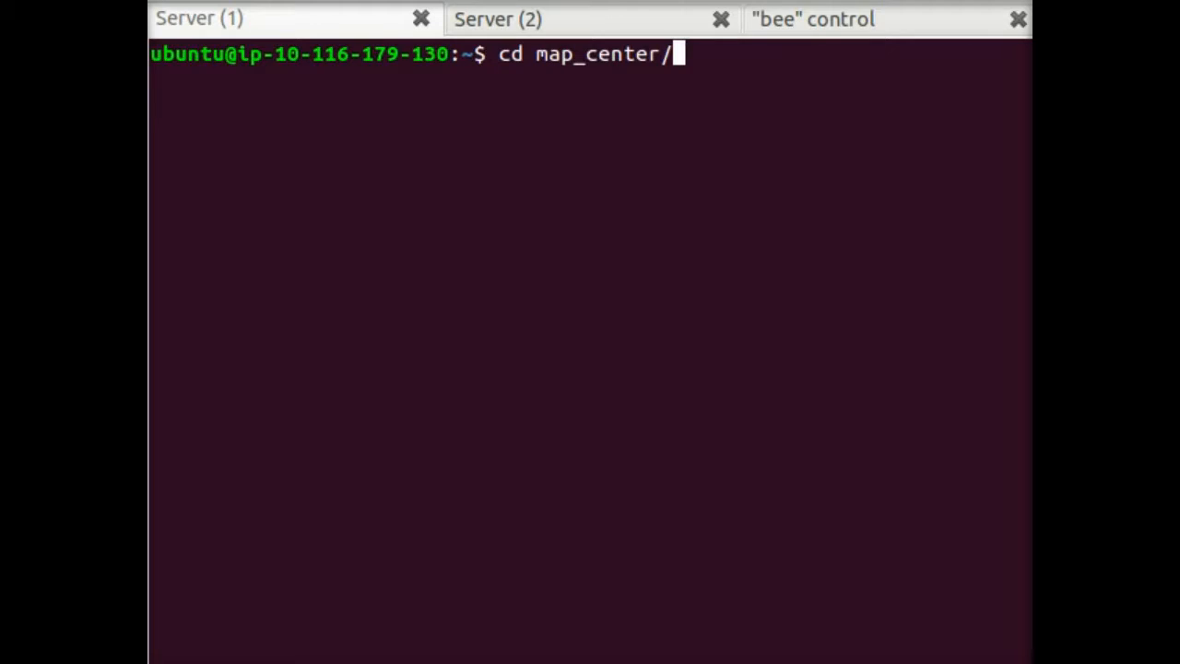
pyautogui.write('b')
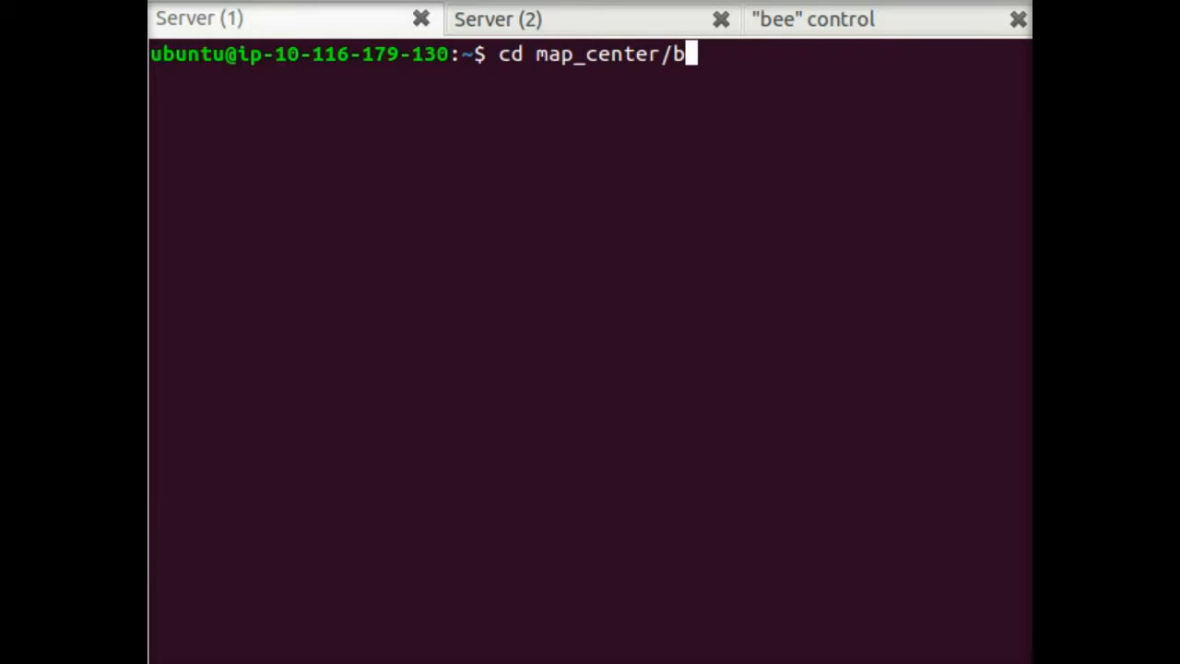
pyautogui.press('Return')
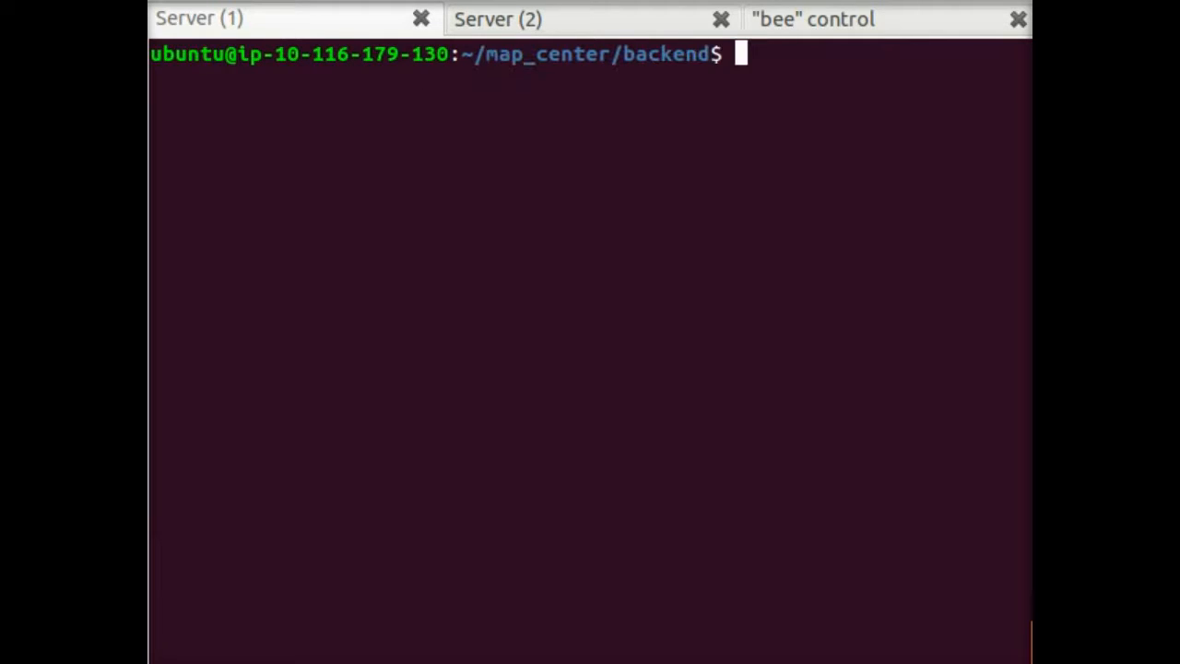
pyautogui.write('export NO')
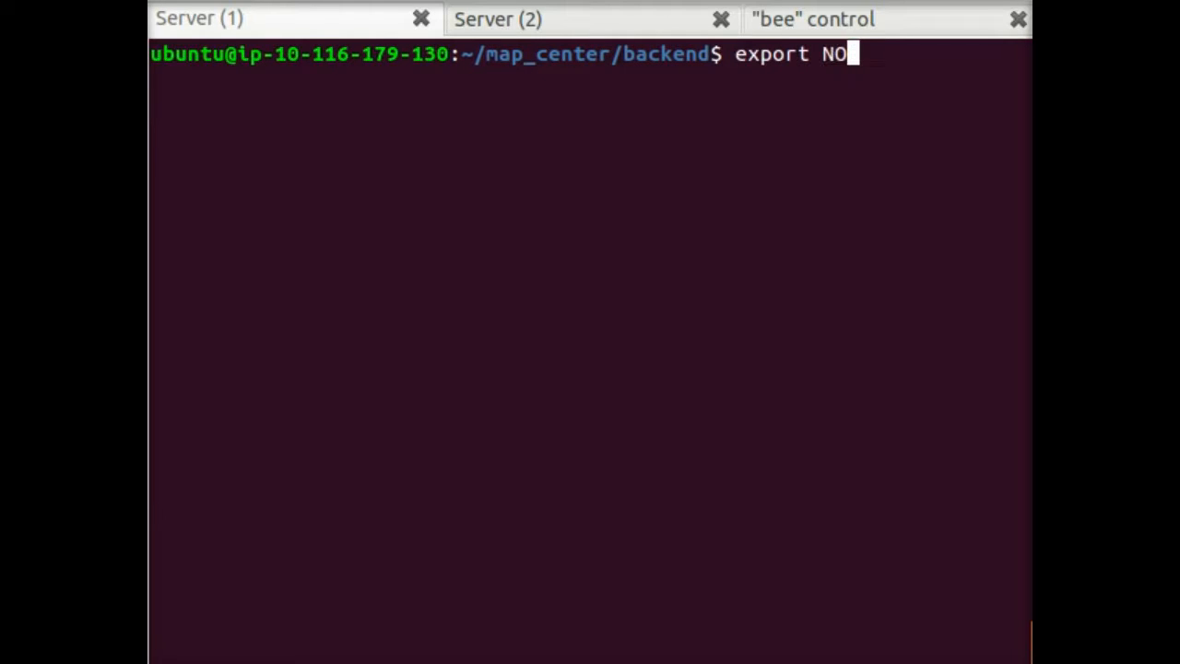
pyautogui.write('DE_HOST=0.0.0.0')
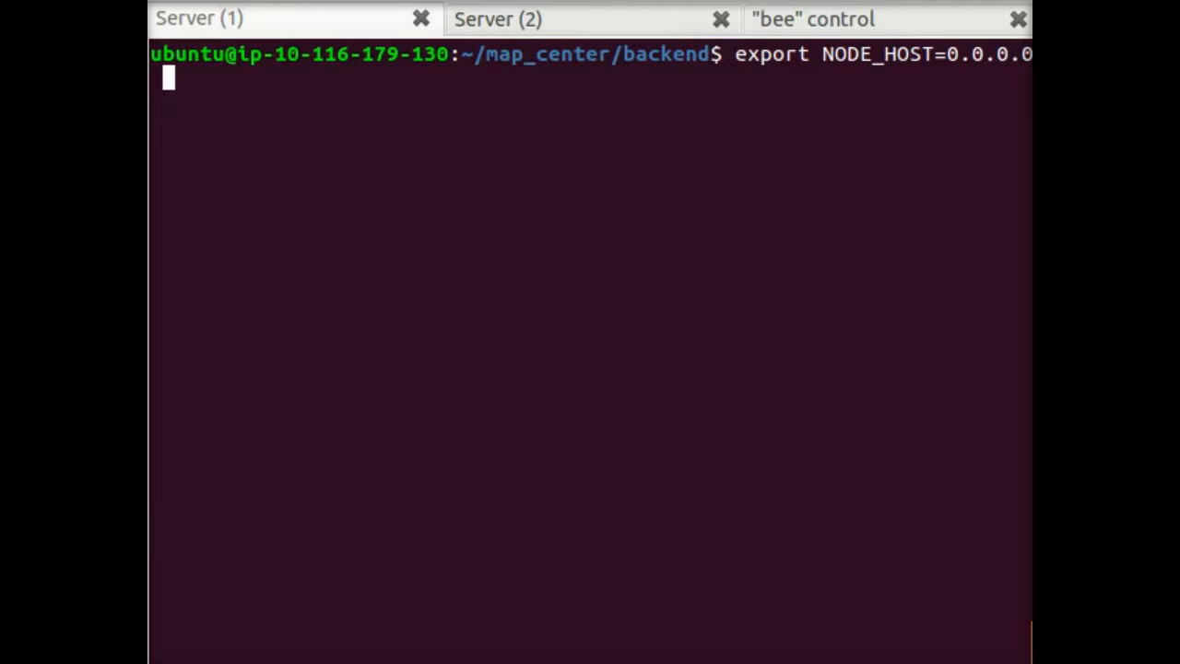
pyautogui.write('&& node')
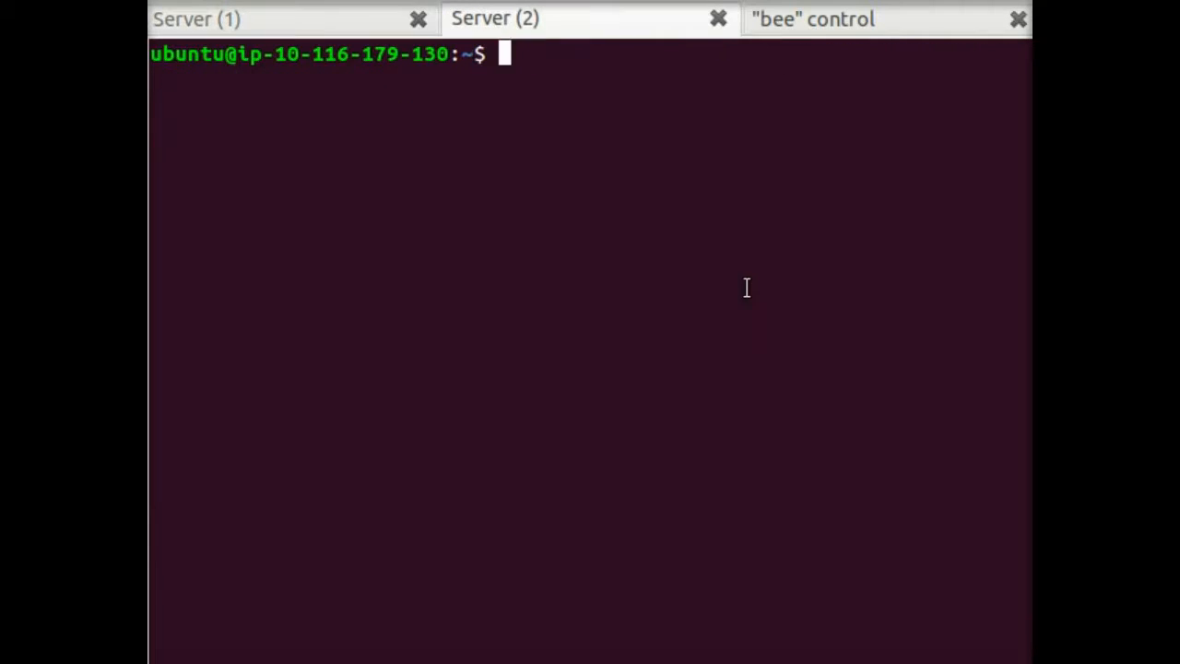
# Step: List the home folder, then run sar -n SOCK -o results.sar 1 to log socket stats each second
pyautogui.write('l')
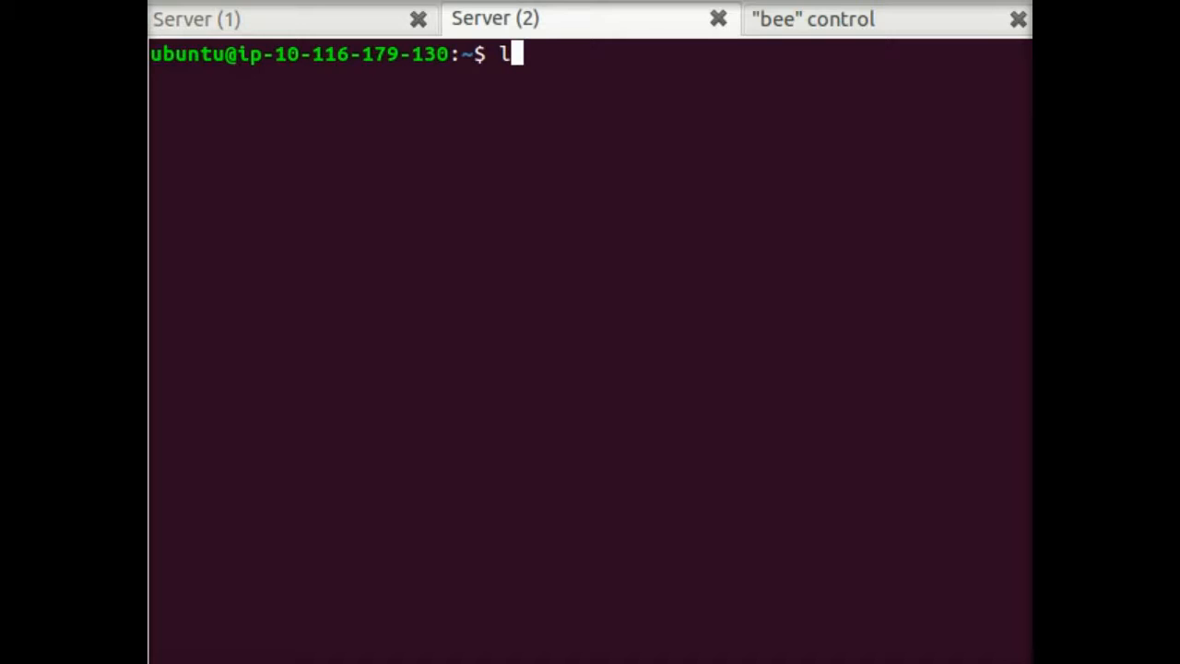
pyautogui.press('Return')
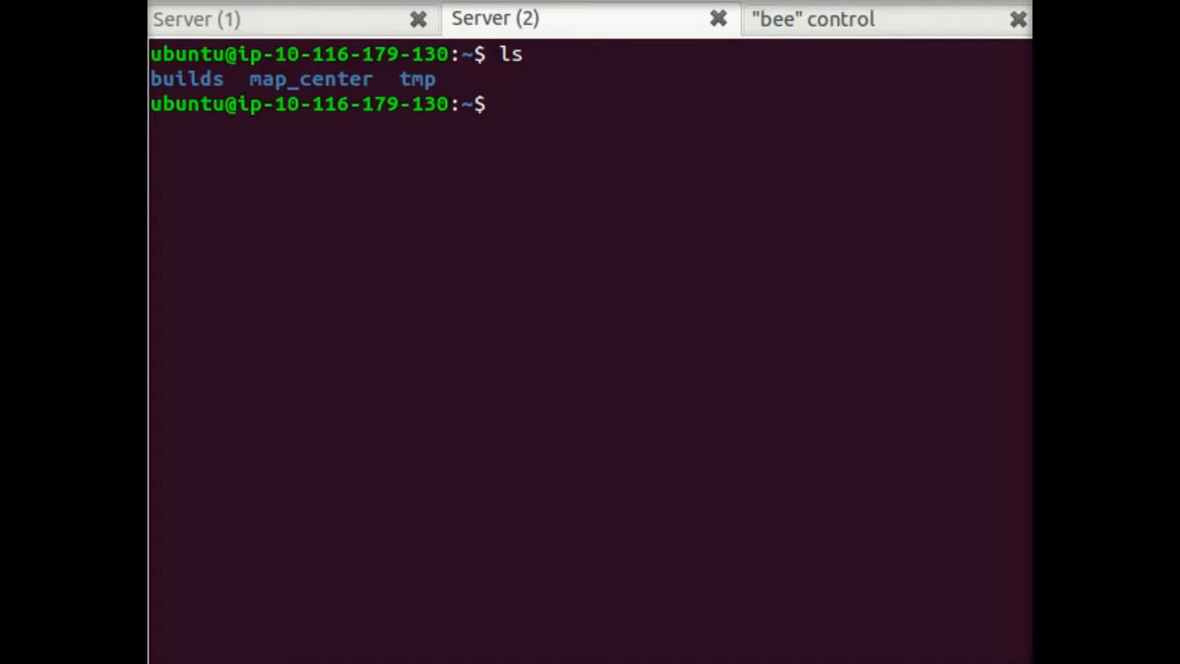
pyautogui.write('sar')
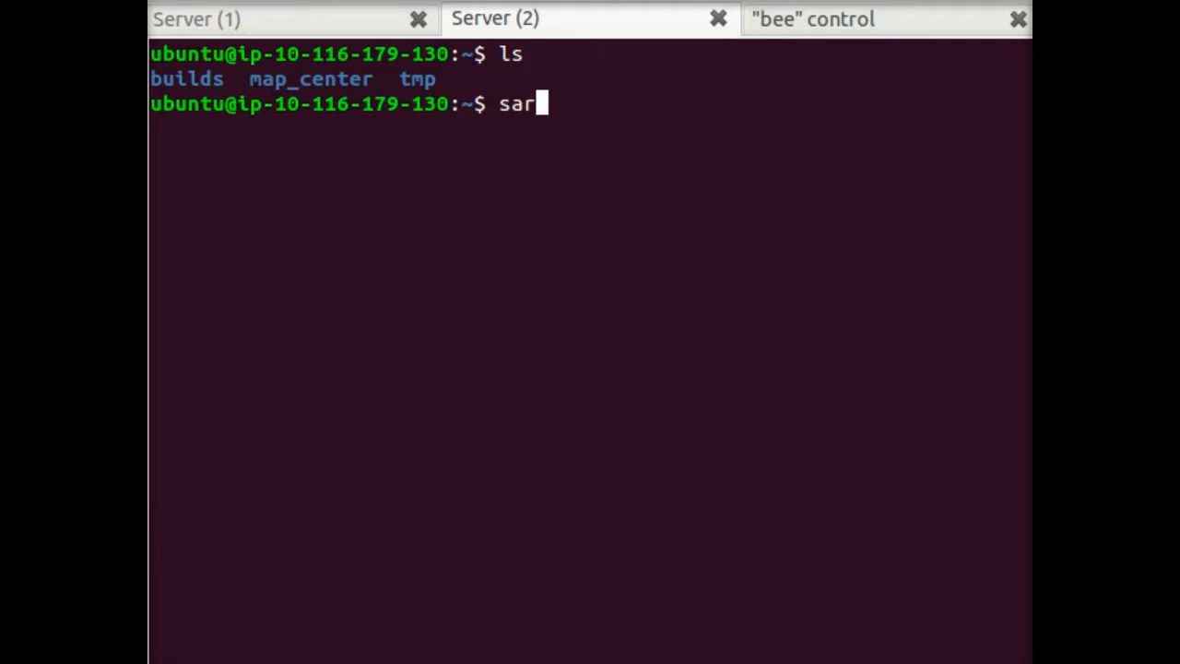
pyautogui.write('-n SOCK -o')
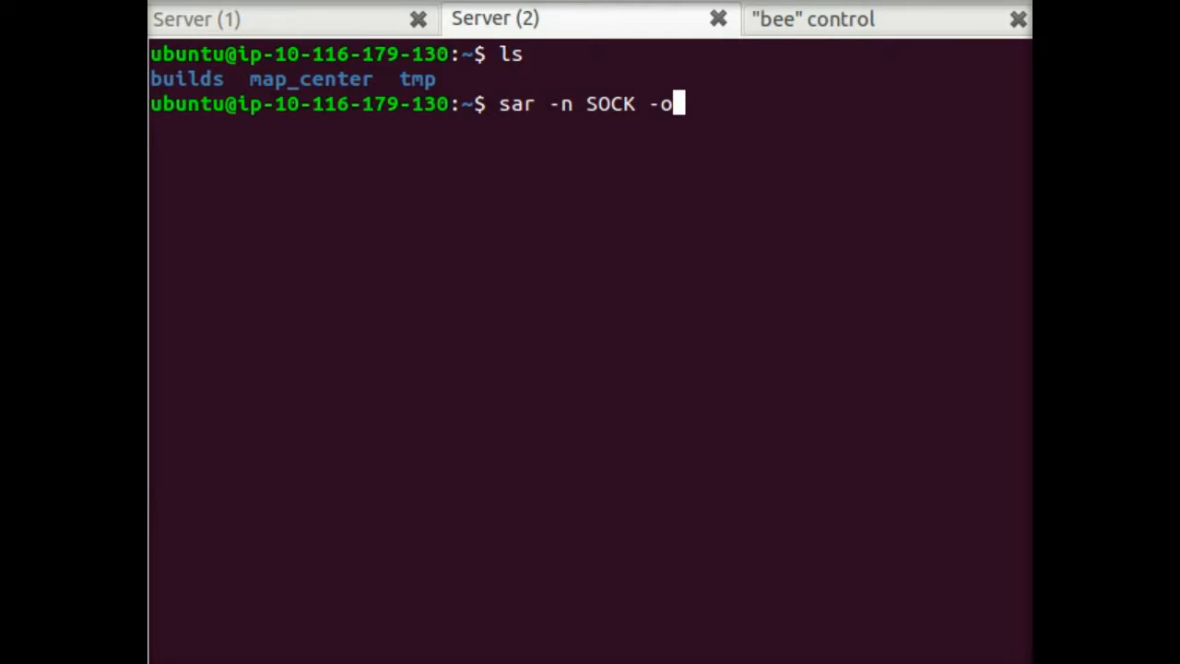
pyautogui.write('results.sar')
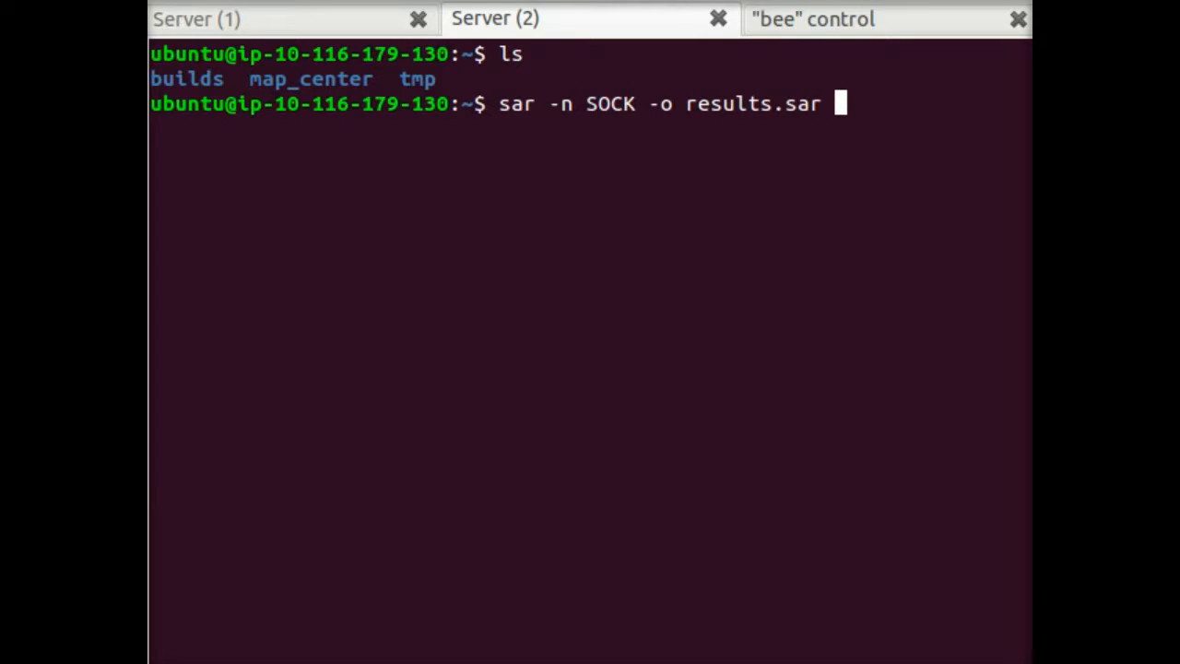
pyautogui.write('1')
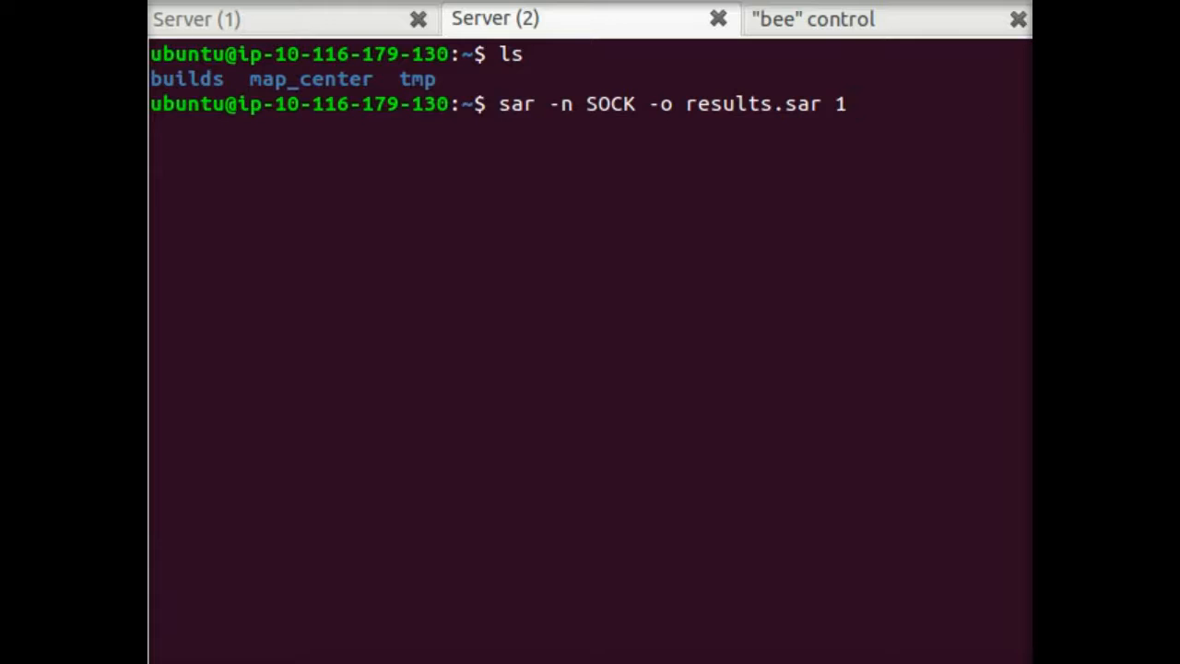
pyautogui.press('Return')
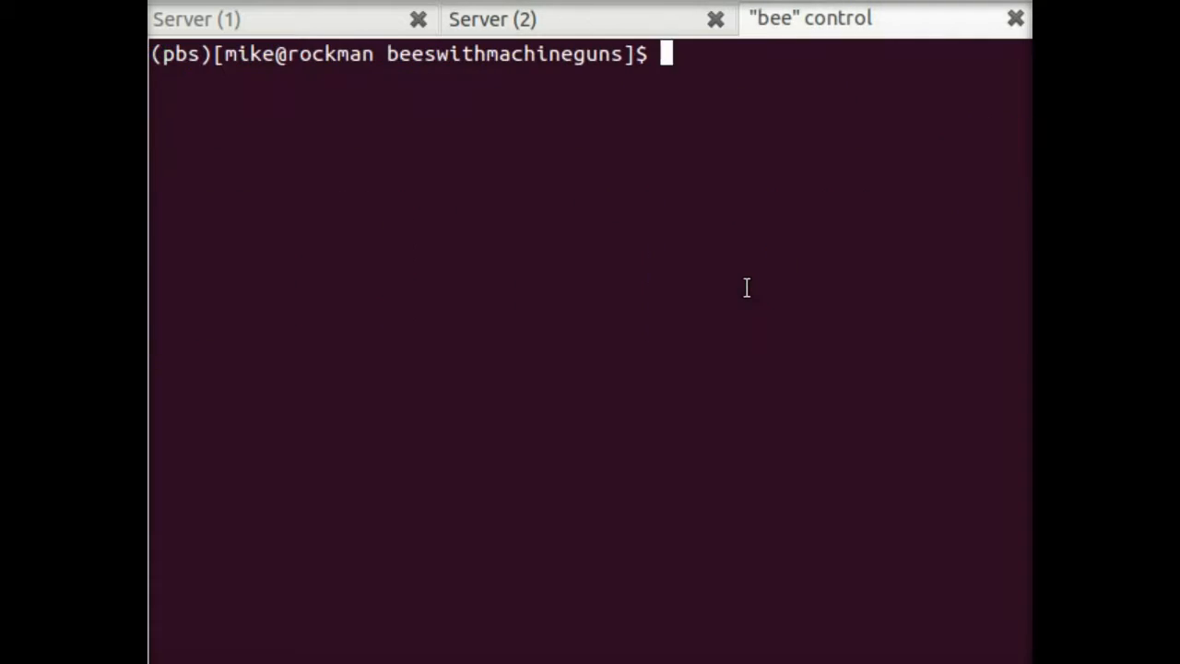
# Step: Run bees exec - "cd map_center/backend/stress && forever start client/ -c 500 -d 10" on all bees
pyautogui.write('bee')
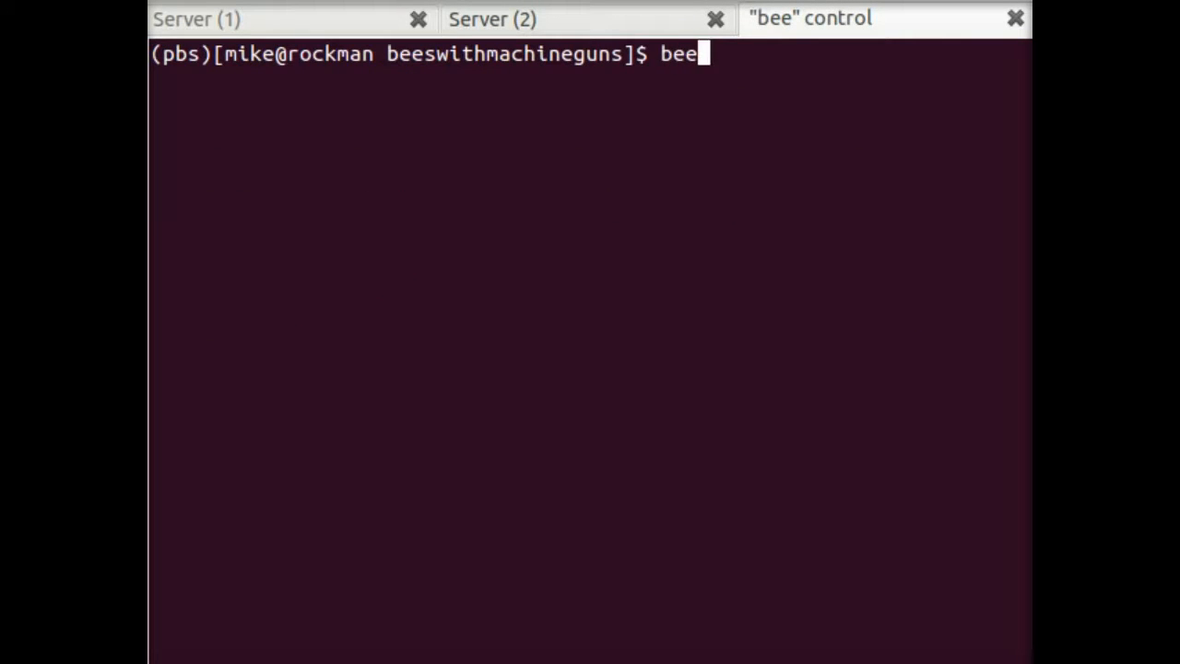
pyautogui.write('s exec -')
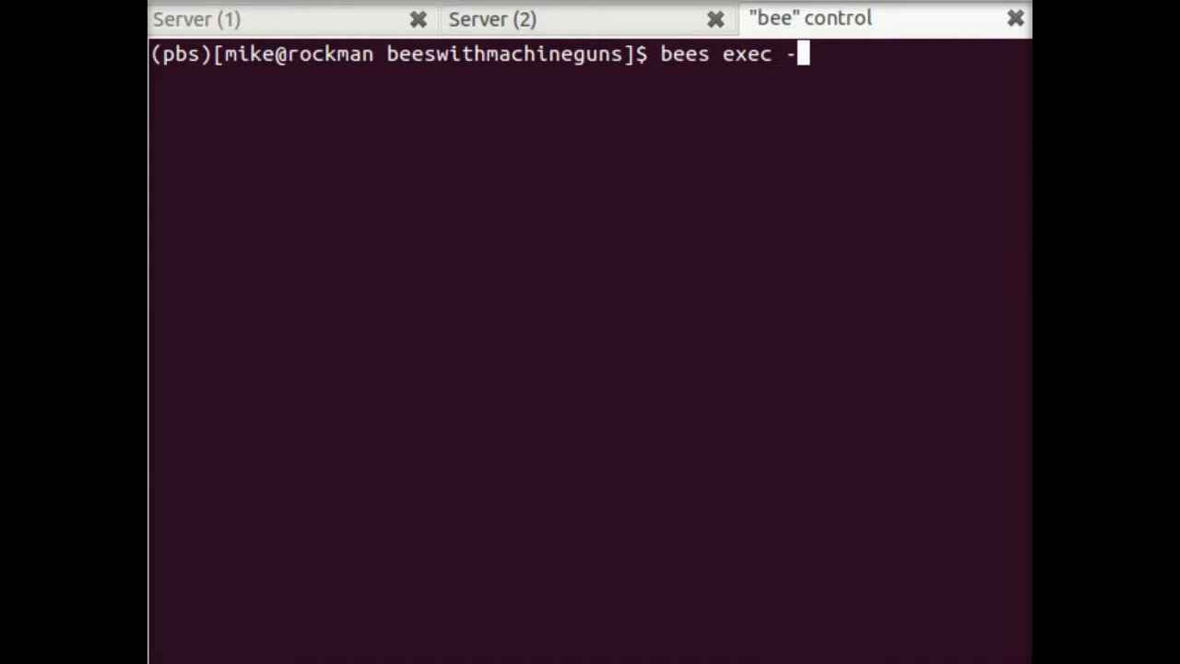
pyautogui.write('""')
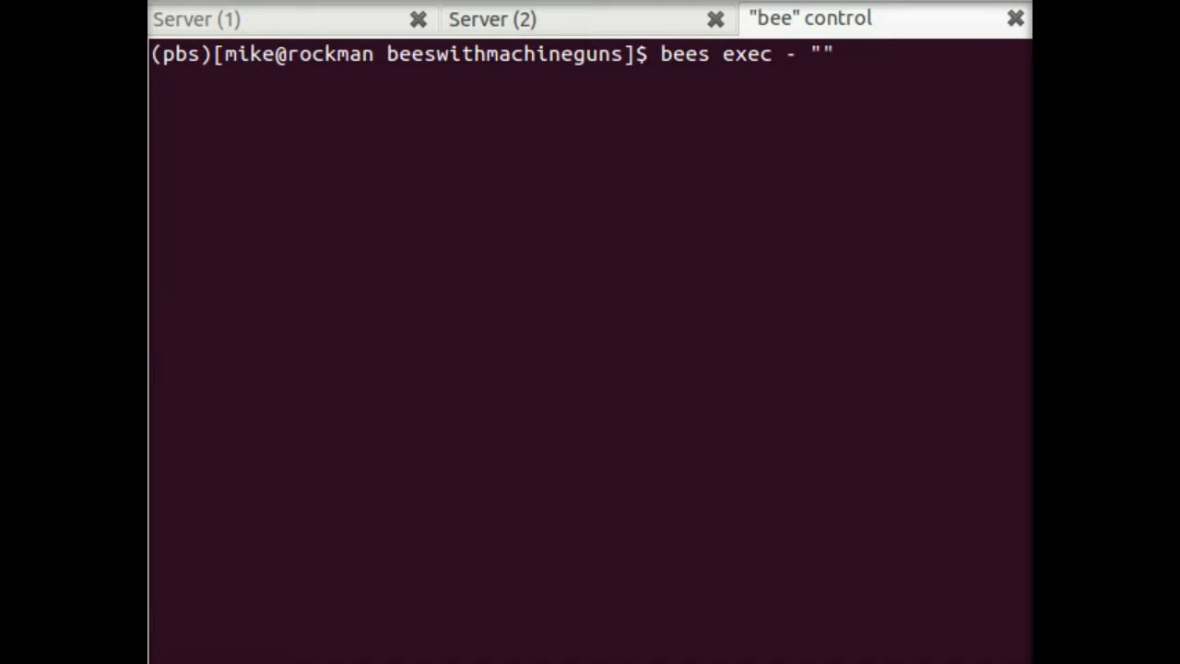
pyautogui.write('cd map')
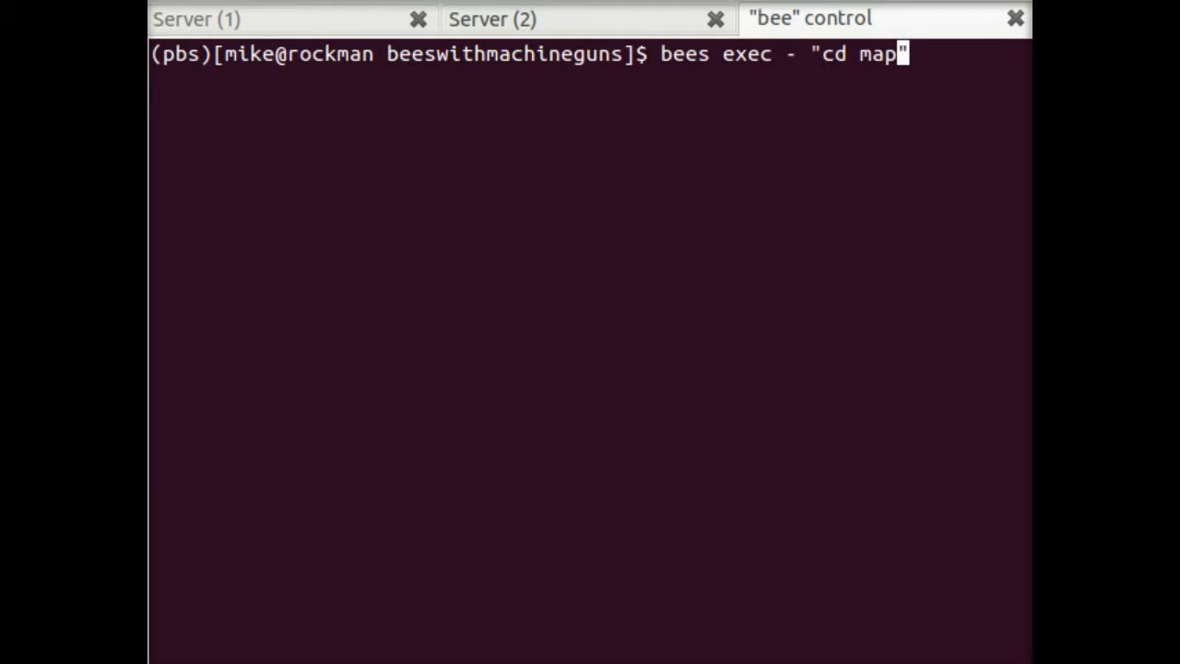
pyautogui.write('_')
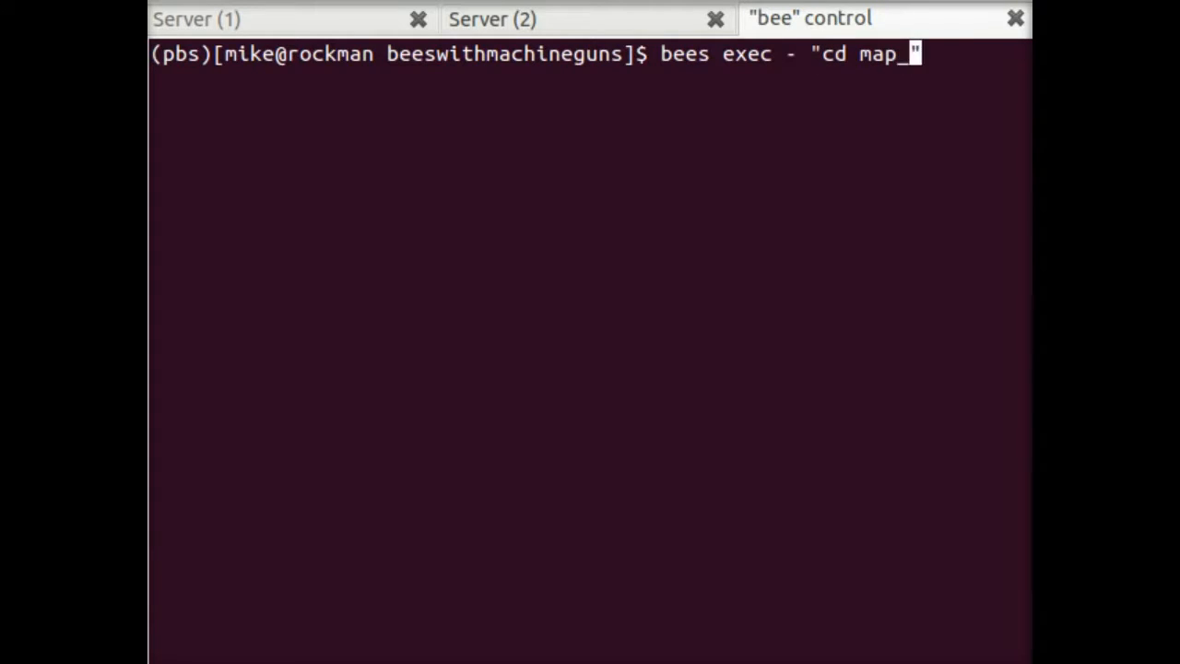
pyautogui.write('center/')
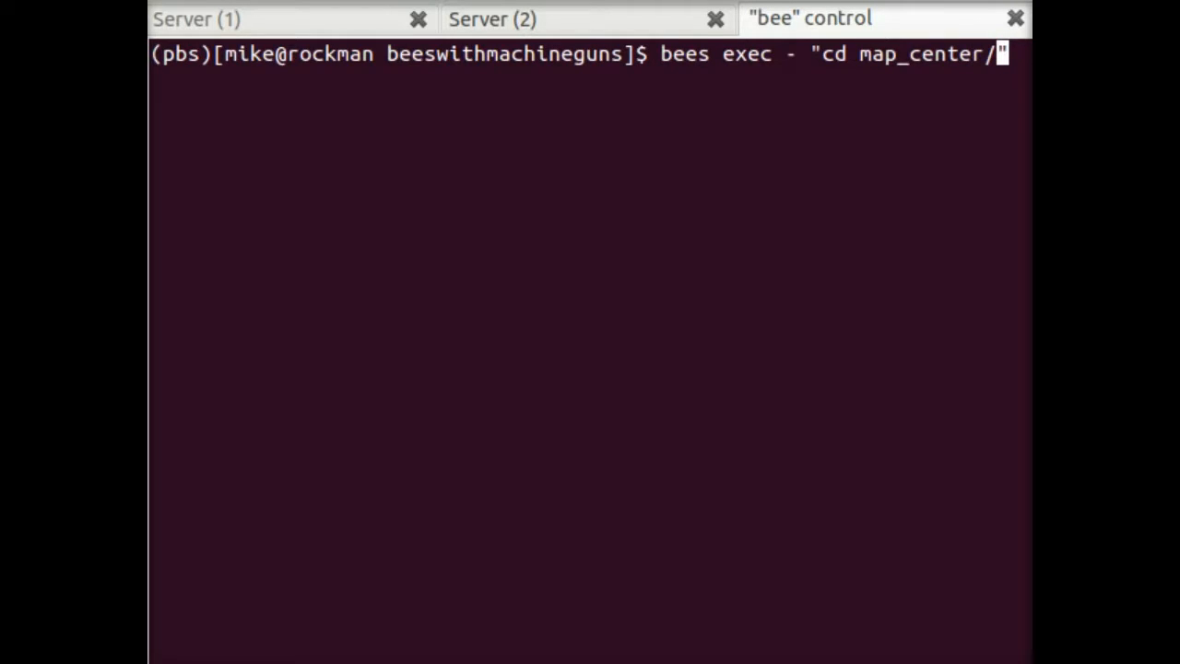
pyautogui.write('backend')
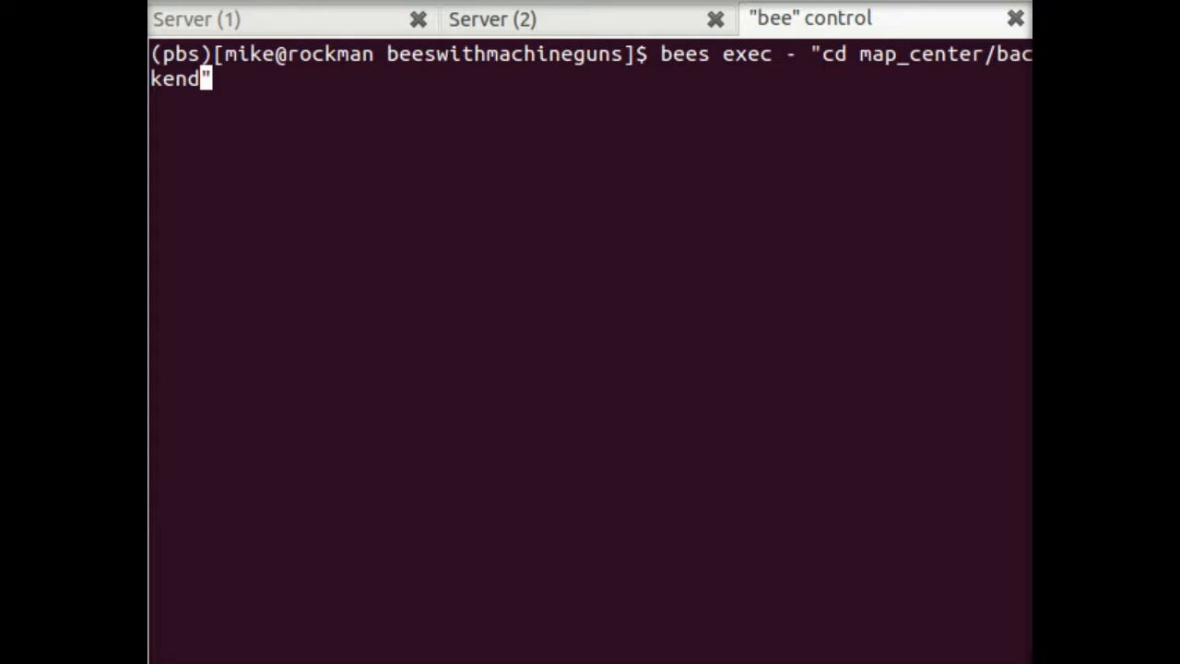
pyautogui.write('/stres')
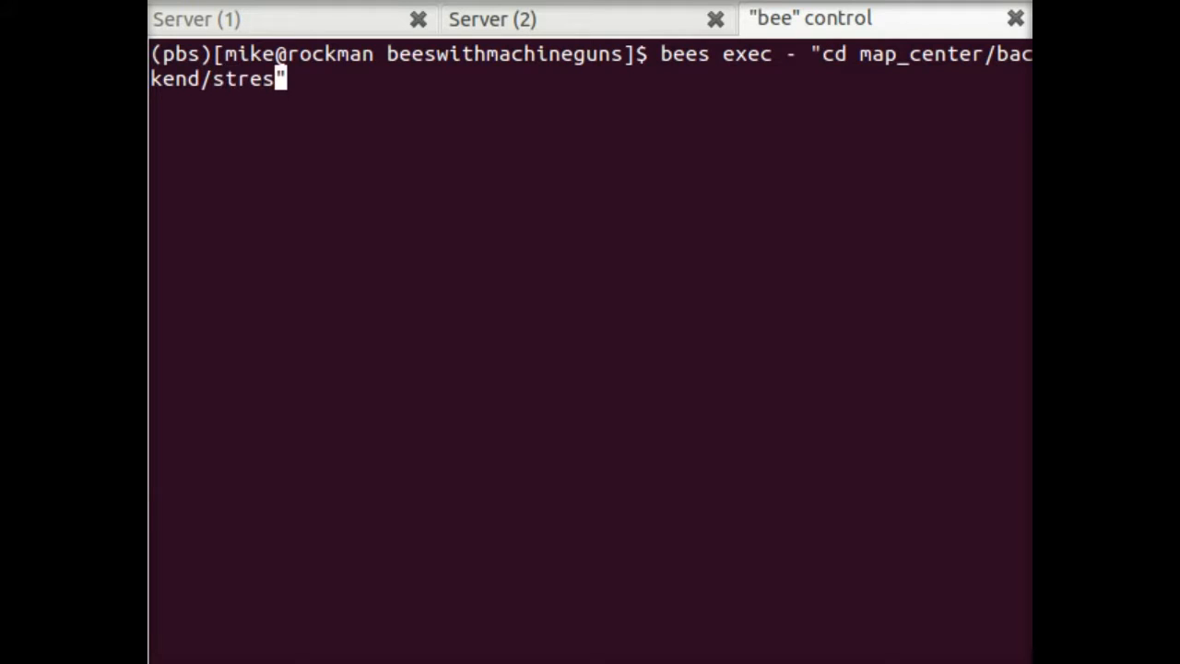
pyautogui.write('s && fro')
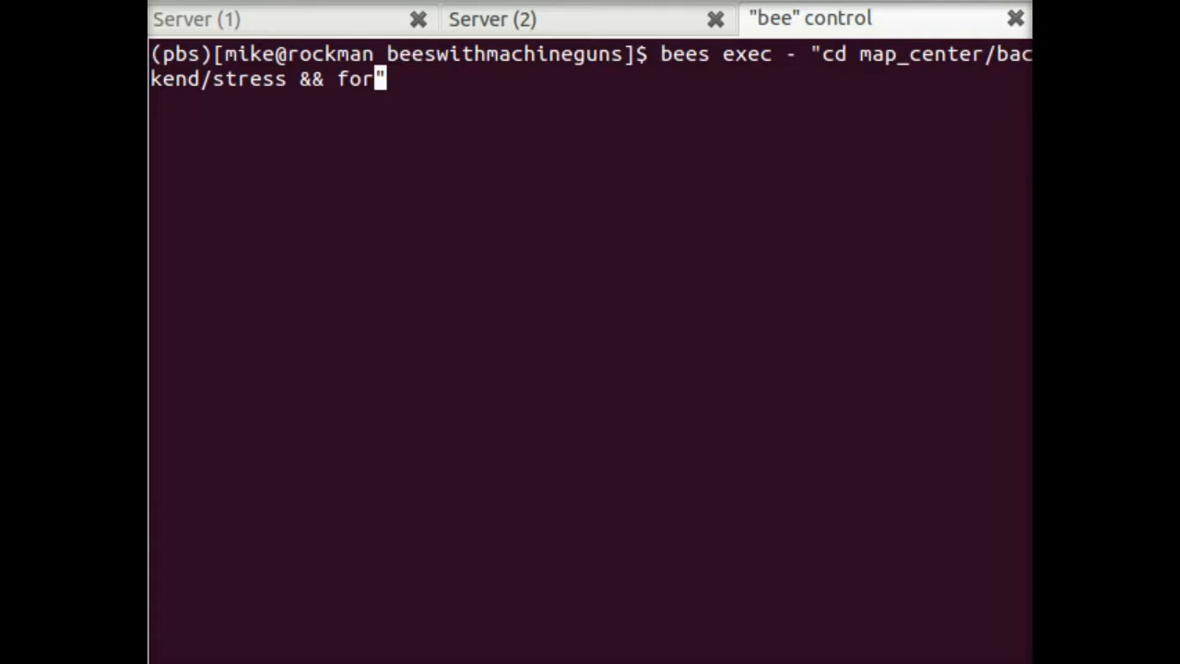
pyautogui.write('ever st')
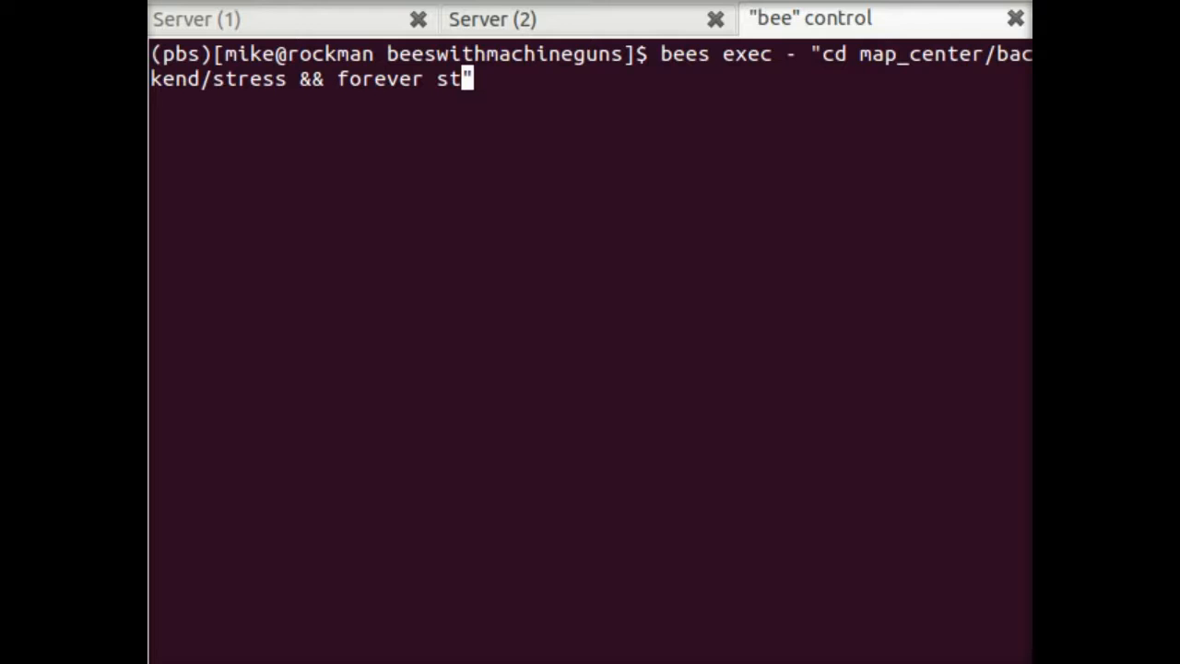
pyautogui.write('art clie')
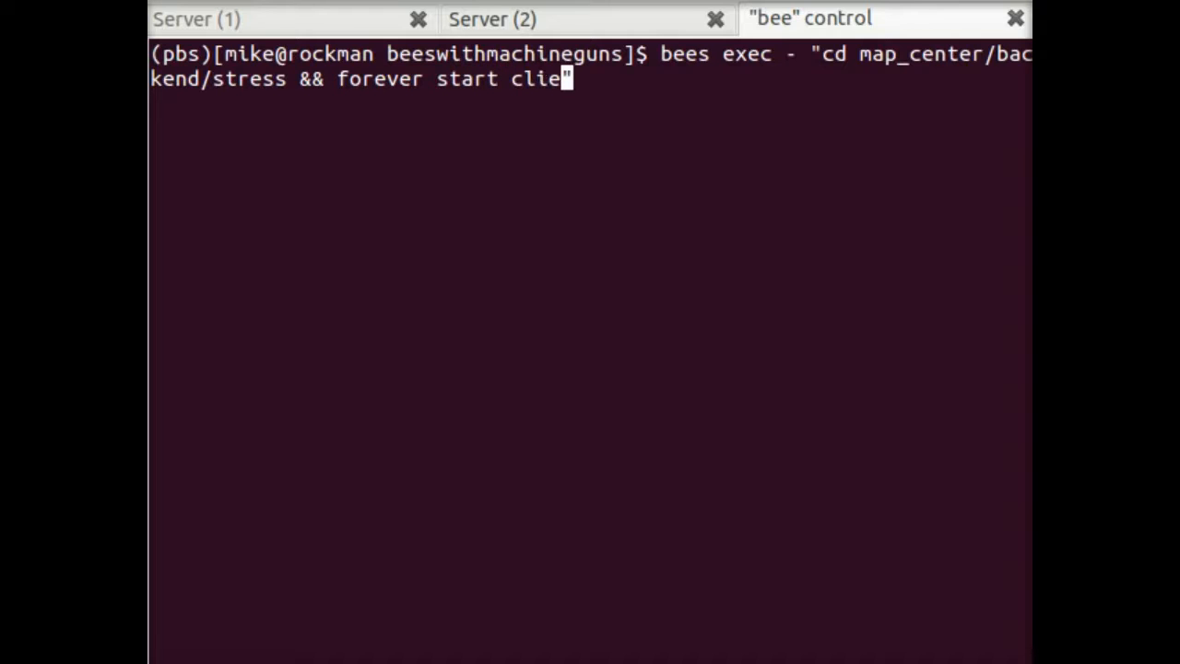
pyautogui.write('nt')
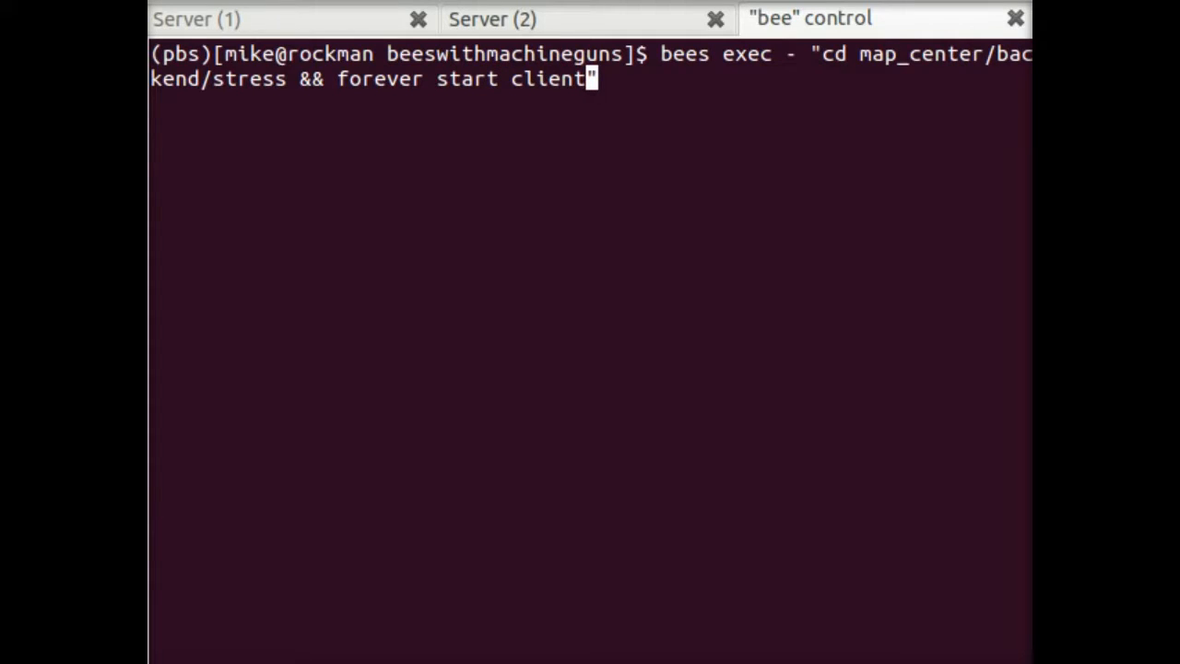
pyautogui.write('/ -')
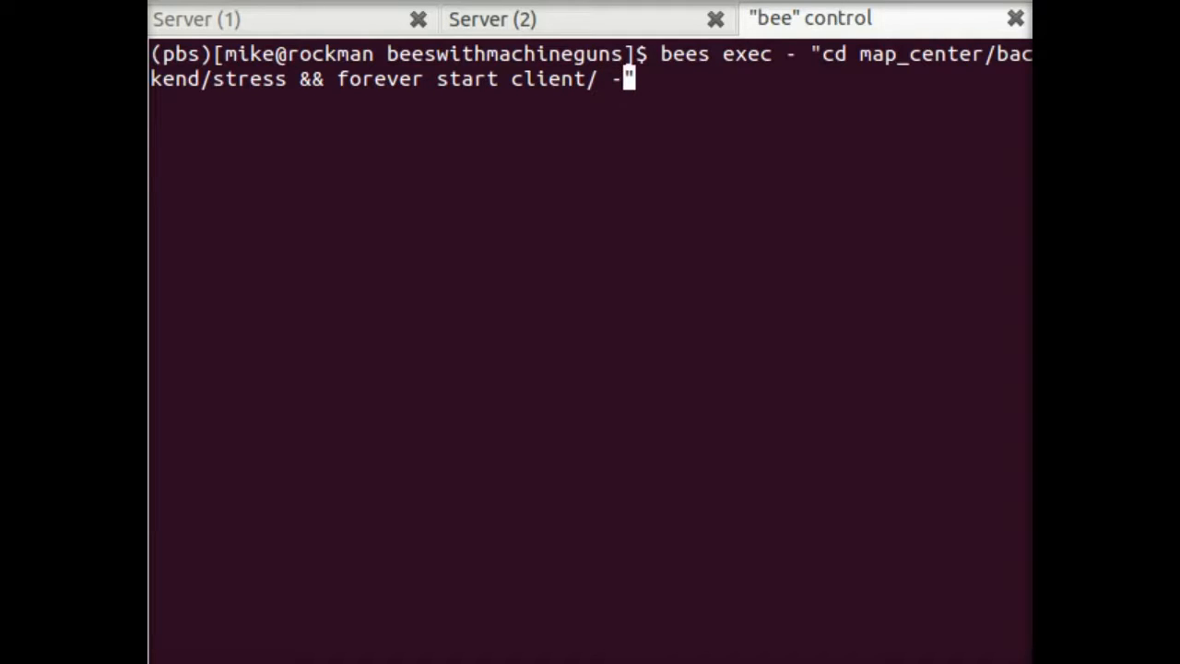
pyautogui.write('c')
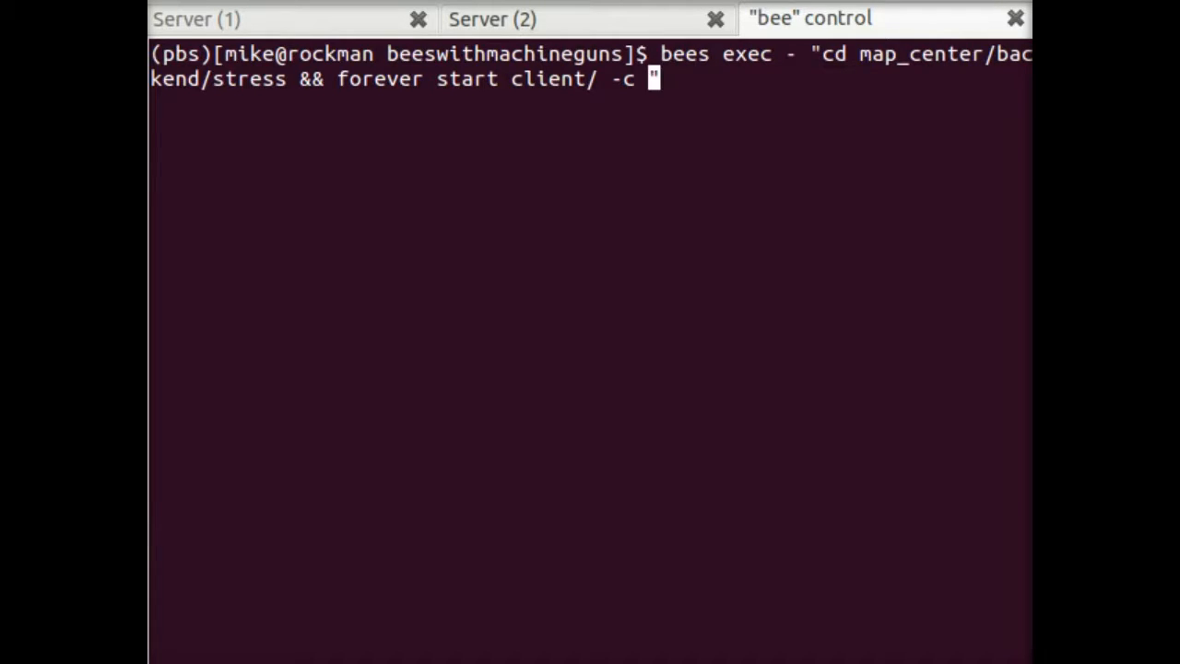
pyautogui.write('500')
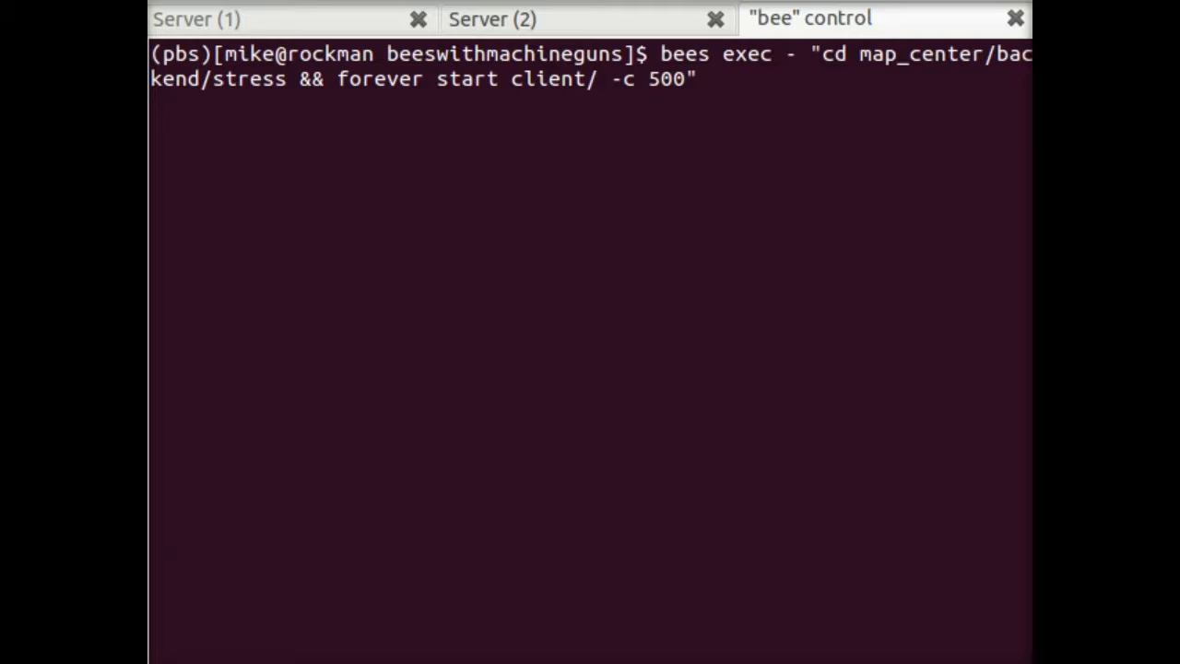
pyautogui.write('-d')
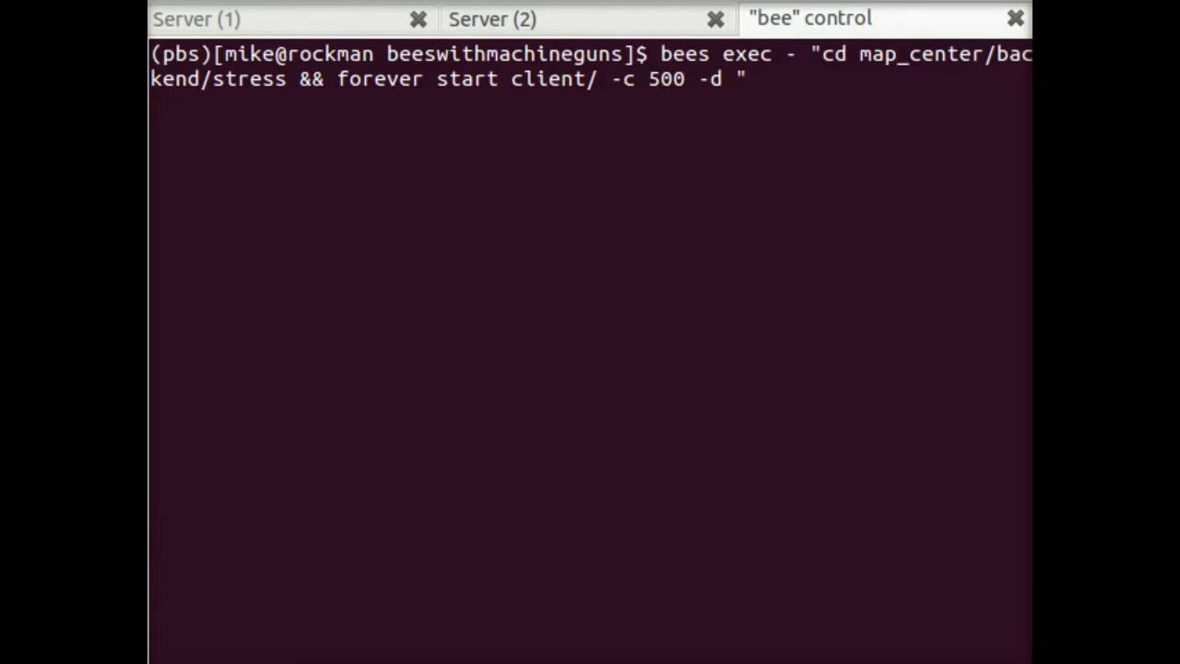
pyautogui.write('10')
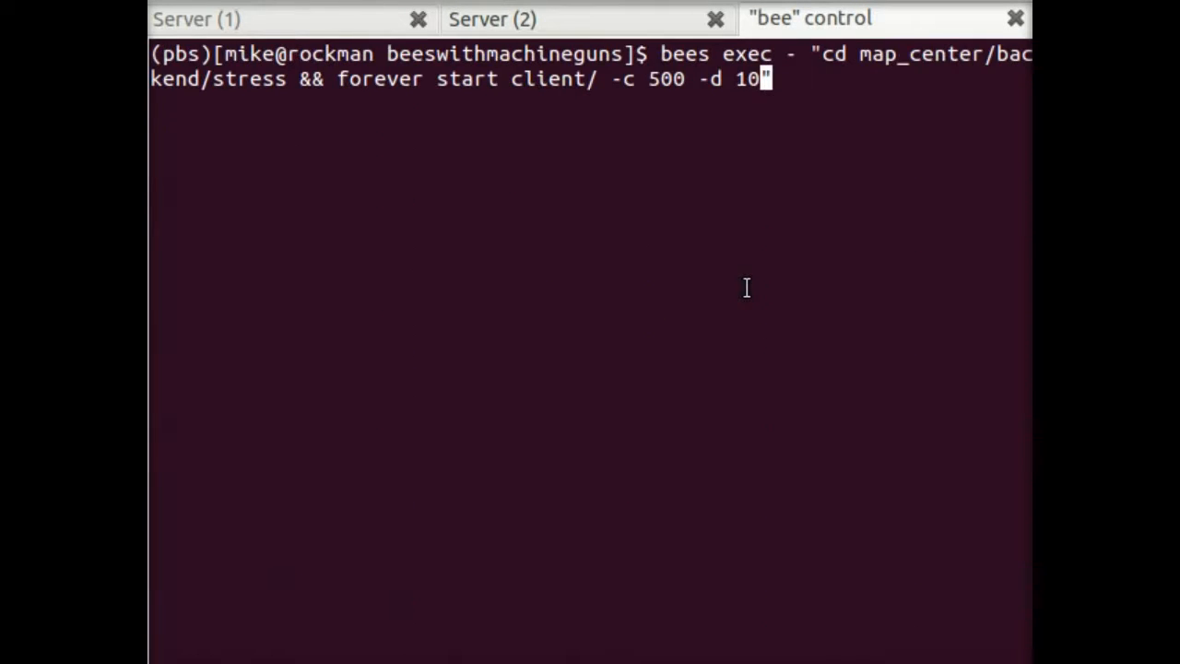
pyautogui.press('Return')
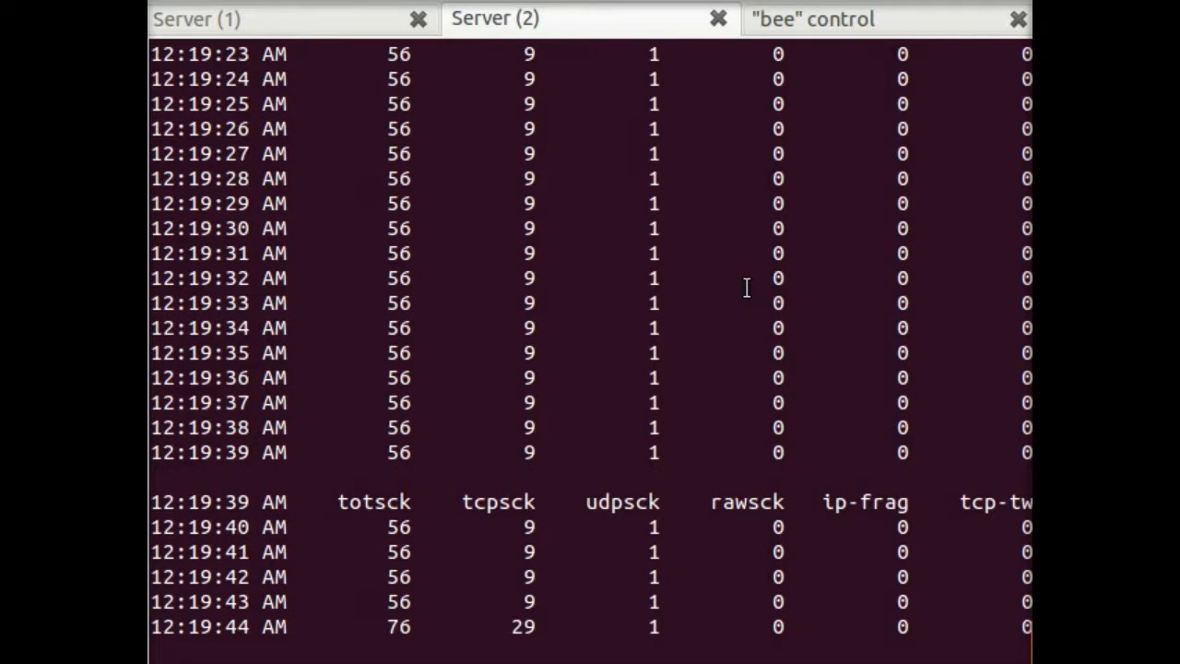
# Step: Scroll the Server (2) sar output as totsck and tcpsck begin climbing from 56
pyautogui.scroll(-3)
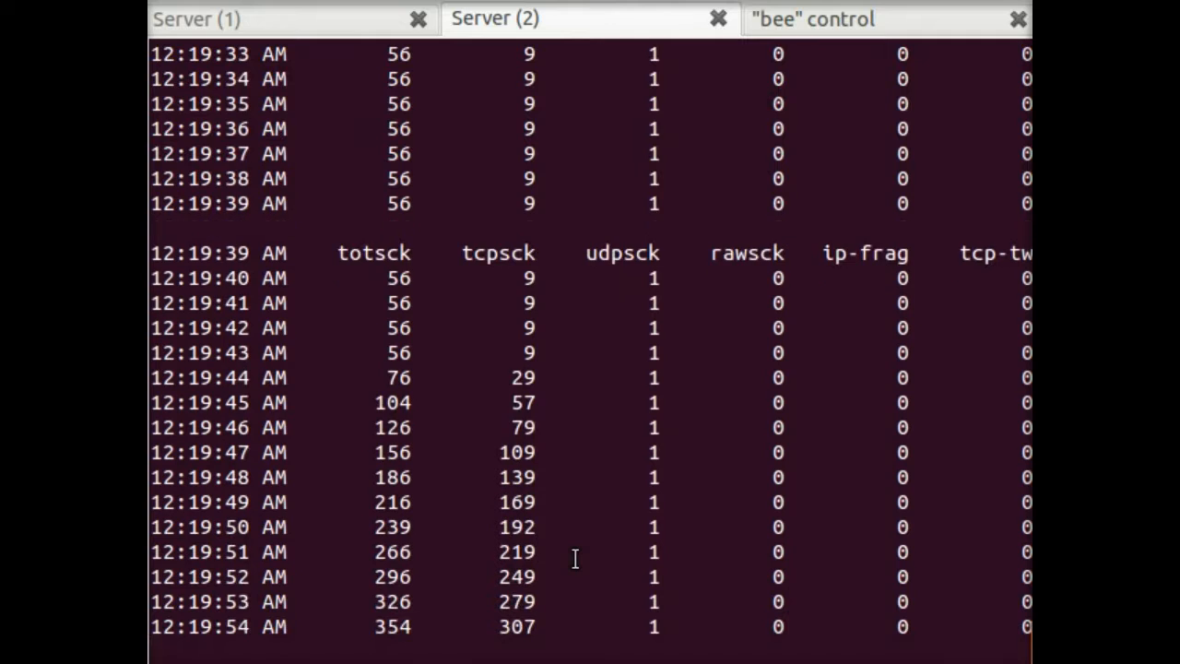
pyautogui.scroll(-3)
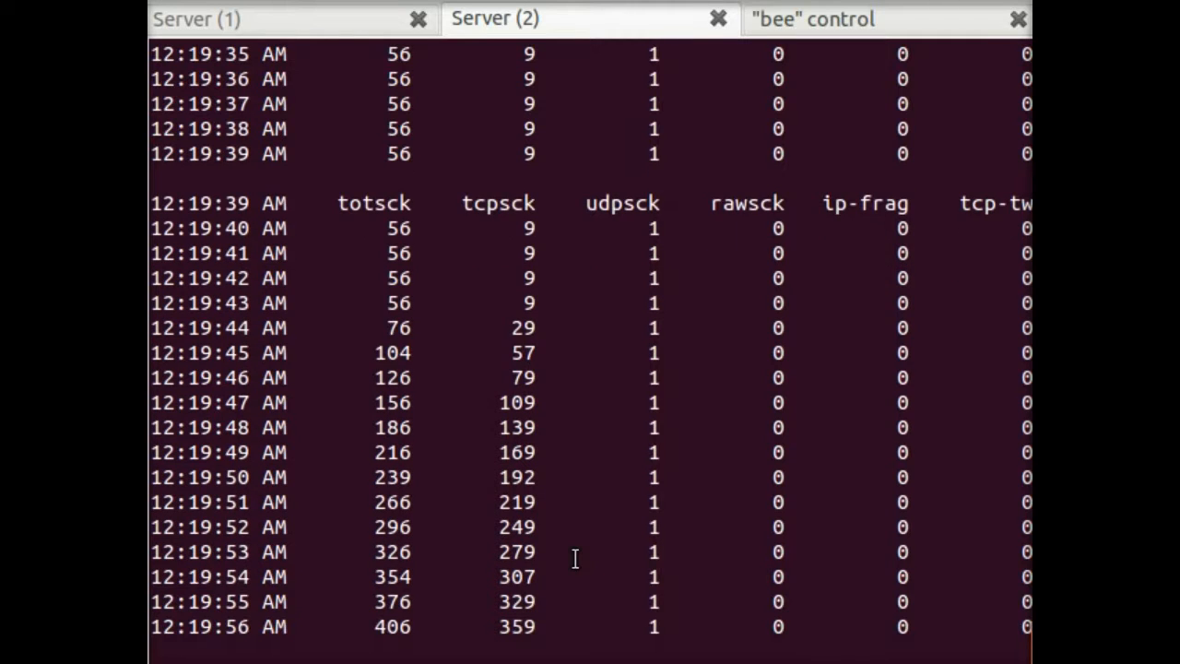
pyautogui.scroll(-3)
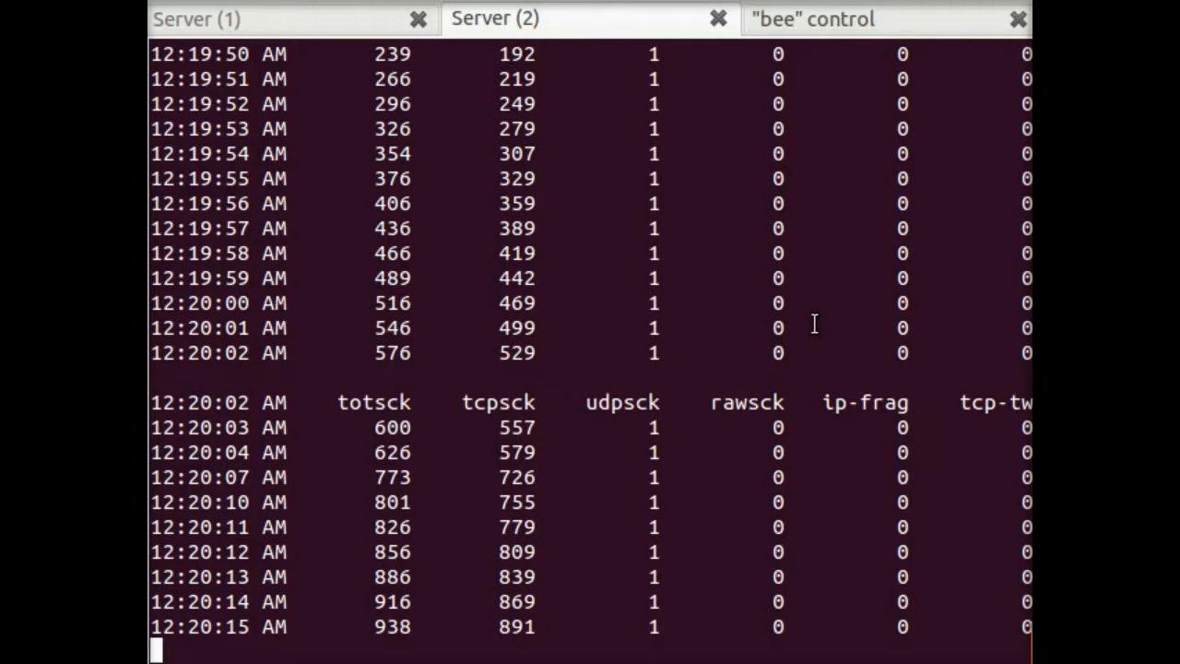
pyautogui.scroll(-3)
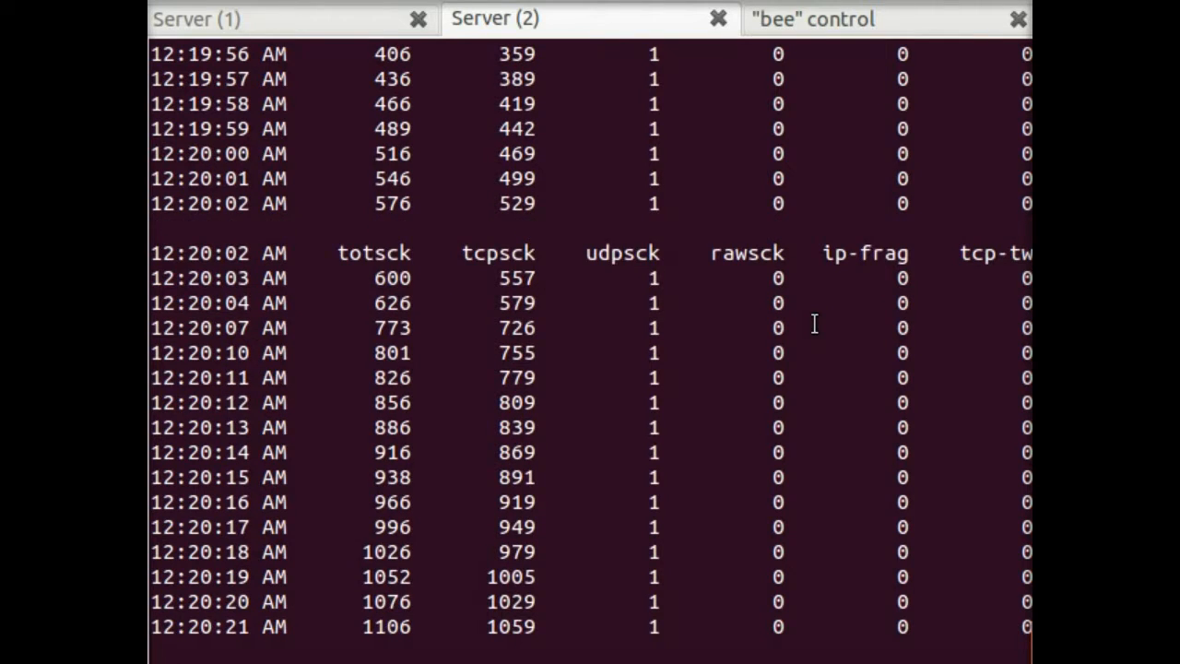
pyautogui.scroll(-3)
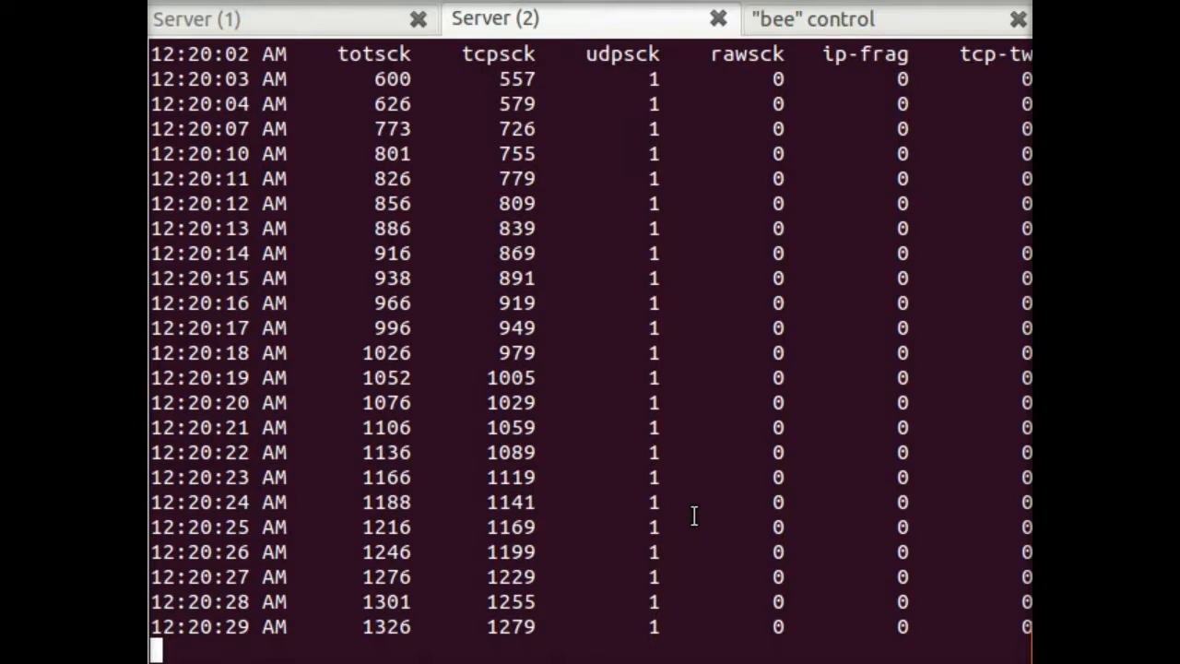
pyautogui.scroll(-3)
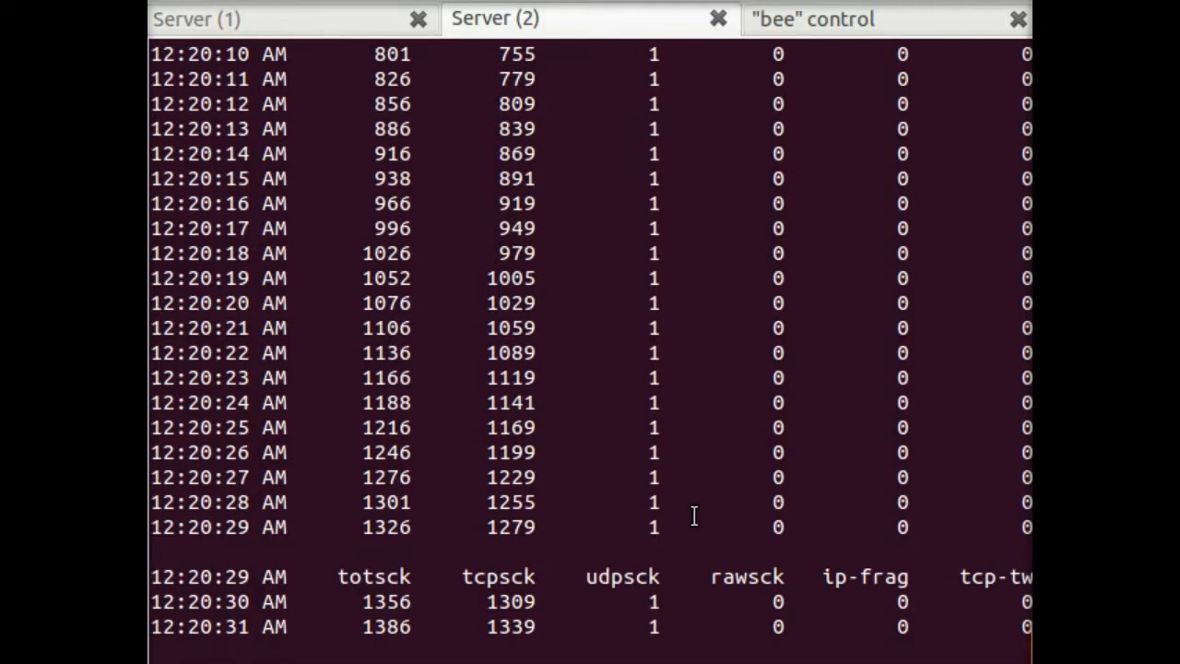
pyautogui.scroll(-3)
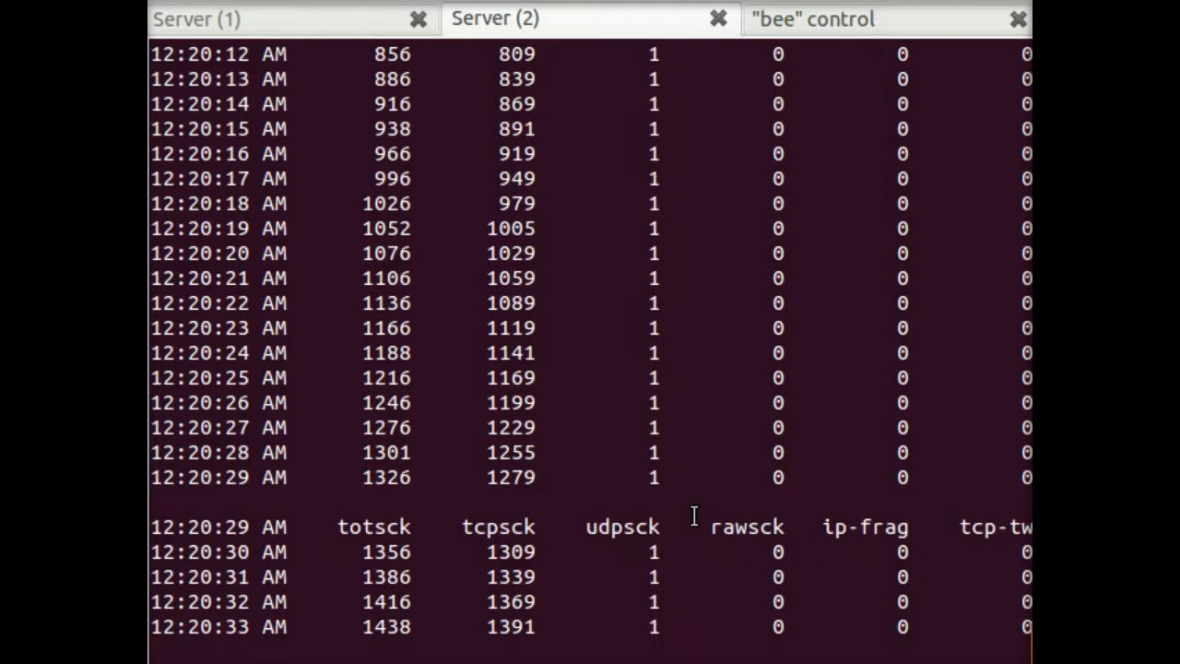
pyautogui.scroll(-3)
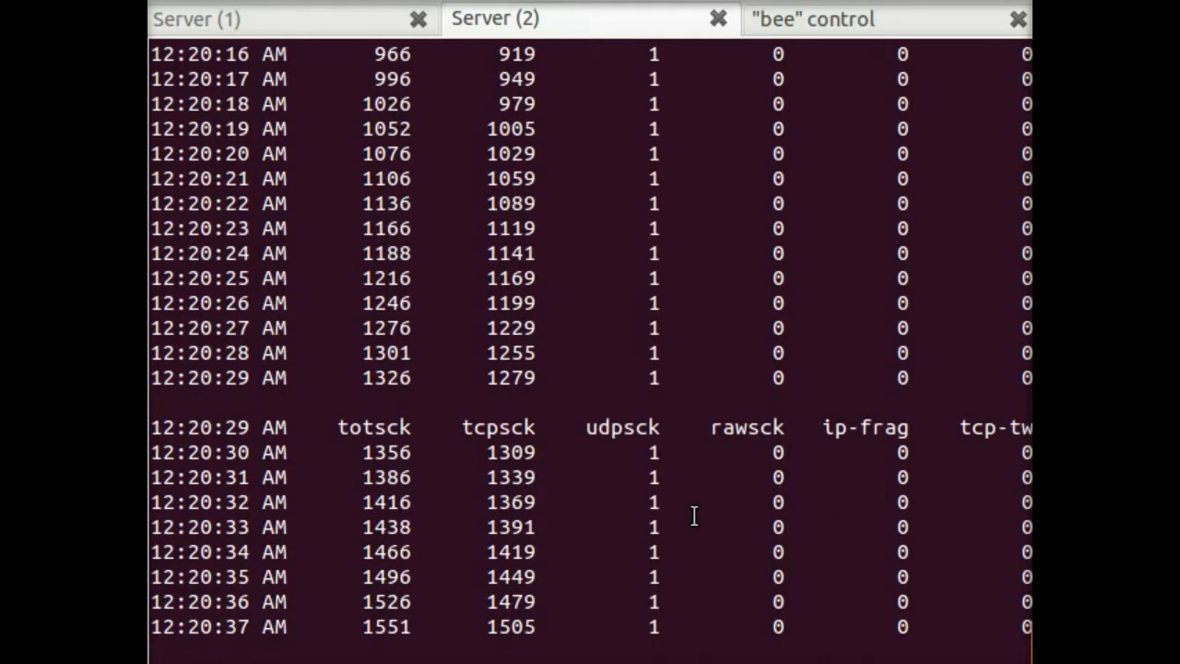
# Step: Keep following the sar output until TCP sockets pass 2,200
pyautogui.scroll(-3)
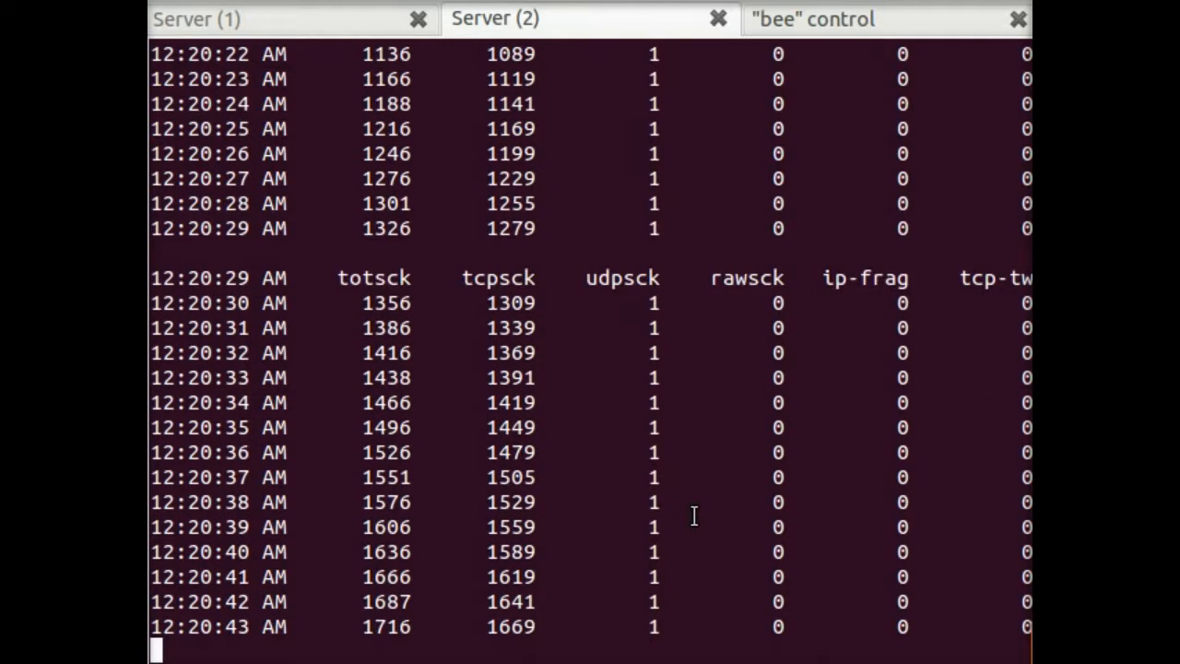
pyautogui.scroll(-3)
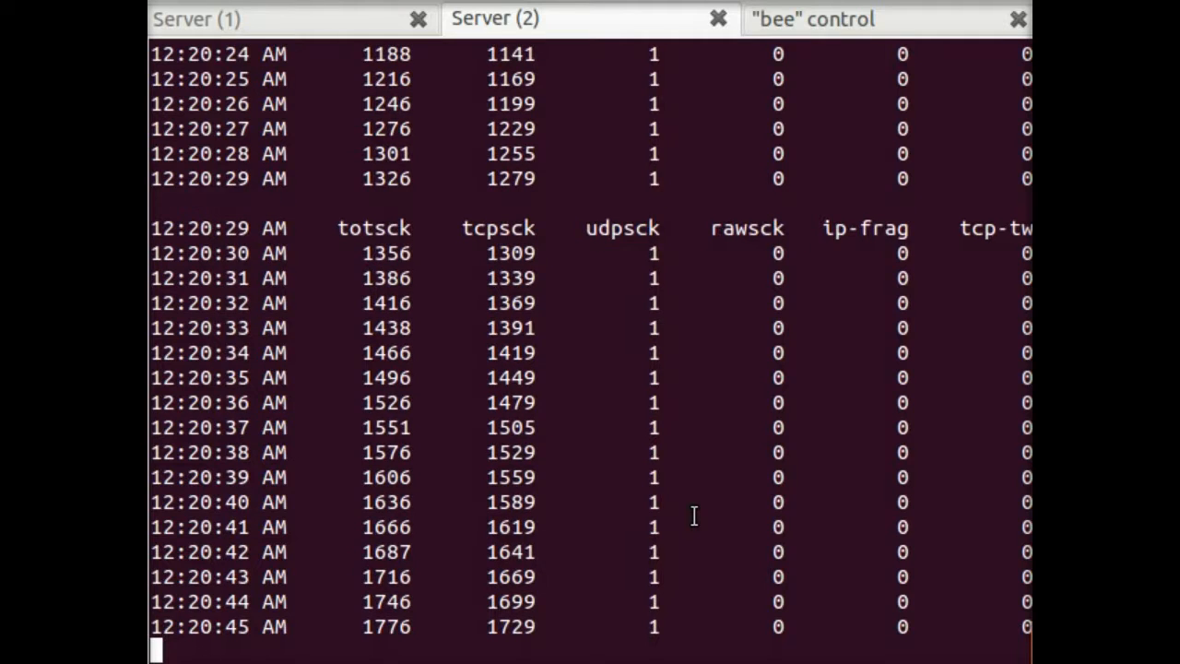
pyautogui.scroll(-3)
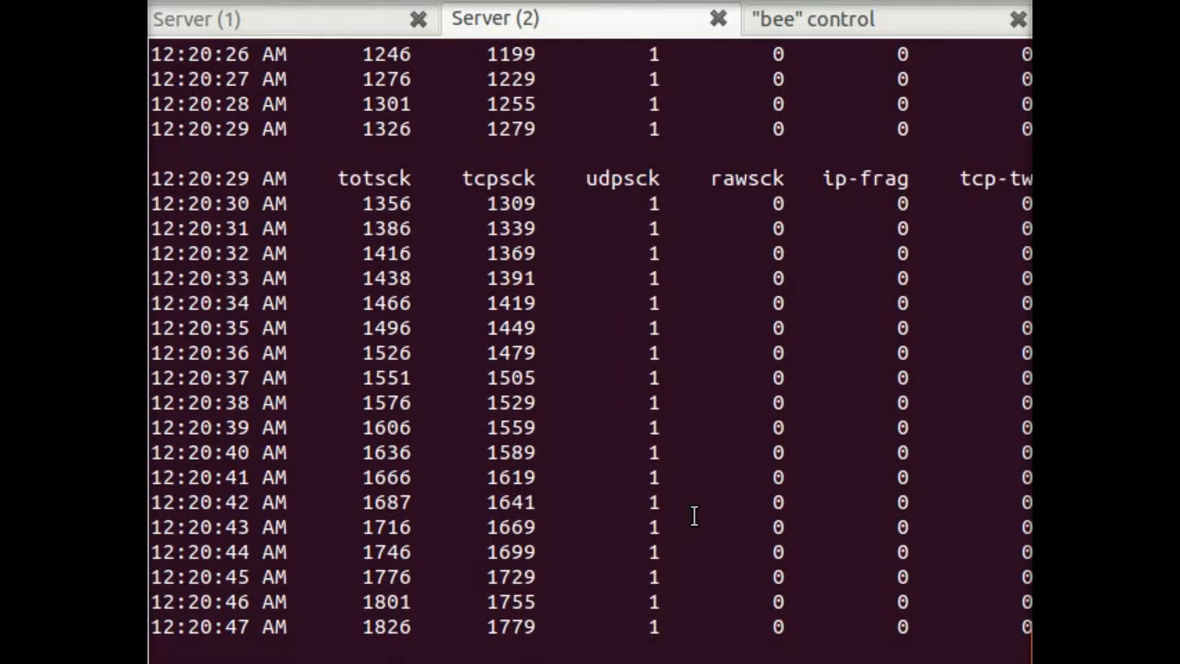
pyautogui.scroll(-3)
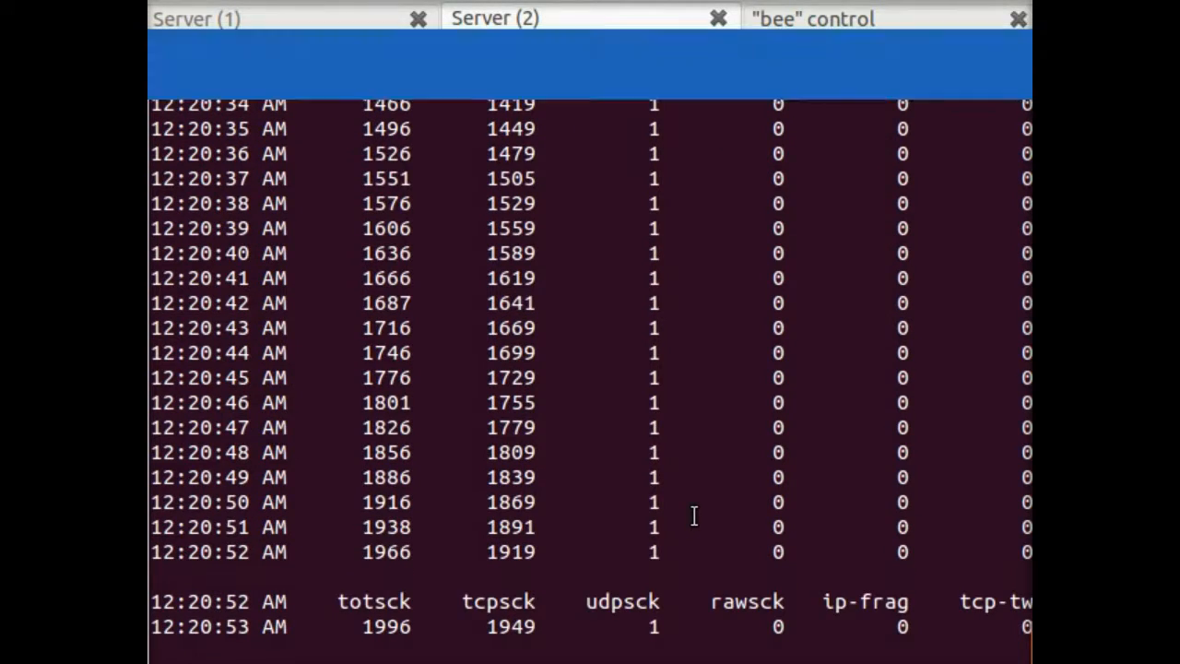
pyautogui.scroll(-3)
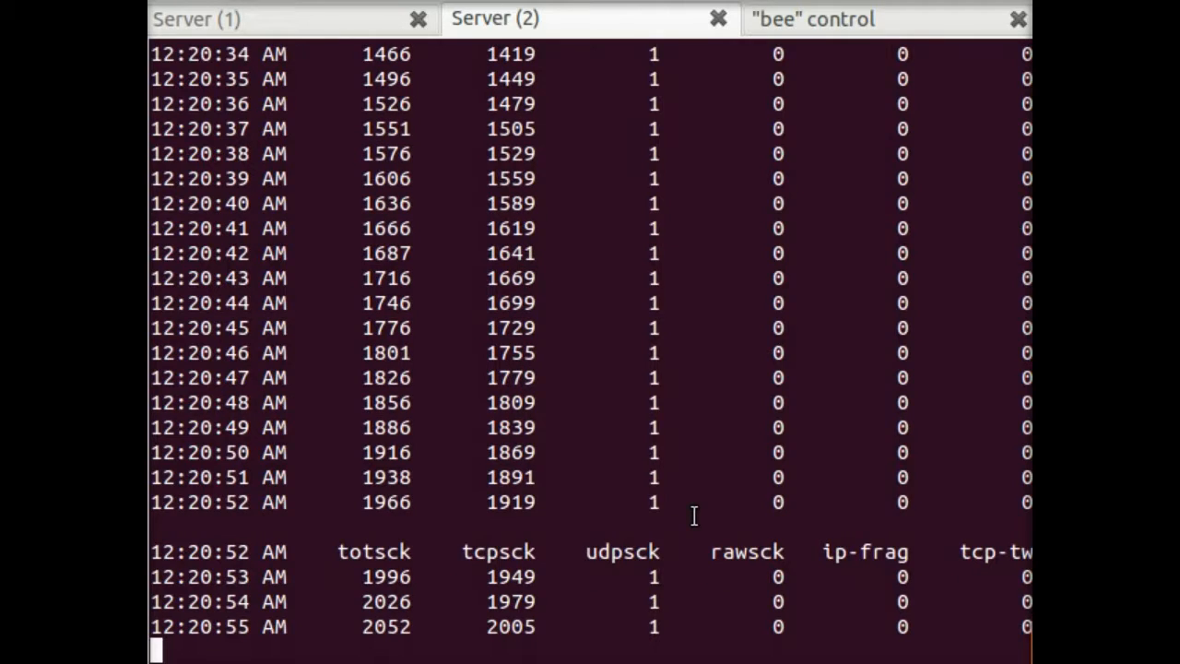
pyautogui.scroll(-3)
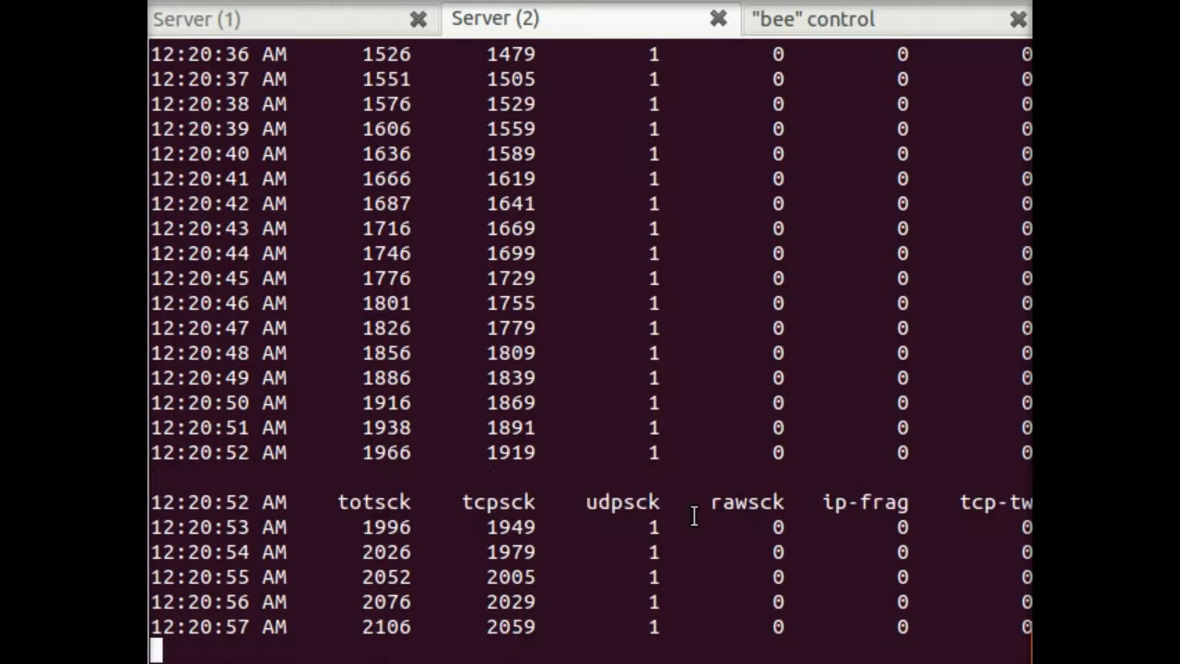
pyautogui.scroll(-3)
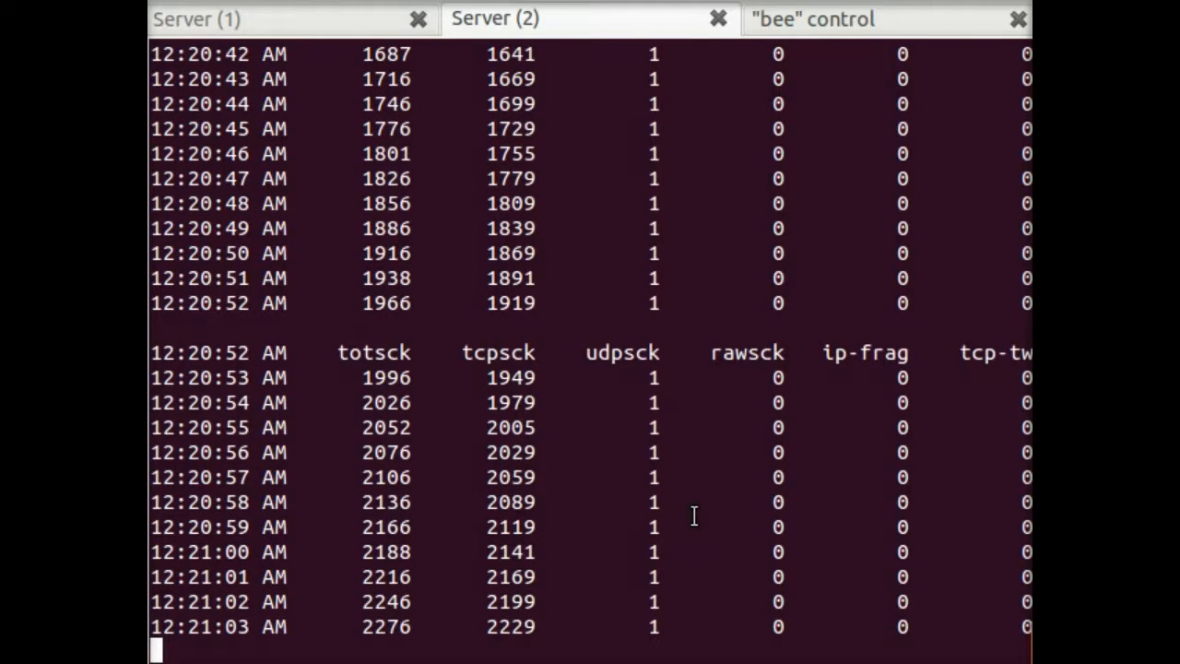
pyautogui.scroll(-3)
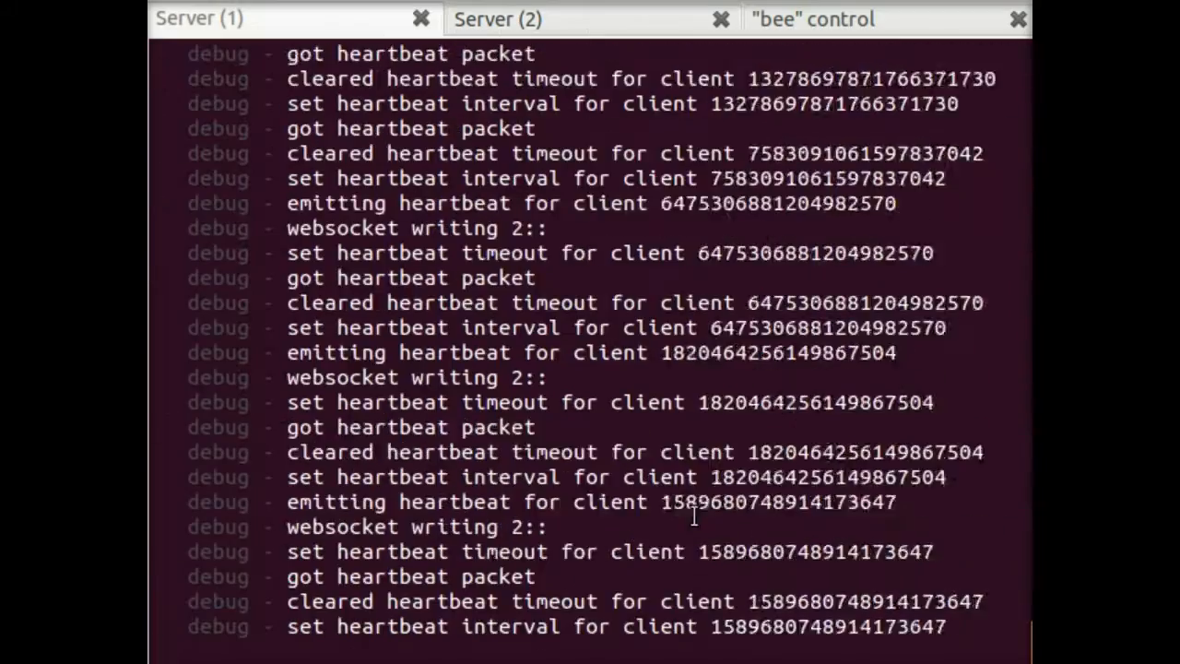
# Step: Scroll through Server (1)'s heartbeat and handshake log before checking Server (2)'s socket stats
pyautogui.scroll(-3)
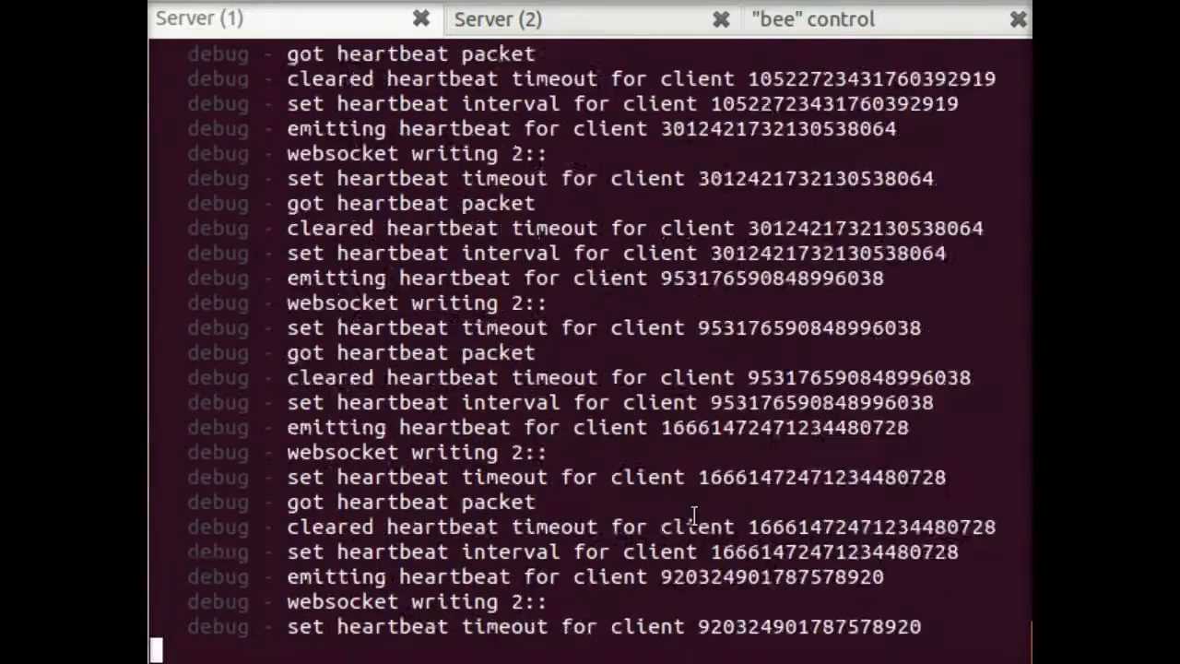
pyautogui.scroll(-3)
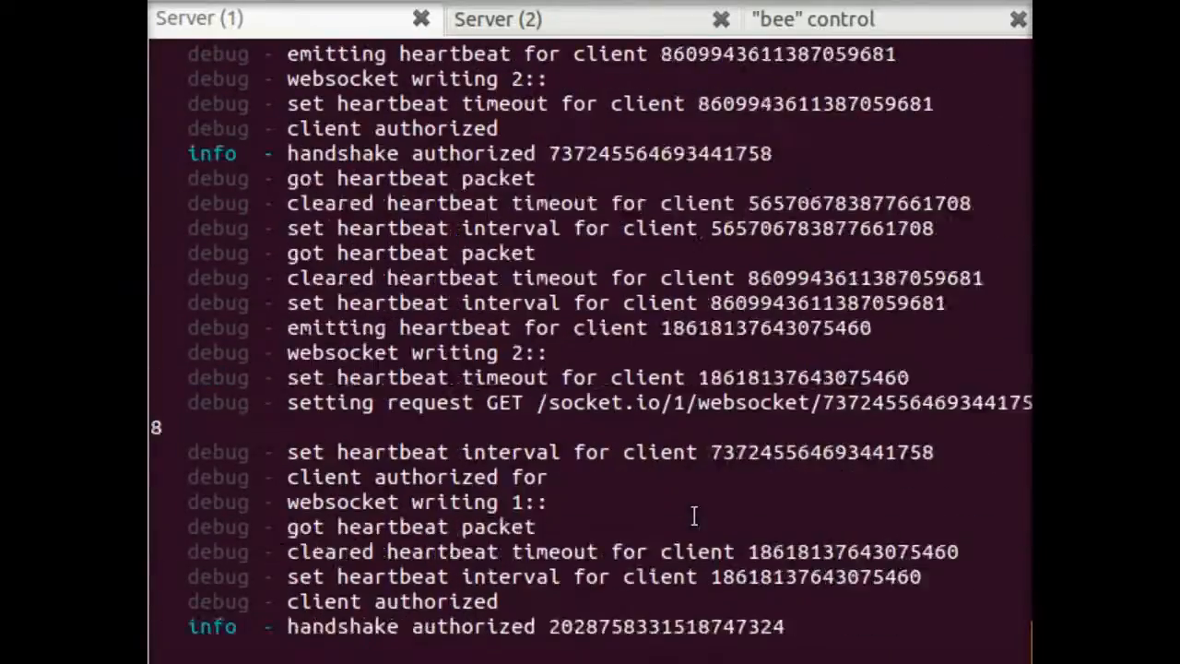
pyautogui.scroll(-3)
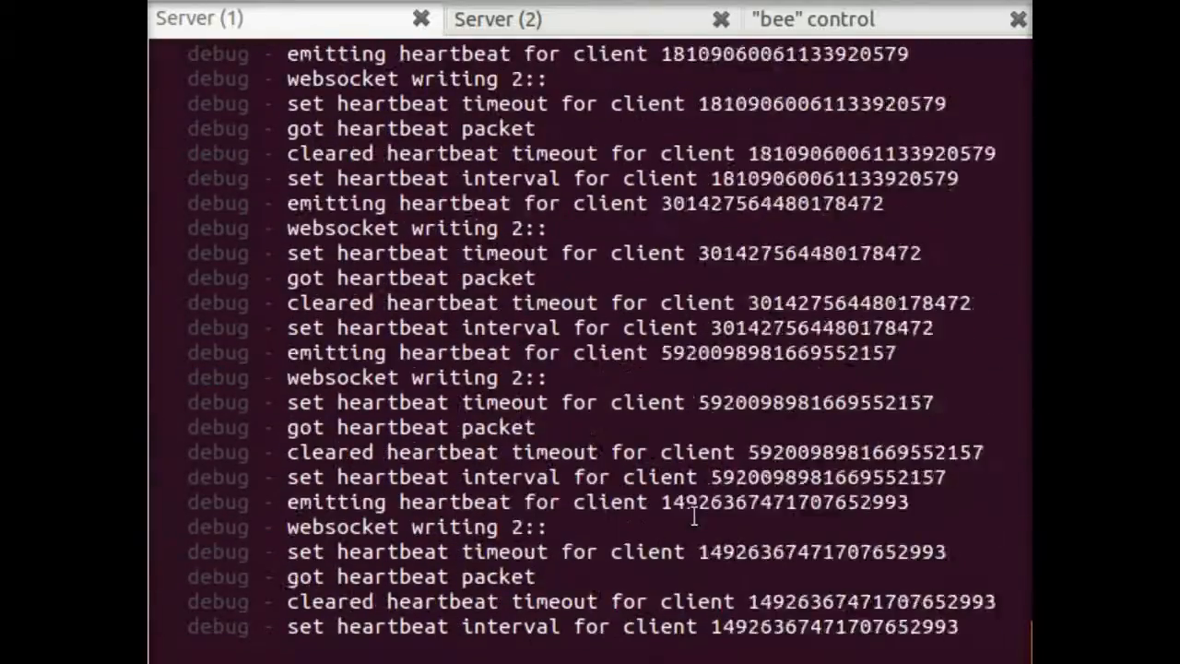
pyautogui.scroll(-3)
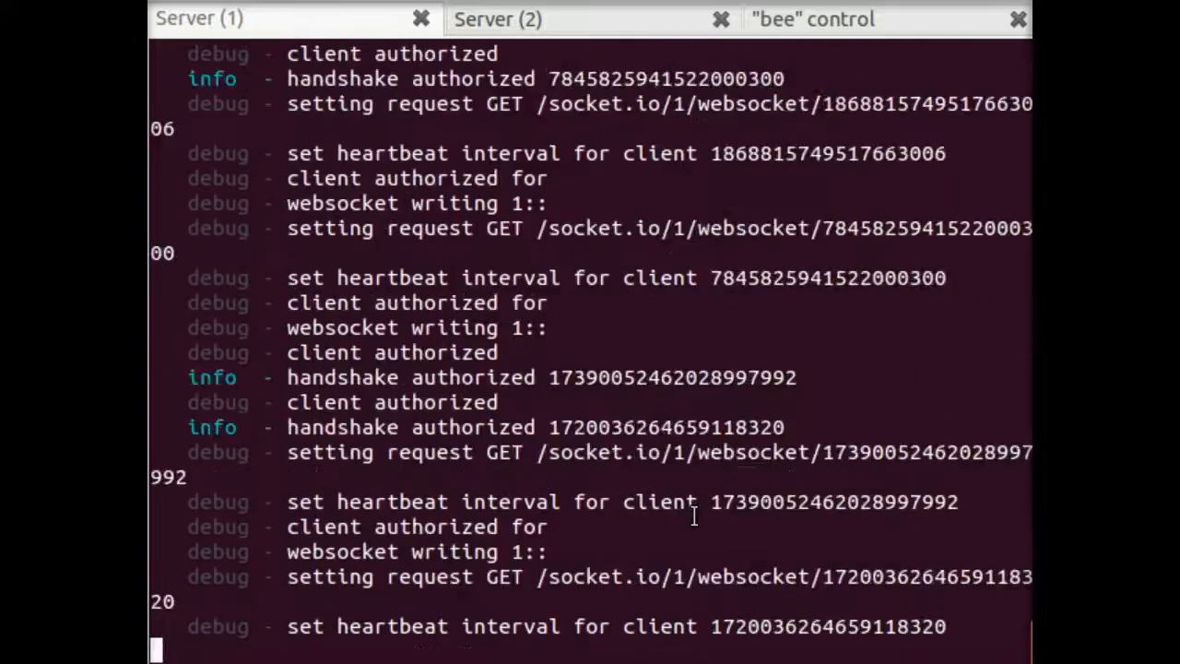
pyautogui.scroll(-3)
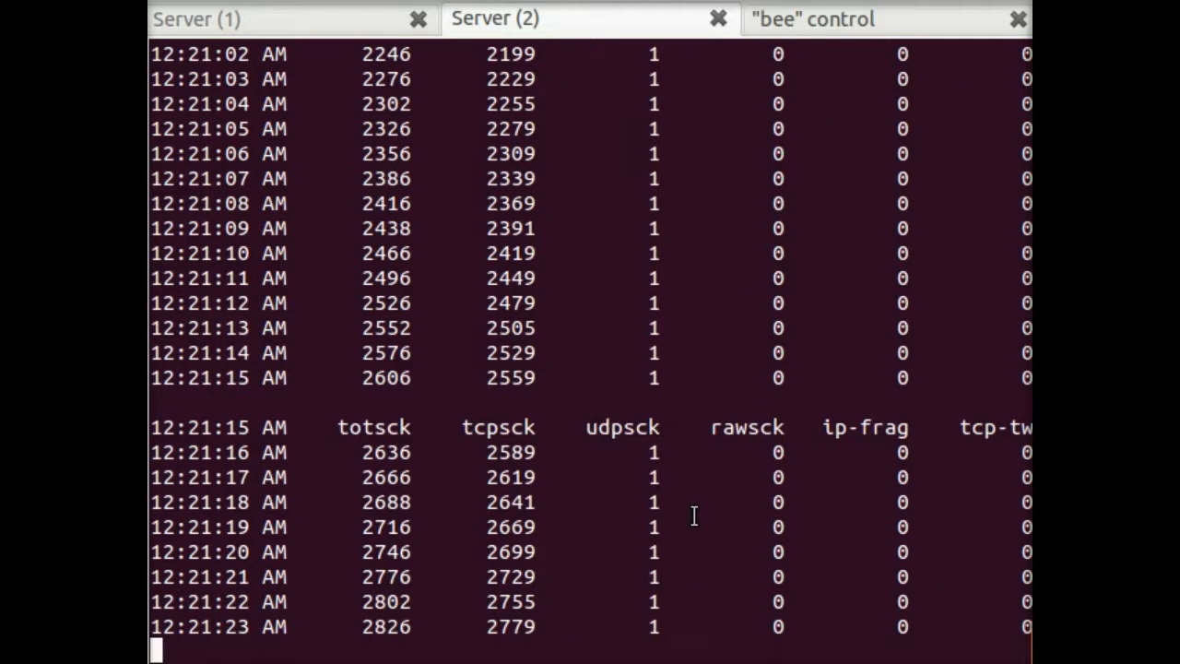
# Step: Scroll the EC2 instance list showing the Production Server and ten running bee instances
pyautogui.scroll(-3)
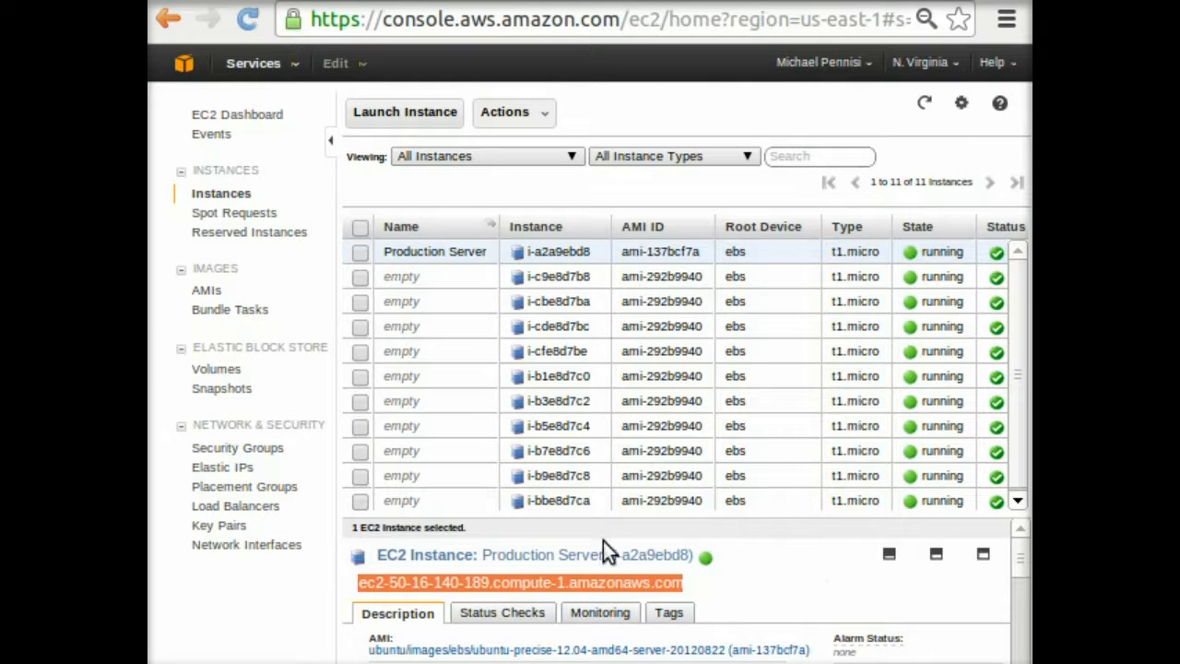
pyautogui.moveTo(605, 550)
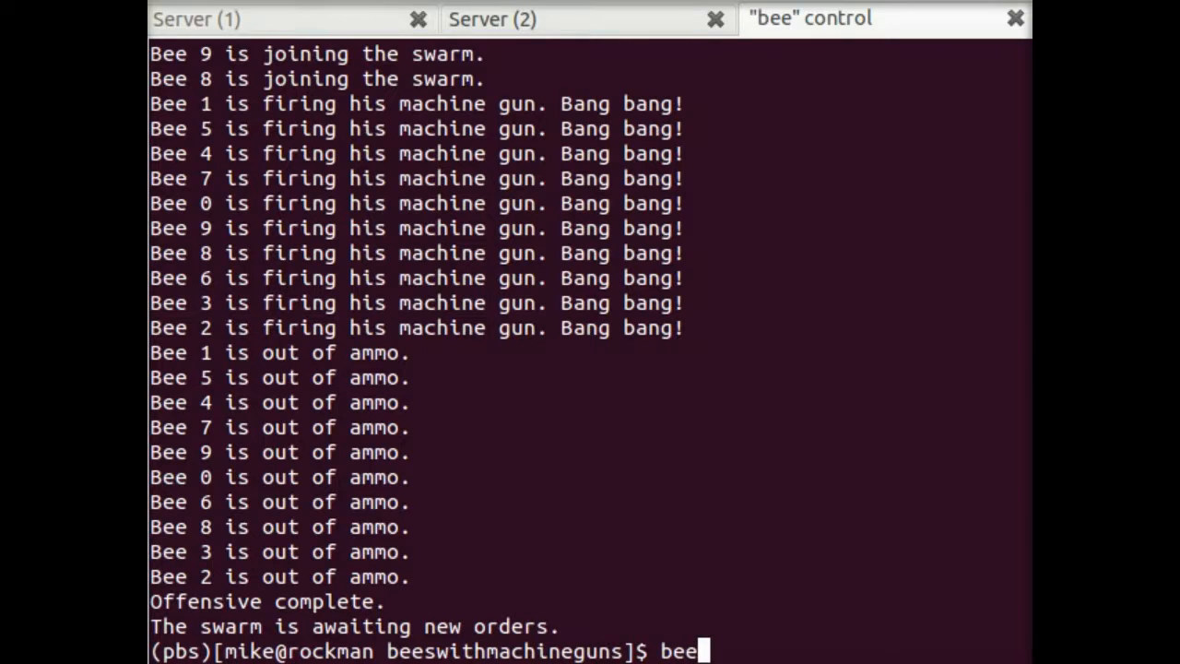
# Step: Run bees exec - "forever stopall" to stop the forever-run clients on every bee
pyautogui.write('s exec - "')
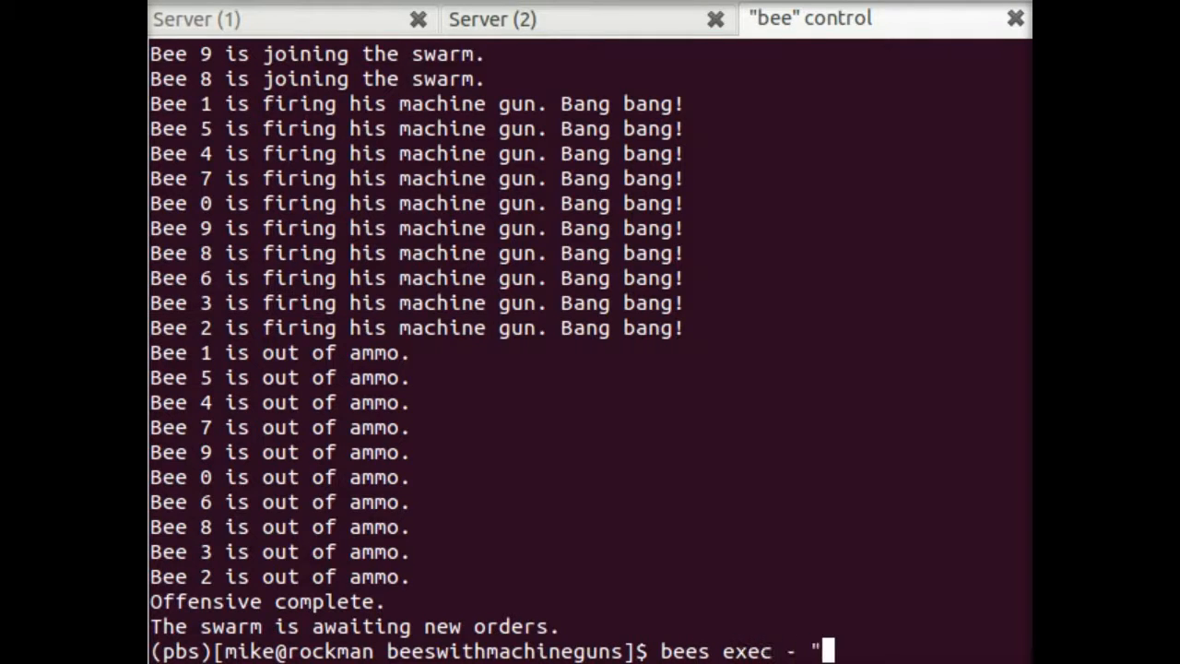
pyautogui.write('fo')
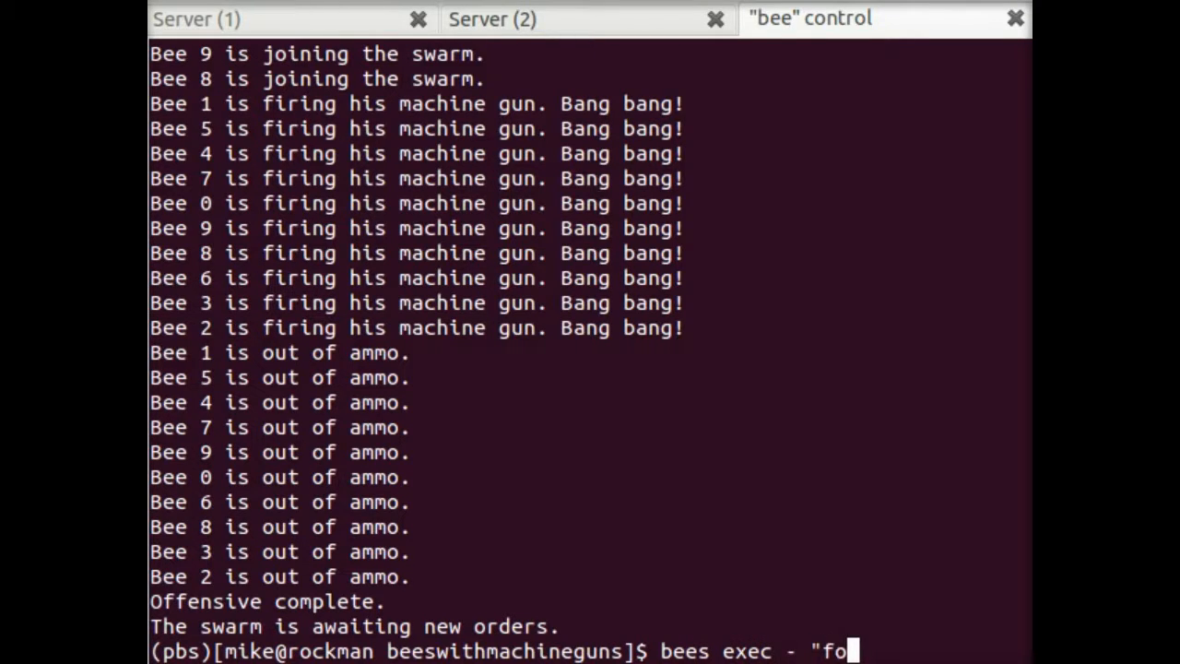
pyautogui.write('r')
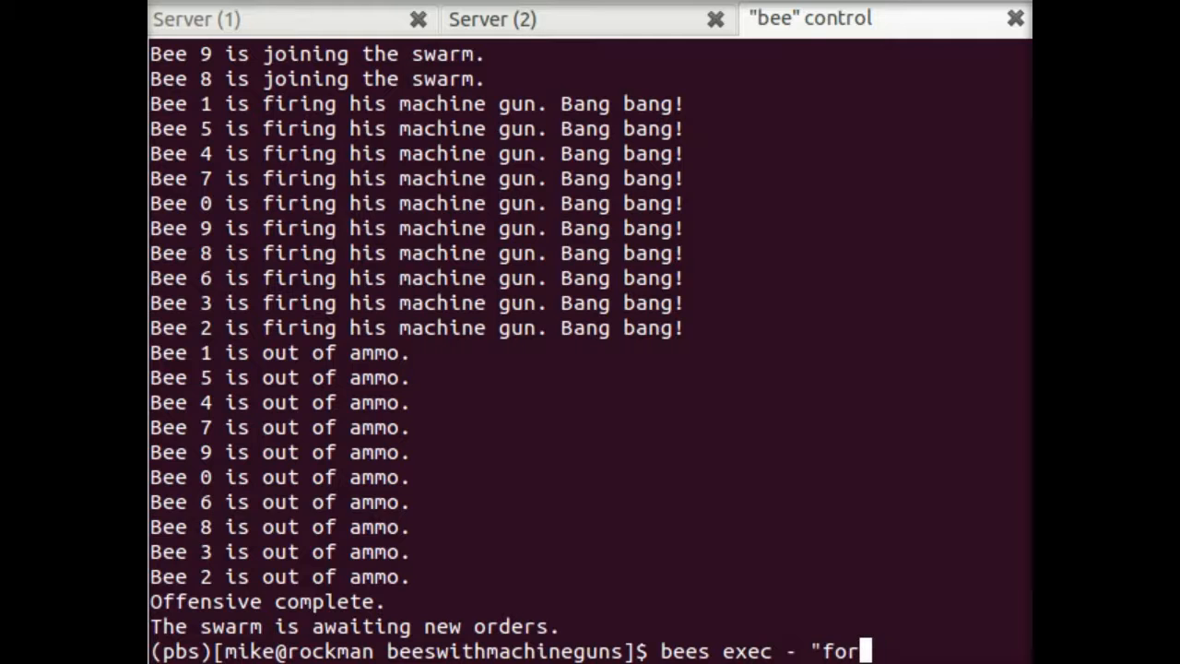
pyautogui.write('ever')
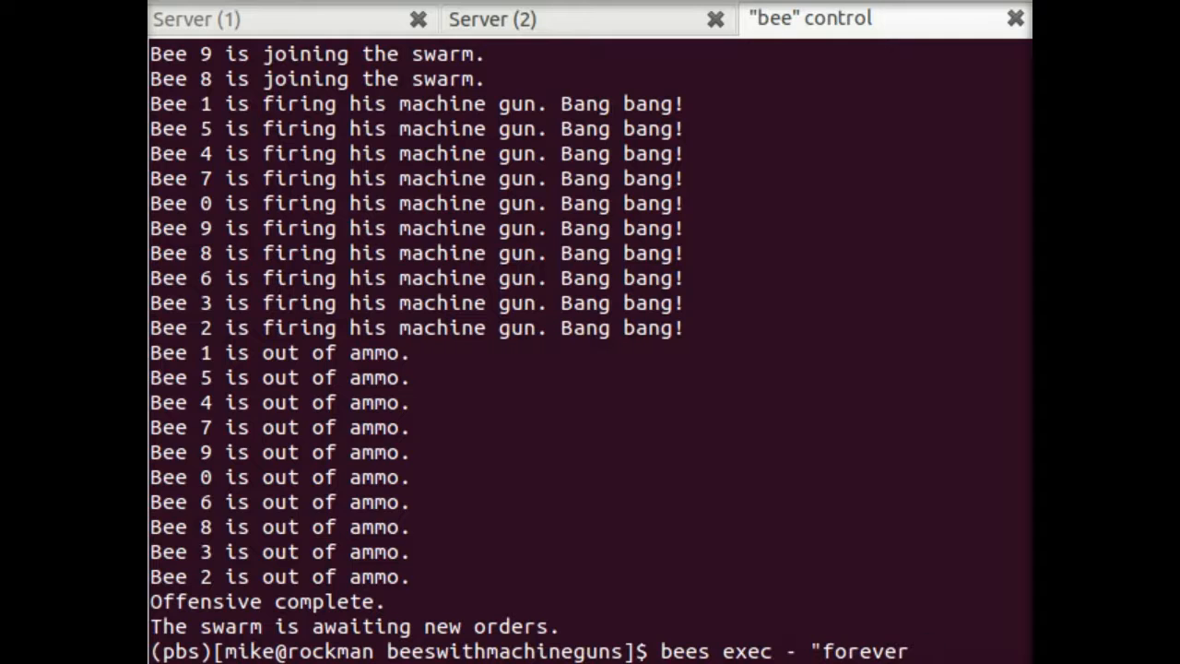
pyautogui.write('stopall')
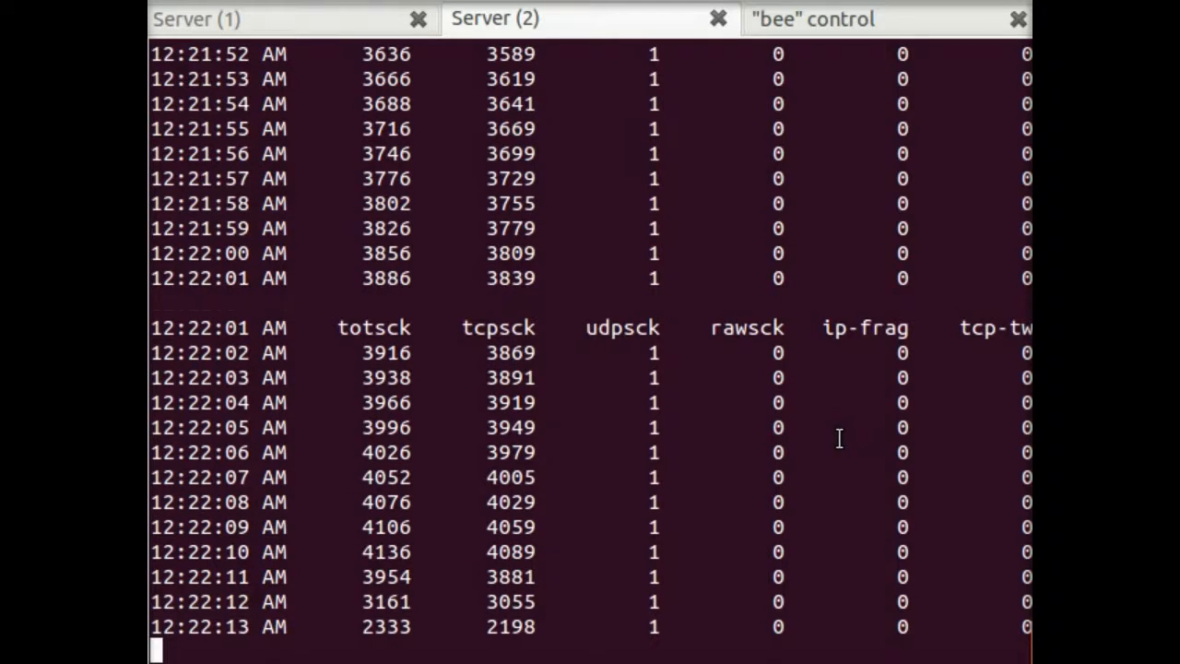
# Step: Scroll the Server (2) sar output as totsck falls back toward 56
pyautogui.scroll(-3)
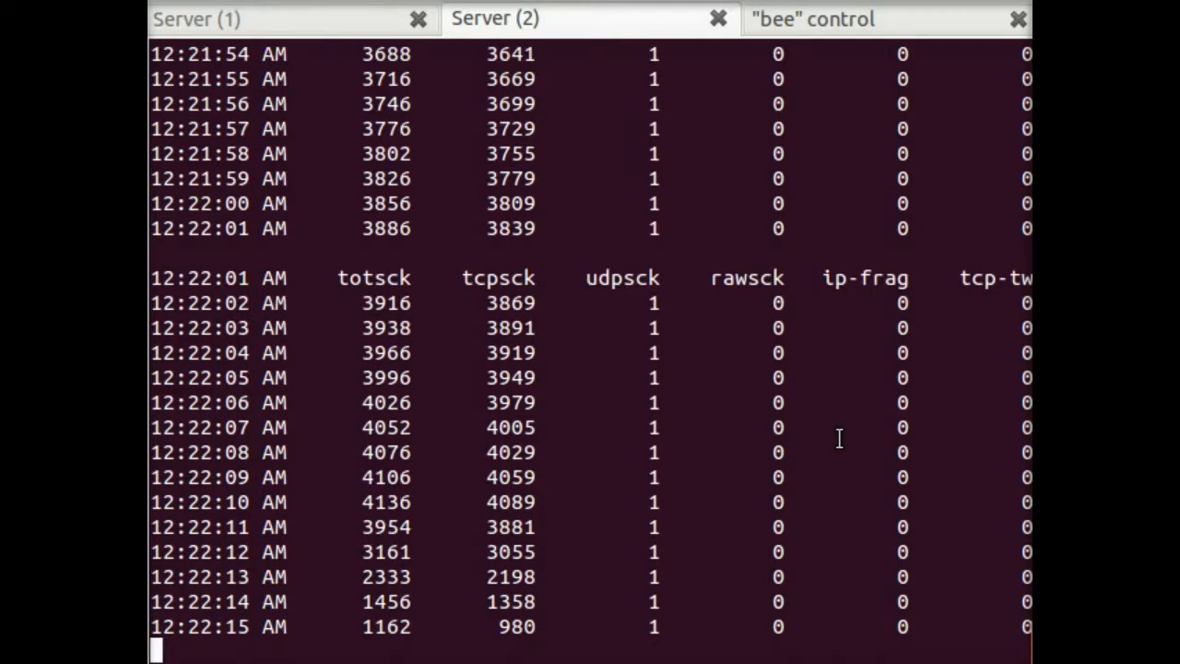
pyautogui.scroll(-3)
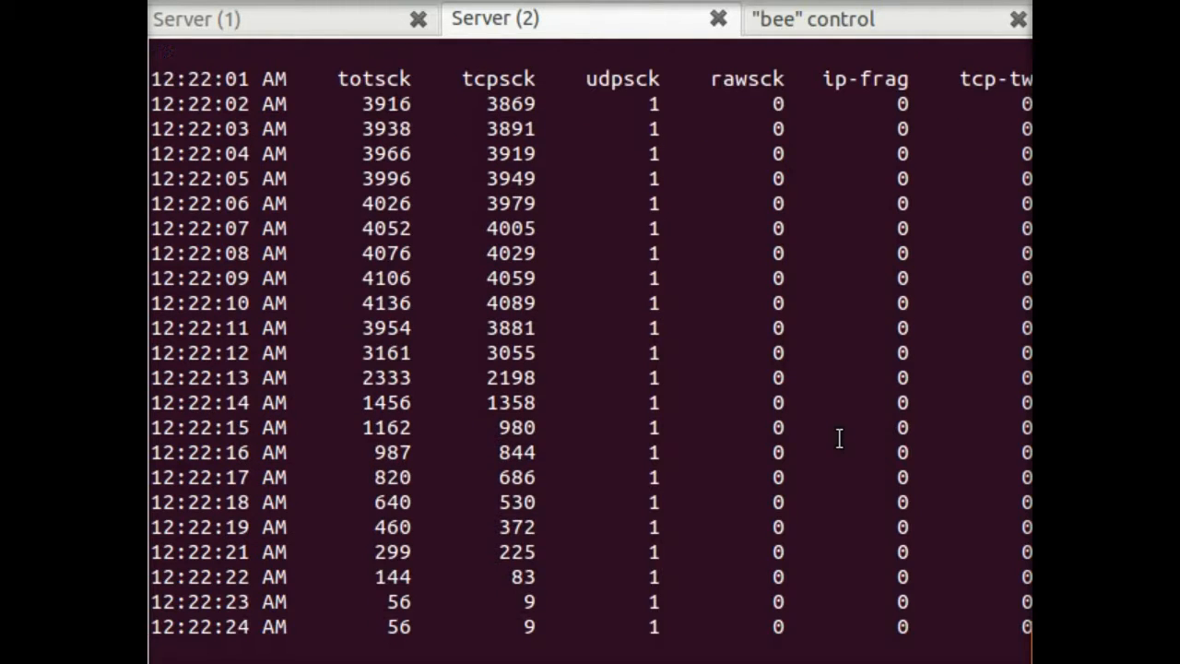
pyautogui.scroll(-3)
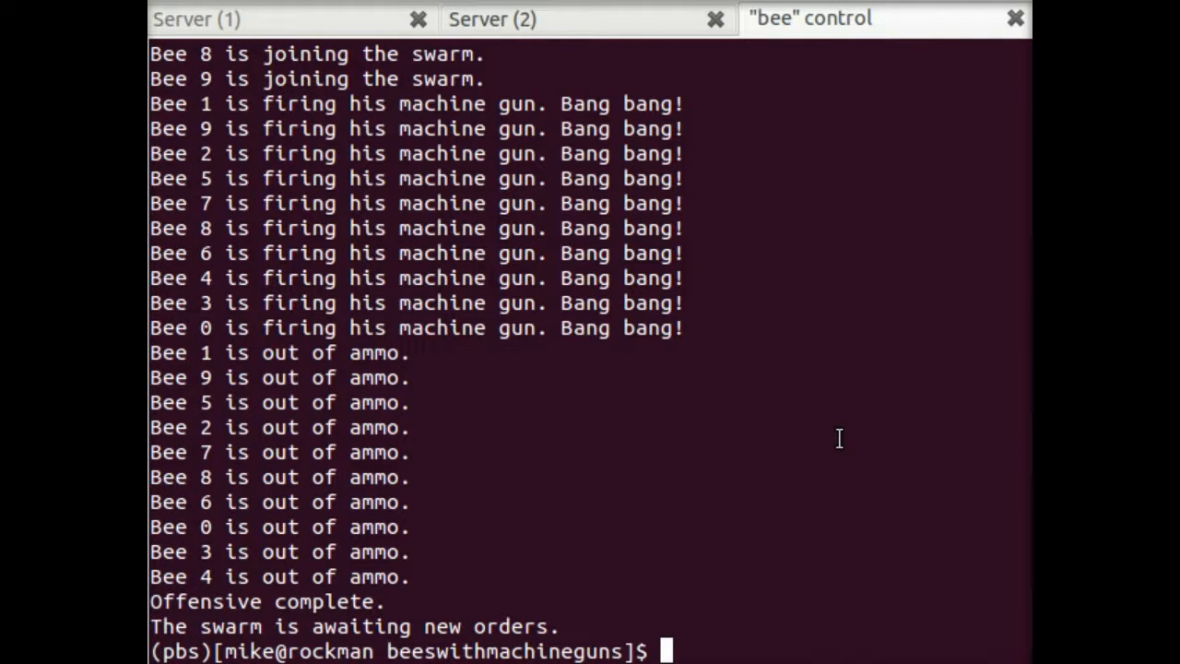
# Step: Discard the recalled client-start command and run bees down to stand down the swarm
pyautogui.write('bees exec - "cd map_center/backend/stress && forever start client/ -c 500 -d 10"')
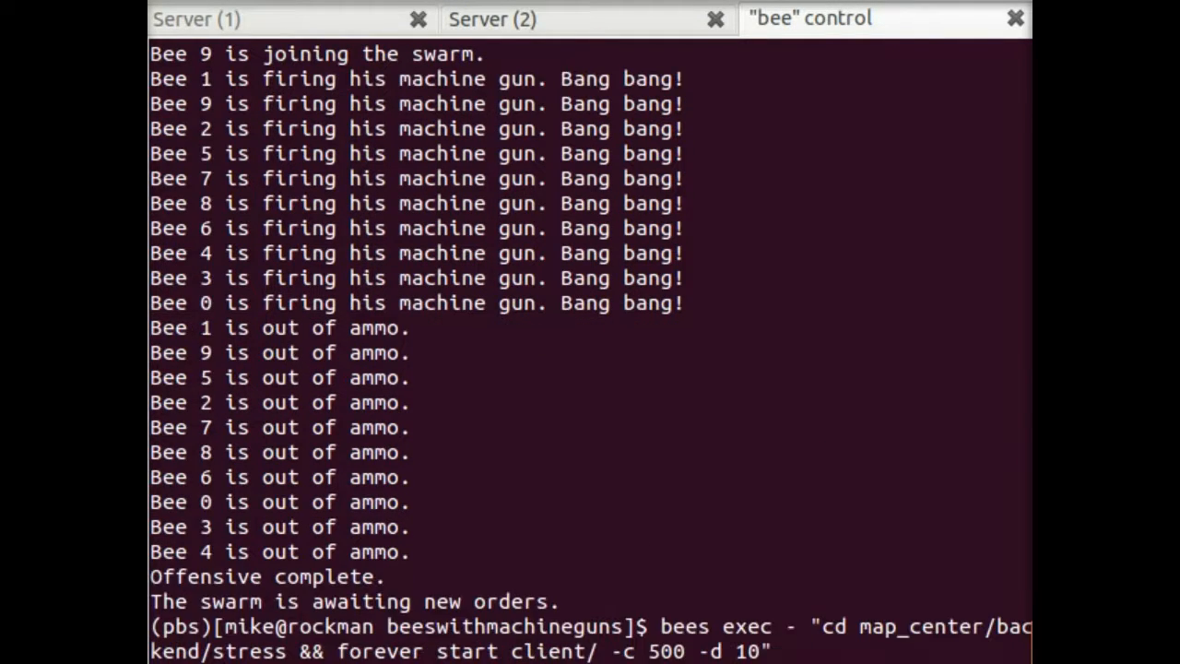
pyautogui.press('BackSpace')
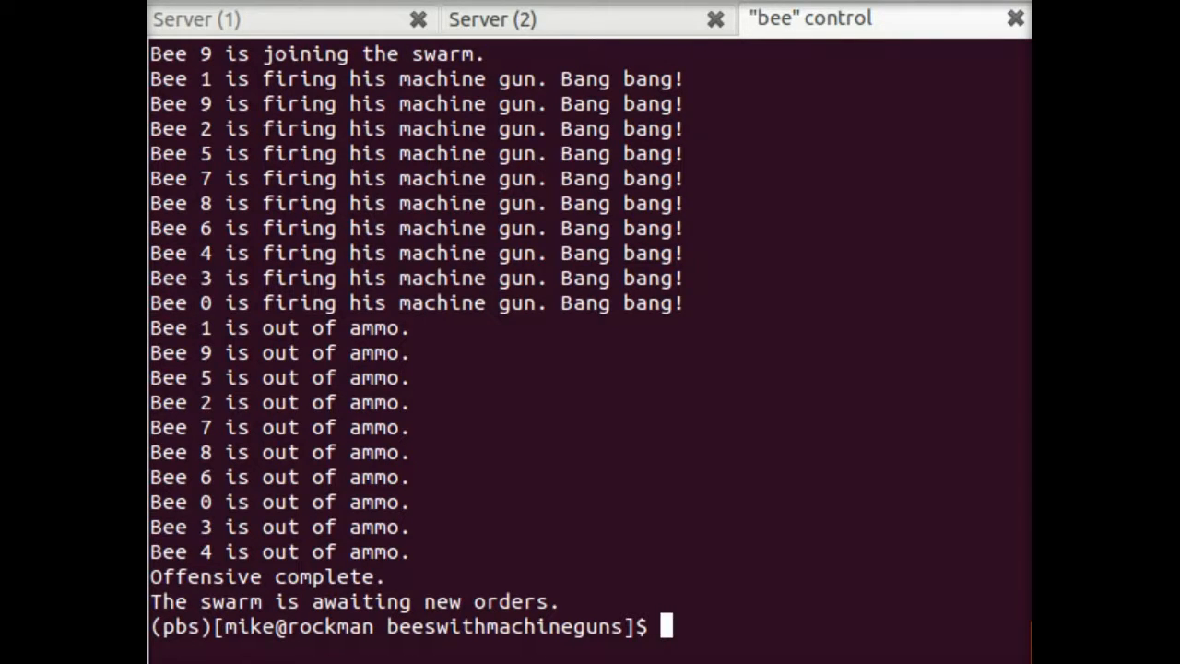
pyautogui.write('b')
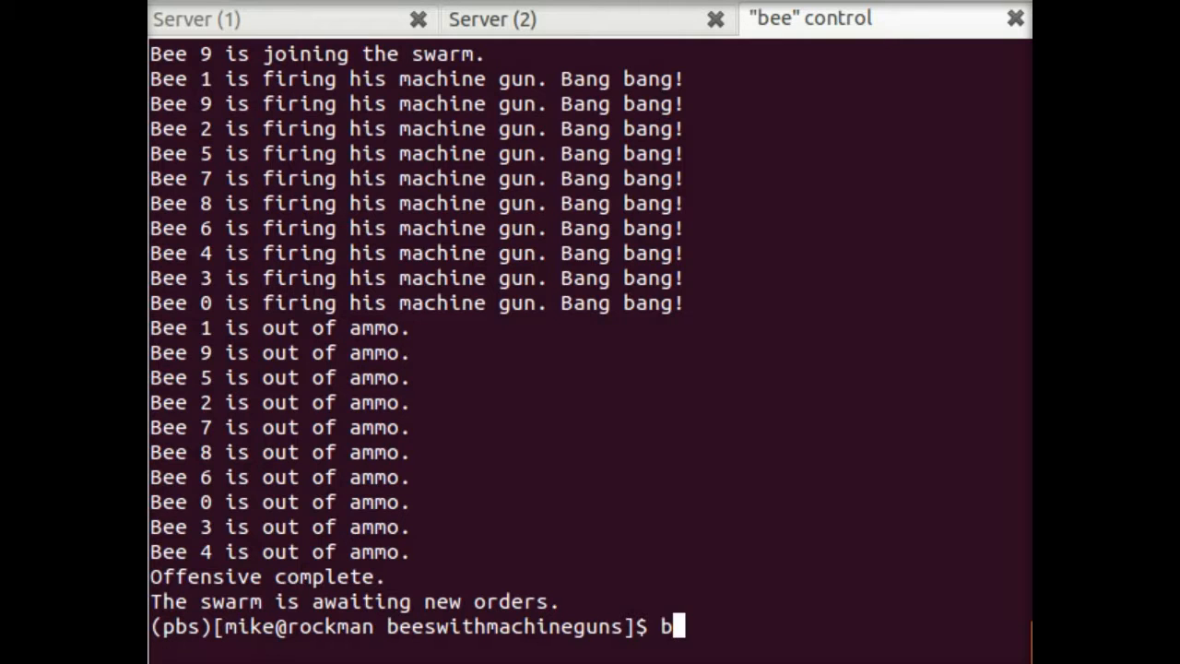
pyautogui.write('ees down')
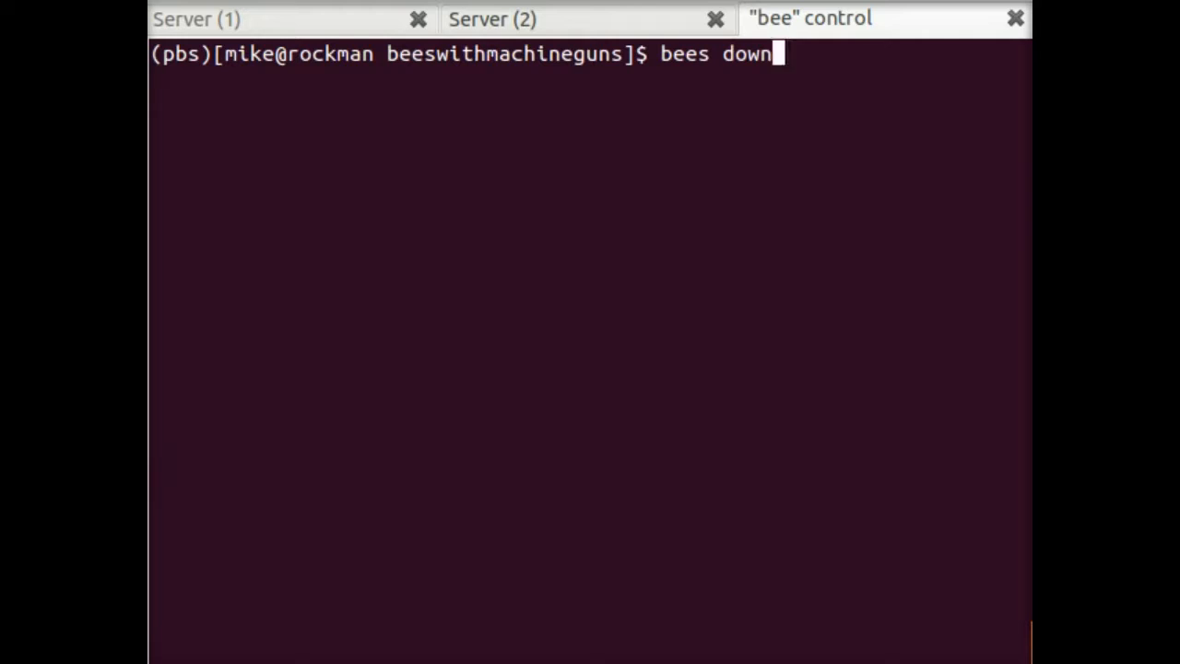
pyautogui.press('Return')
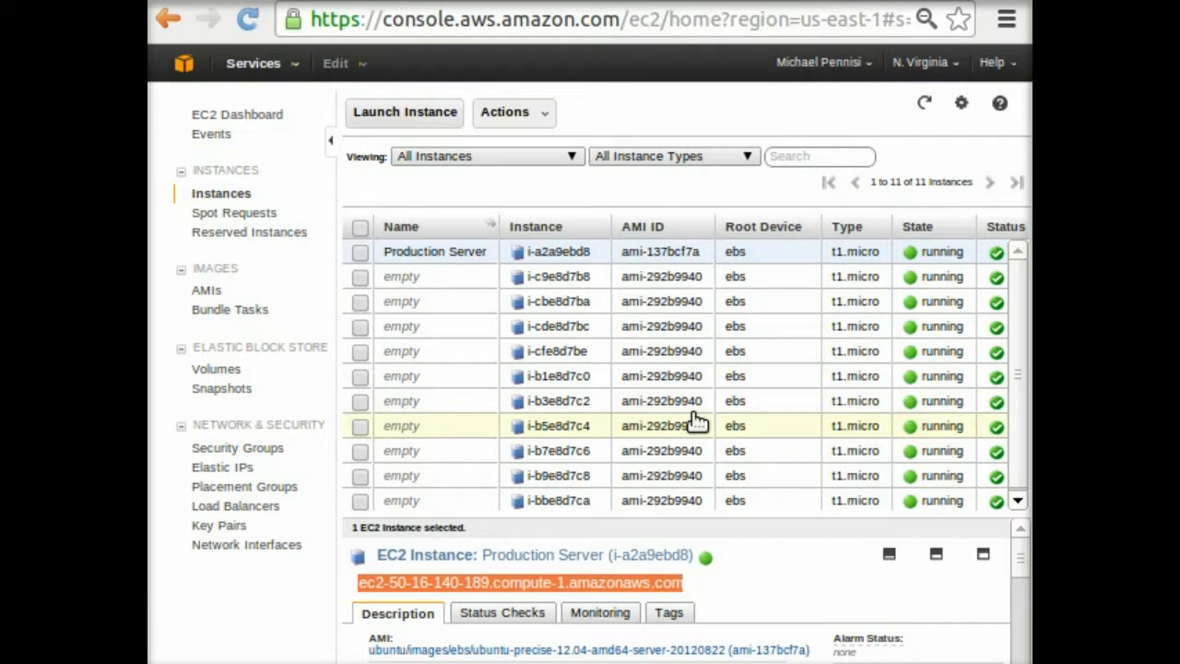
pyautogui.moveTo(823, 221)
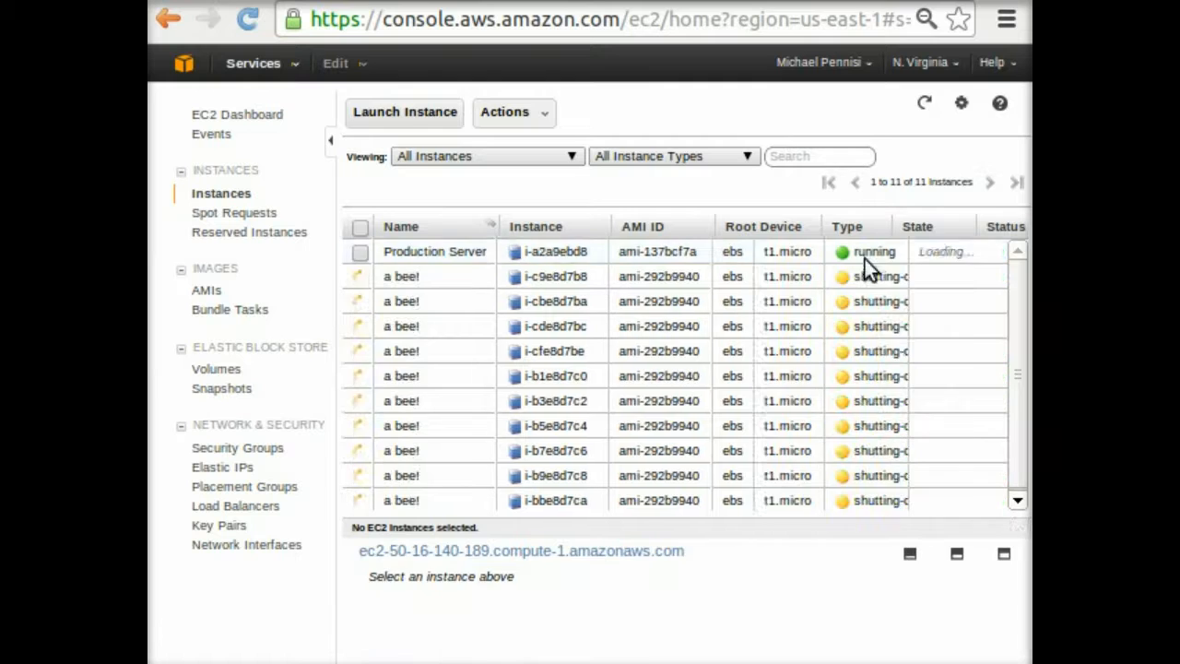
# Step: Select the Production Server instance in the EC2 Instances list while the bees shut down
pyautogui.click(359, 227)
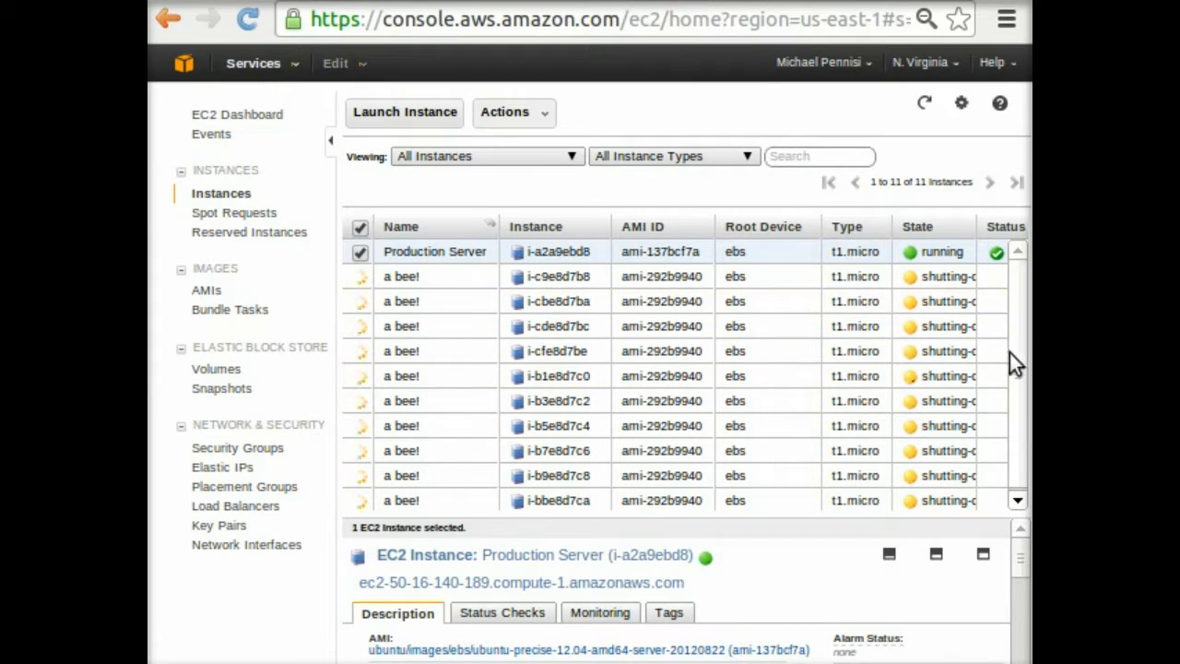
pyautogui.moveTo(830, 424)
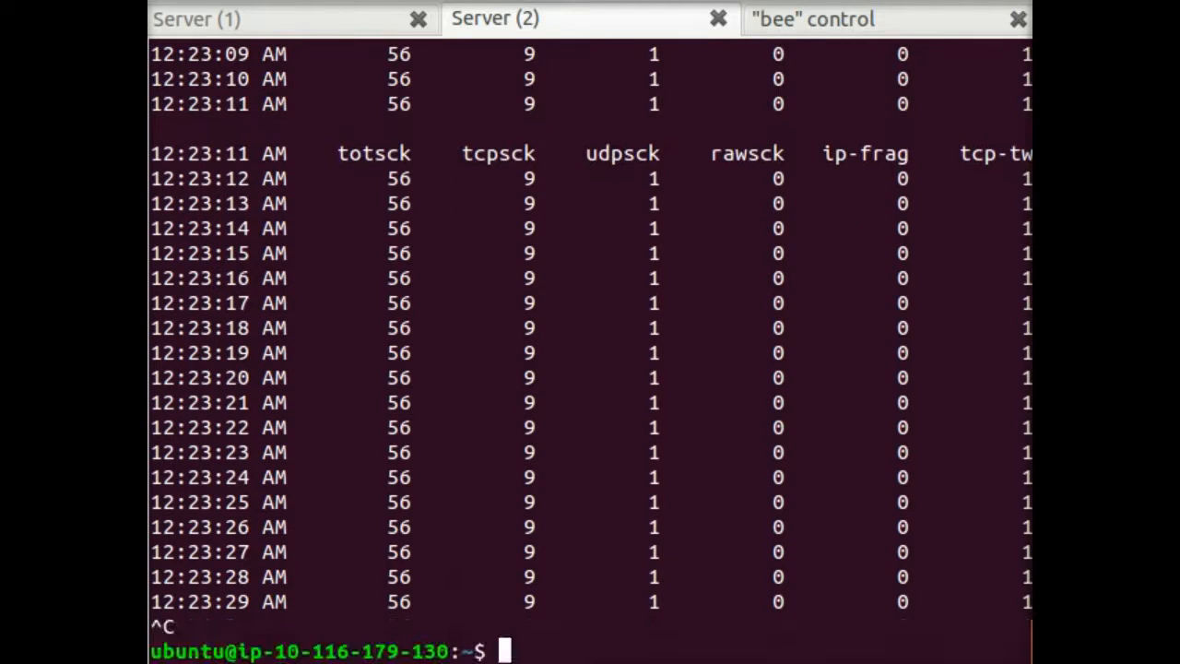
# Step: List Server (2)'s home directory showing results.sar, then return to the Bocoup stress-testing blog post
pyautogui.write('l')
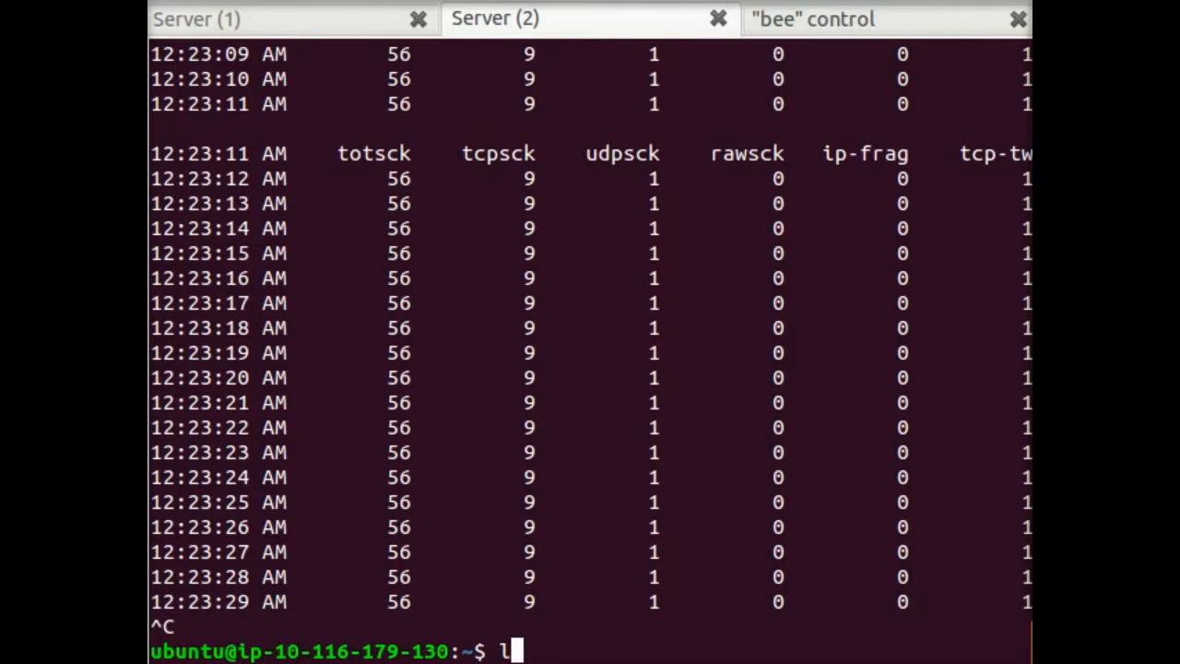
pyautogui.press('Return')
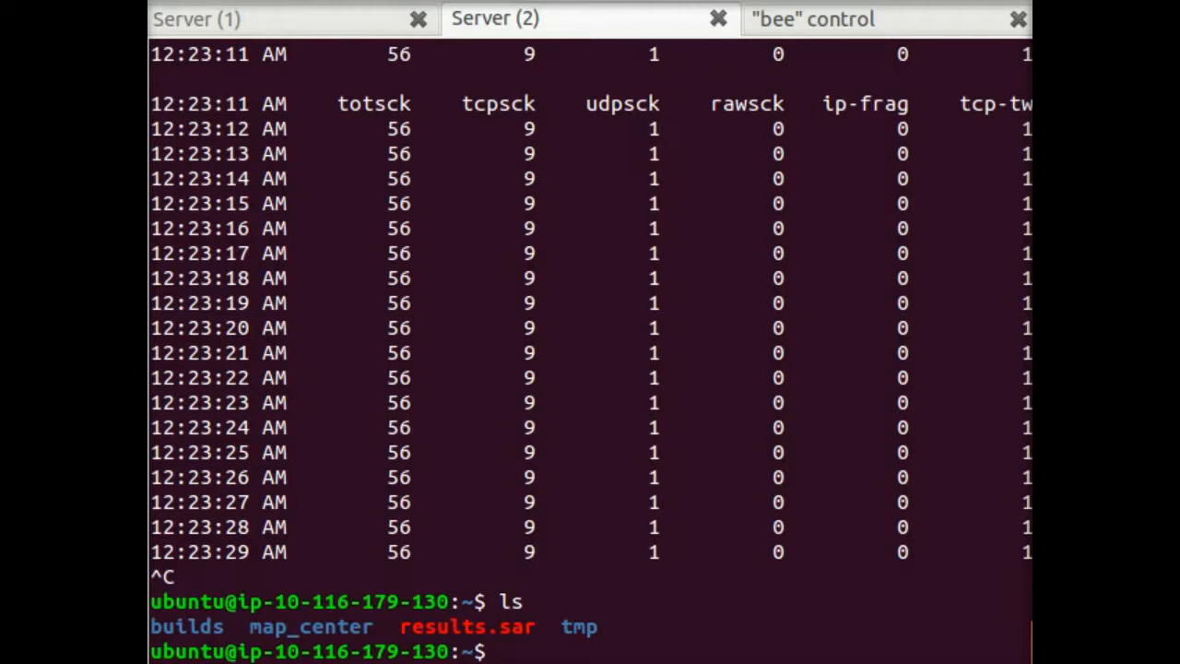
pyautogui.click(810, 18)
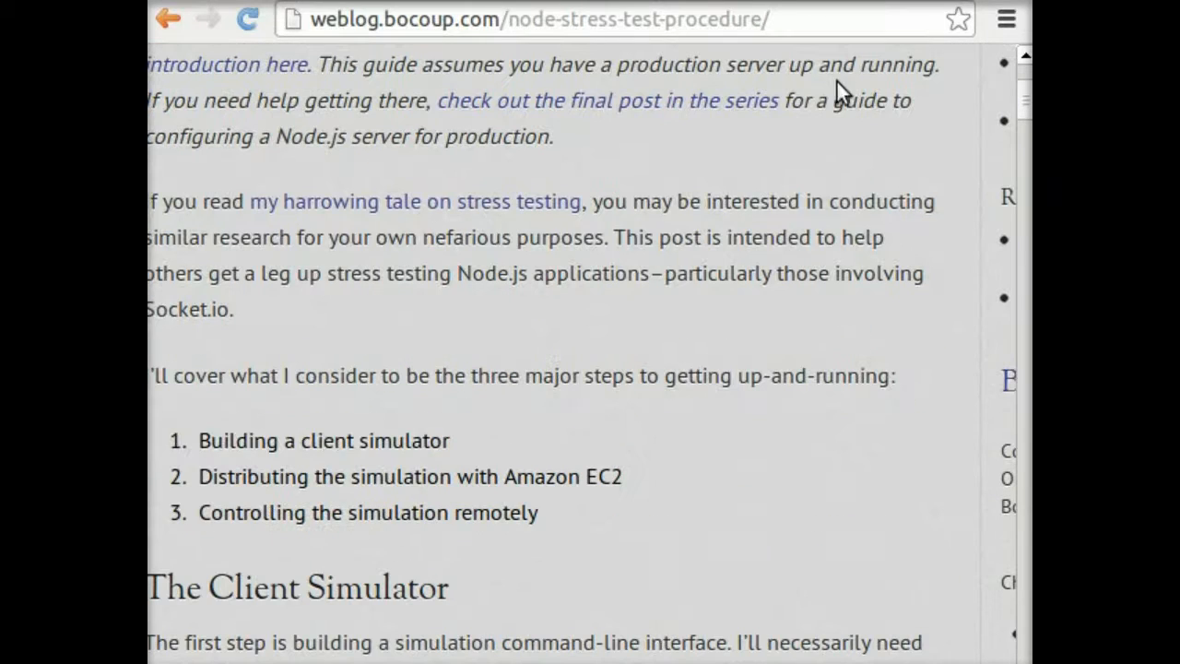
pyautogui.moveTo(807, 188)
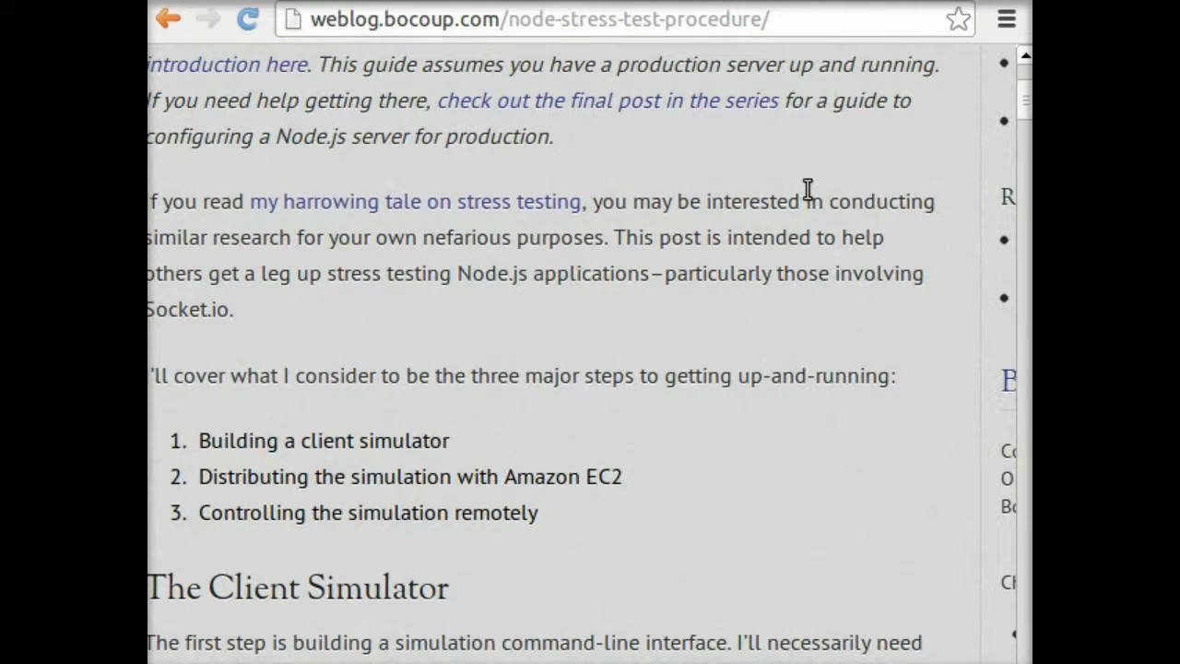
pyautogui.moveTo(903, 177)
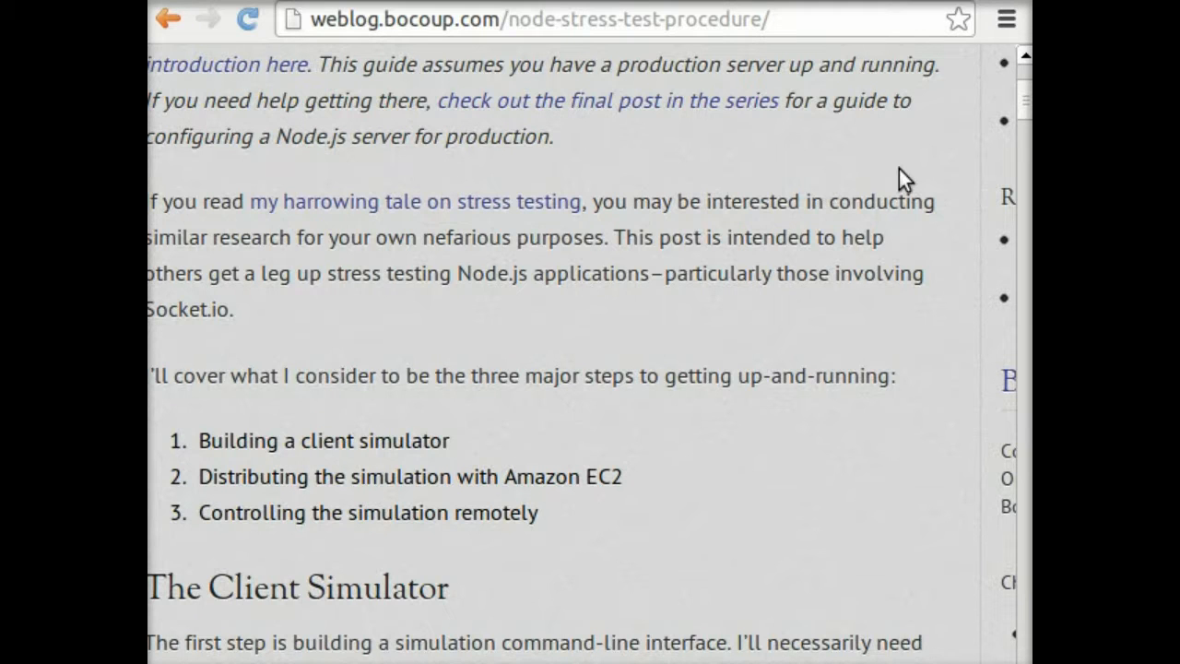